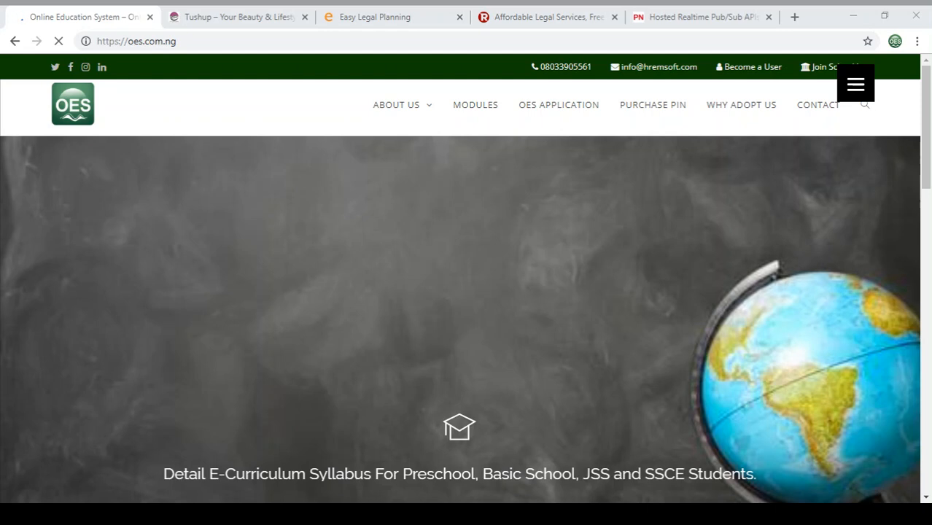
Step: Go from the oes.com.ng public site to the OES application login page
click(58, 41)
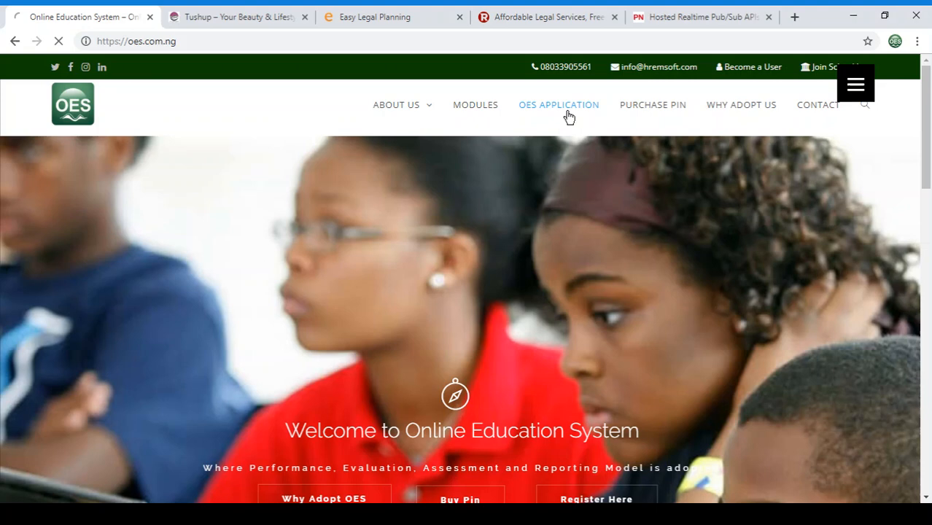
click(559, 104)
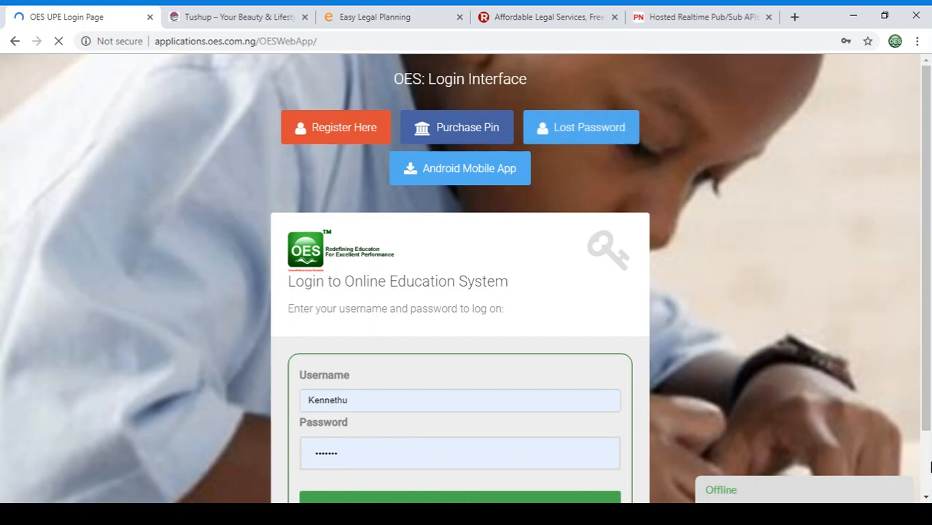
Step: Replace the prefilled username with 'ope' and enter the password
scroll(down, 3)
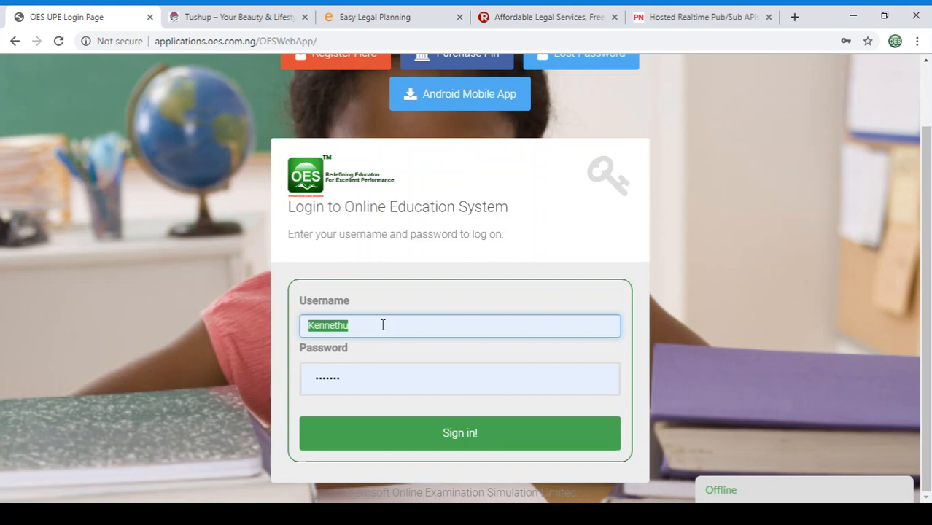
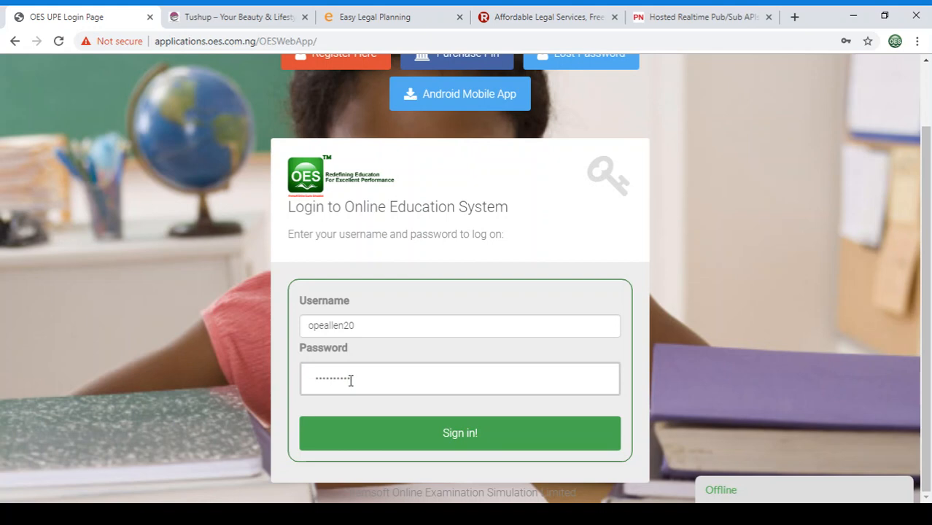
mouse_move(438, 433)
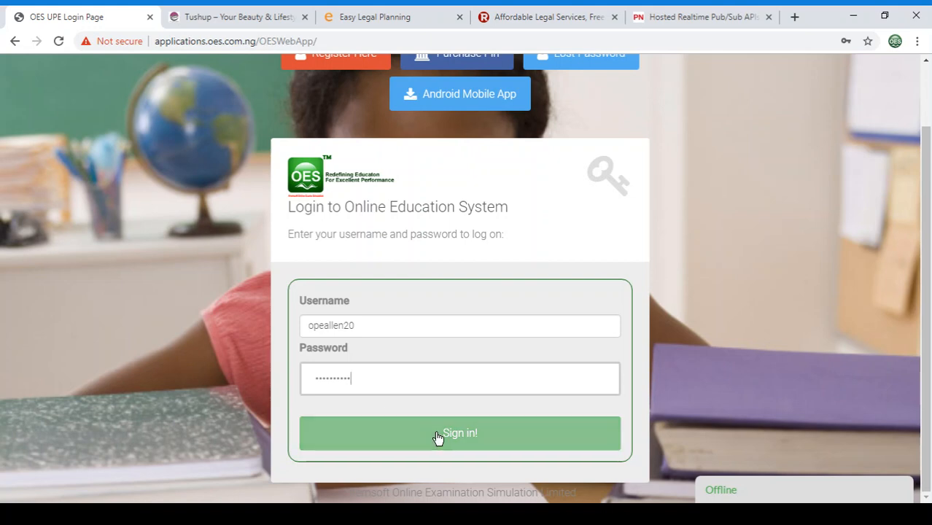
Step: Submit the sign-in with the entered account credentials
click(460, 433)
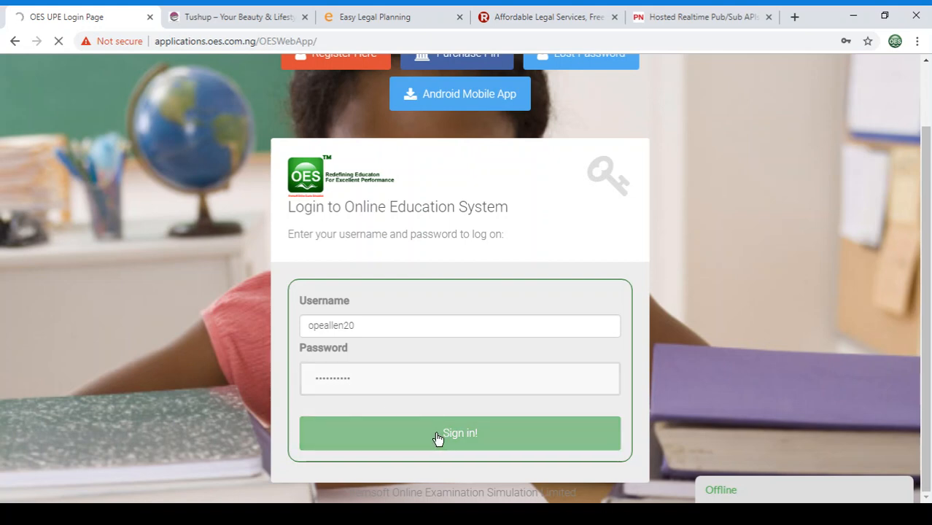
click(460, 432)
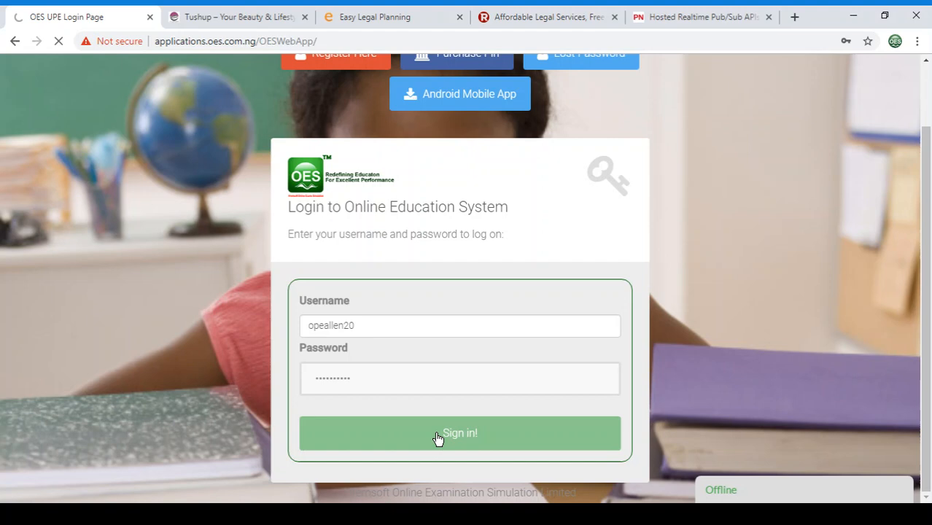
click(460, 433)
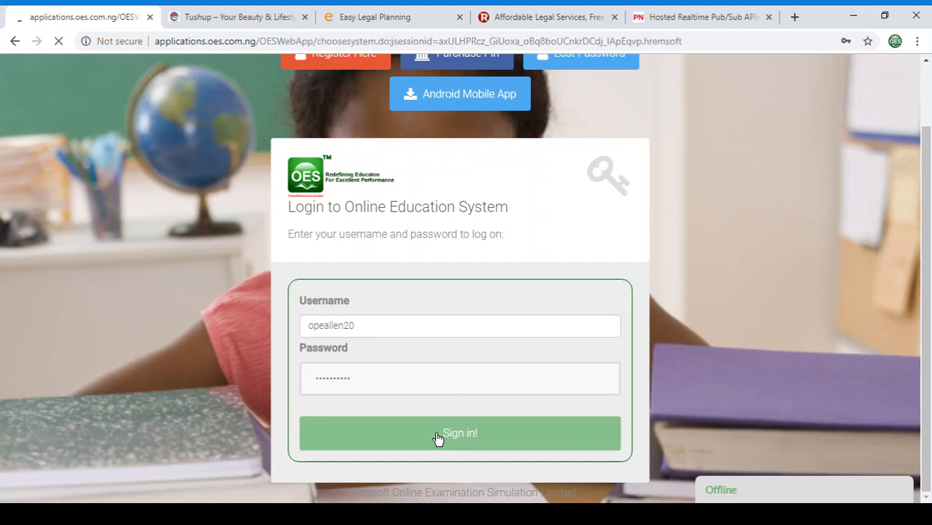
click(459, 432)
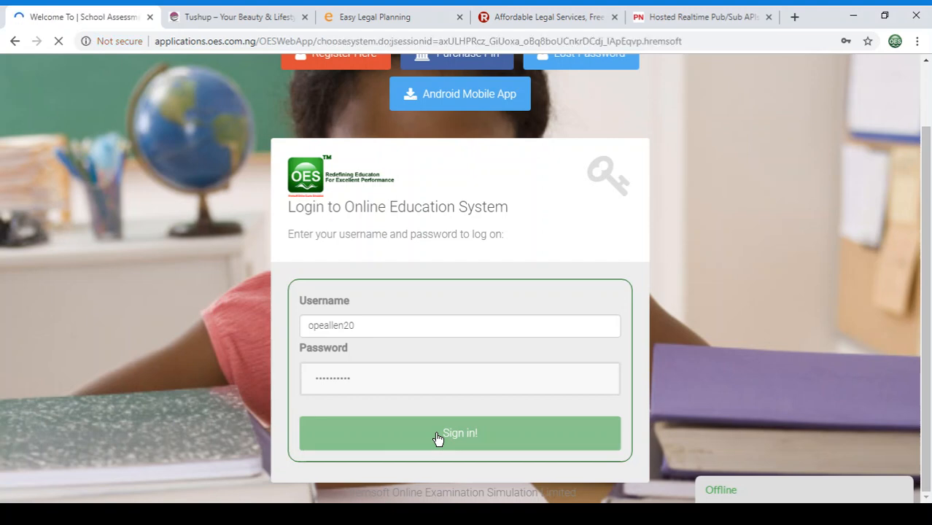
Step: From the dashboard profile card's account options, bring up the Update Profile form
click(459, 433)
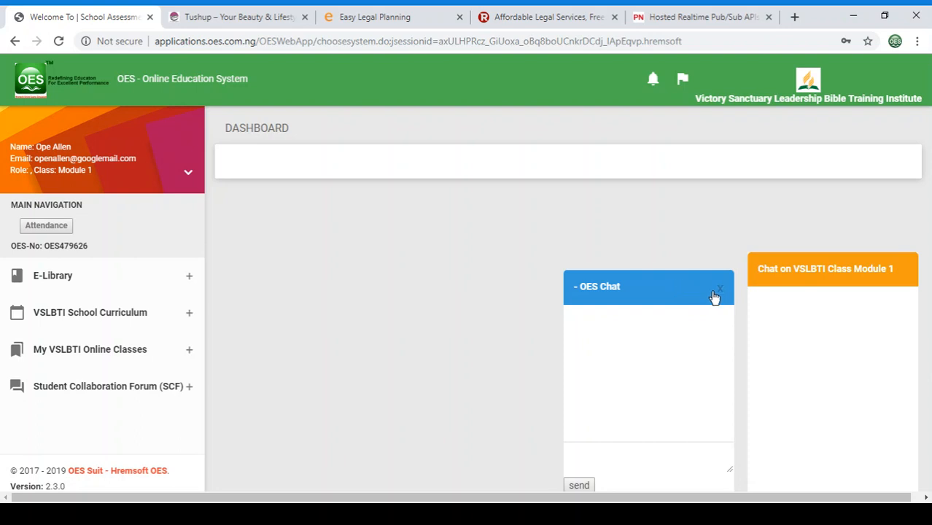
mouse_move(237, 160)
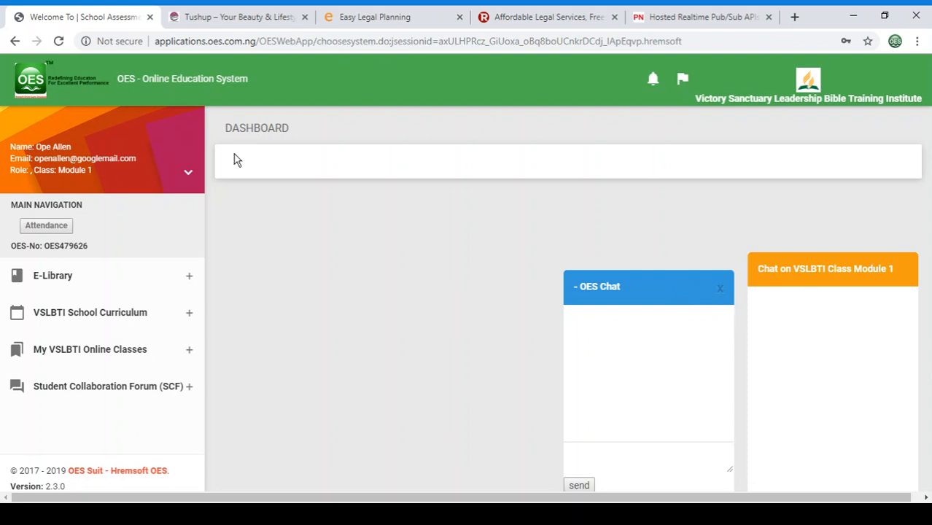
click(188, 171)
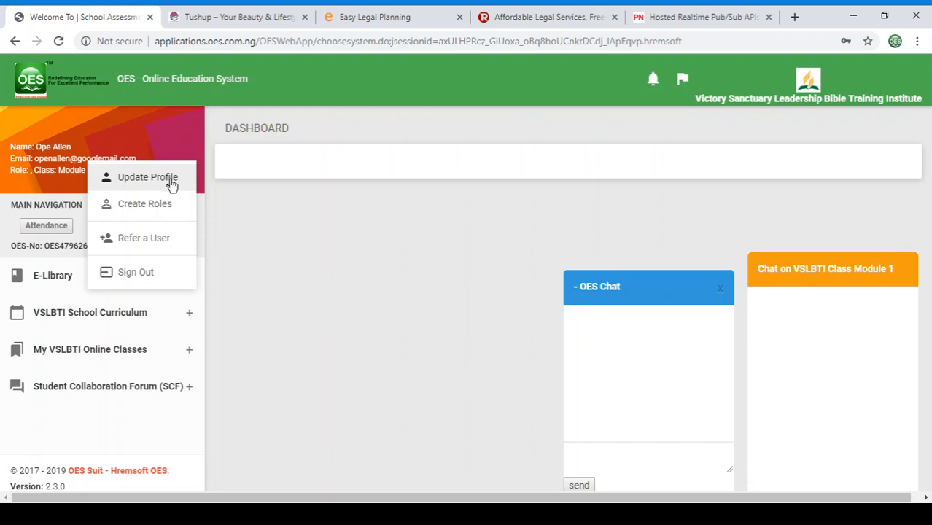
click(146, 177)
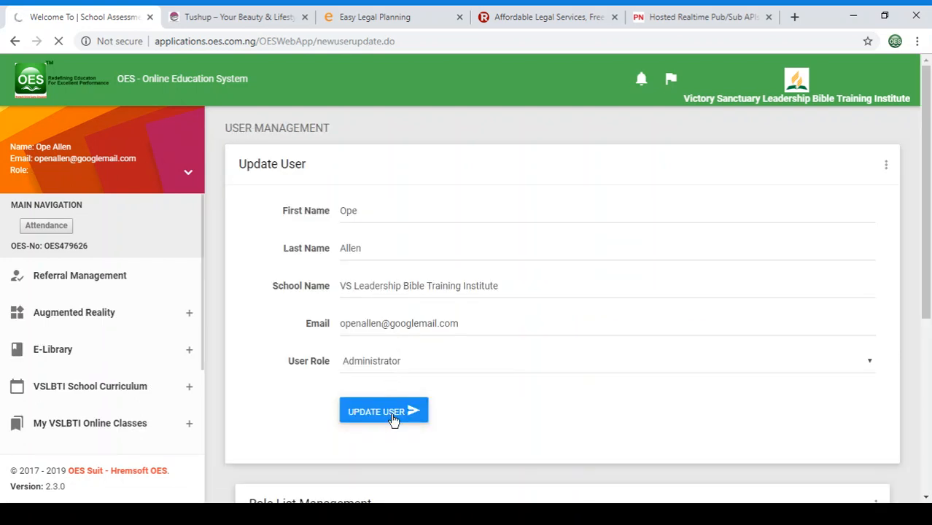
Step: Save the profile with User Role set to Administrator
click(383, 411)
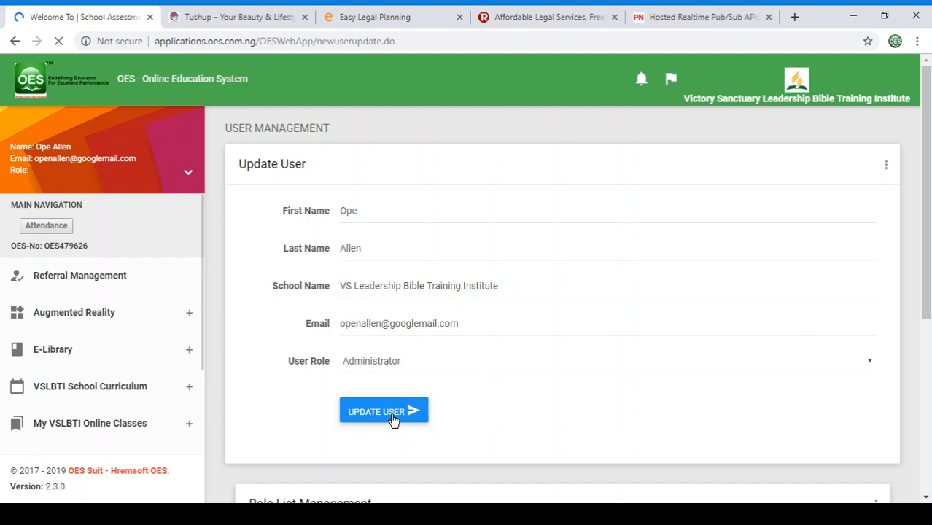
click(384, 411)
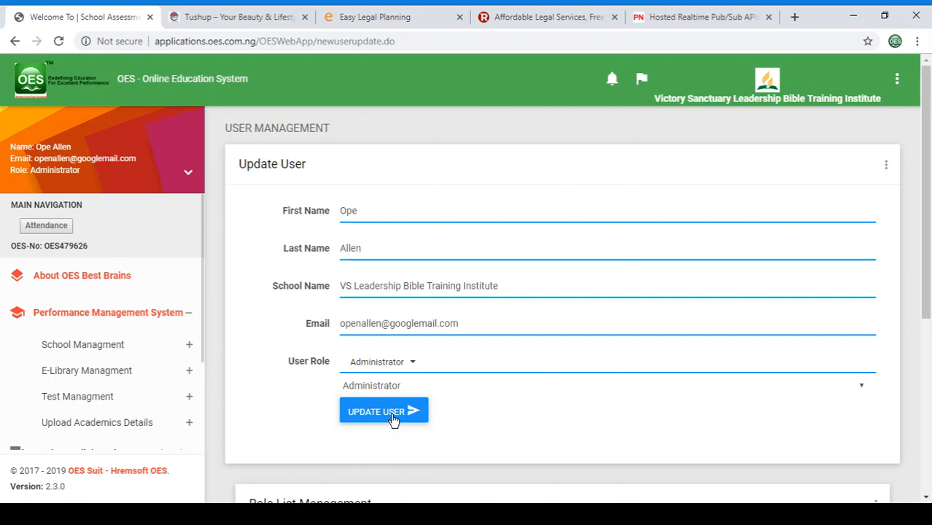
mouse_move(165, 170)
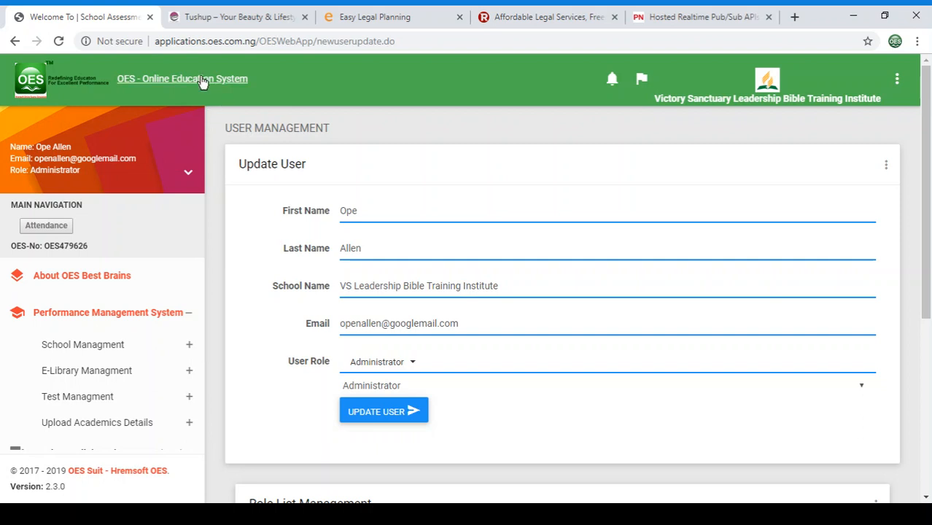
mouse_move(215, 121)
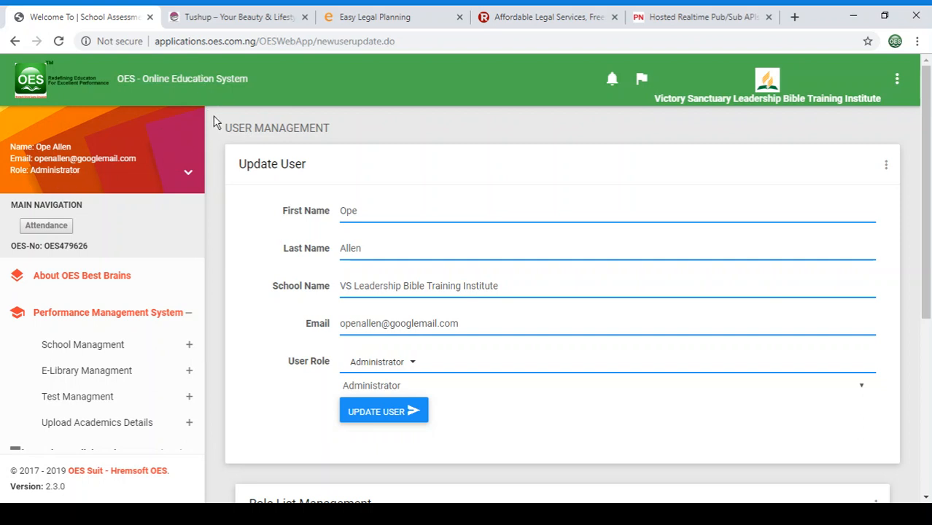
Step: Return to the dashboard via the OES title link
click(182, 79)
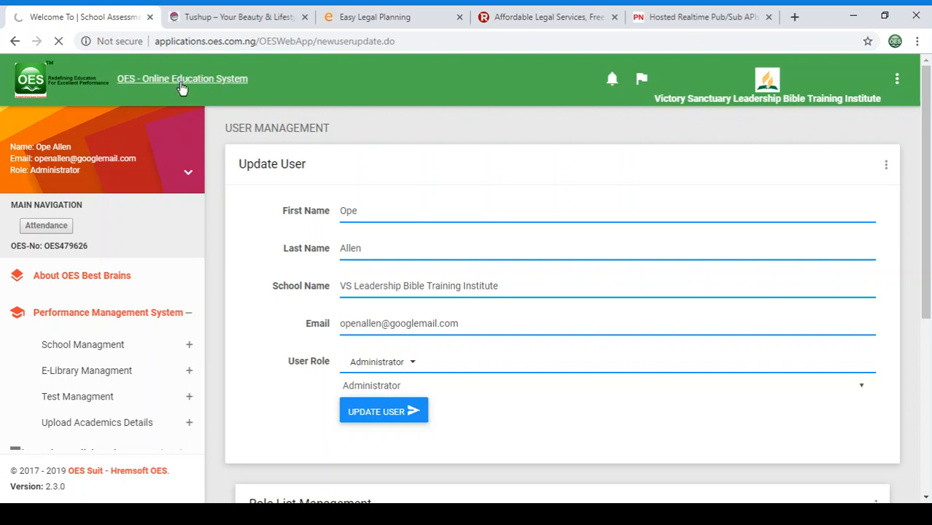
click(181, 78)
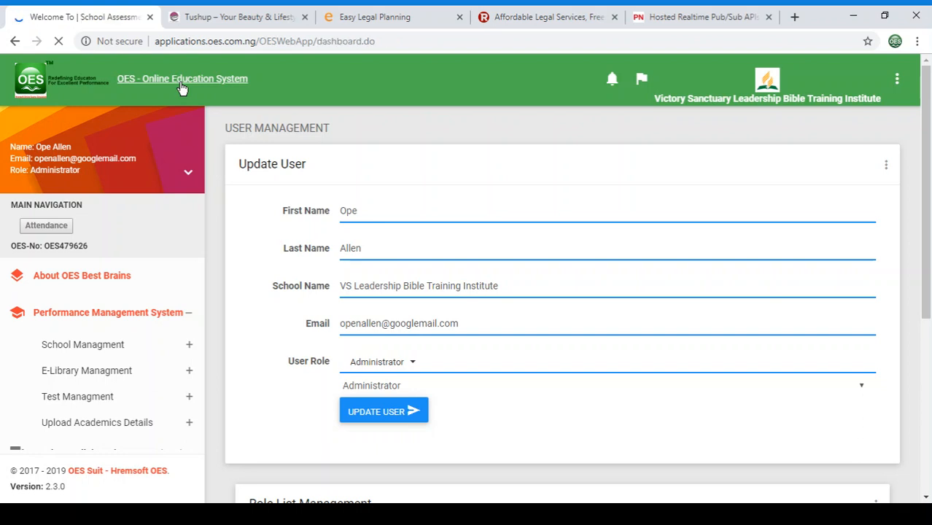
Step: Minimize the 'Chat on VSLBTI Class Module 1' widget to show the admin module cards
click(181, 79)
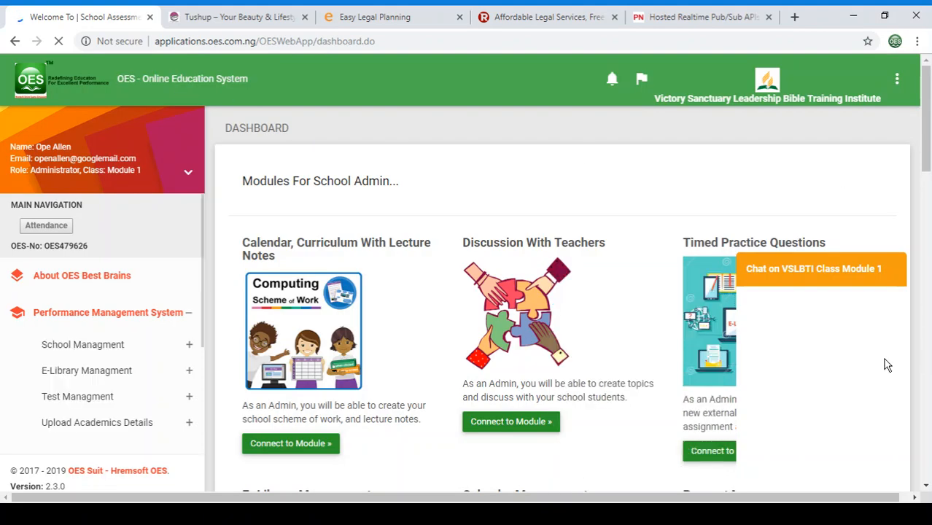
mouse_move(873, 351)
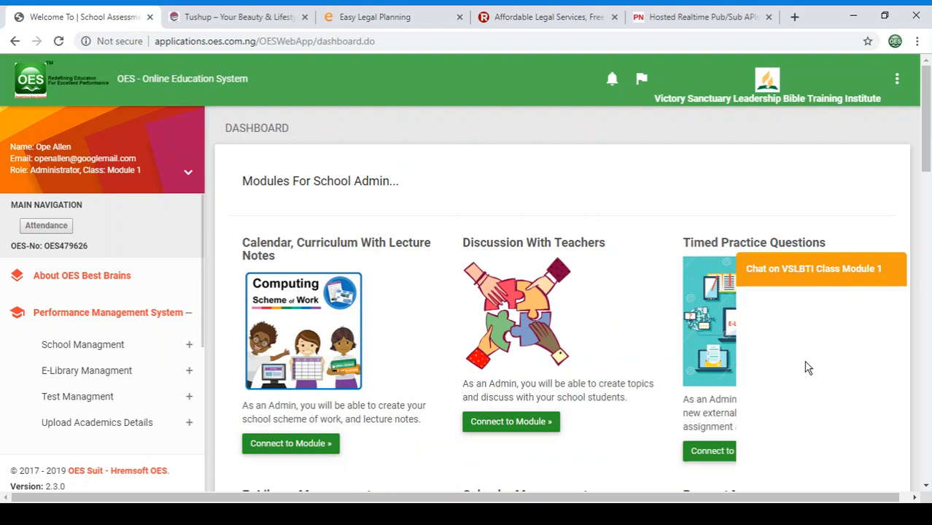
mouse_move(861, 320)
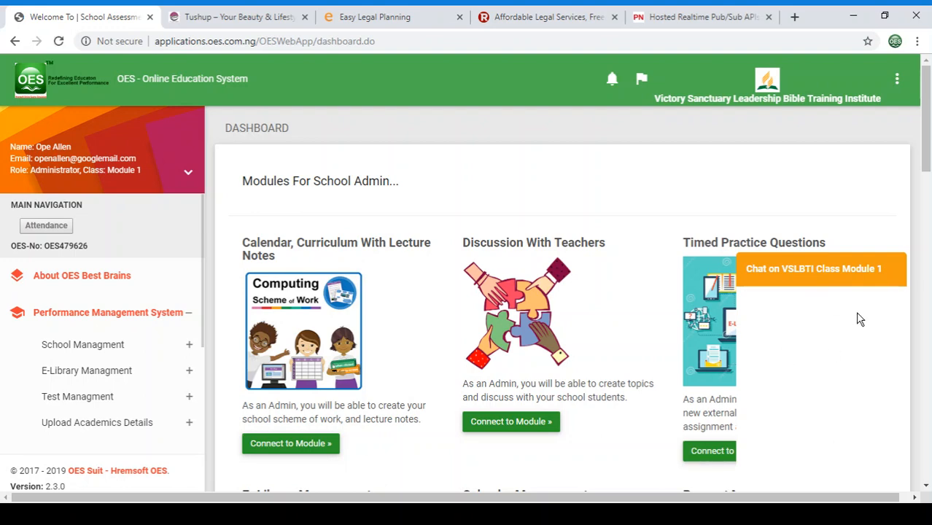
mouse_move(854, 407)
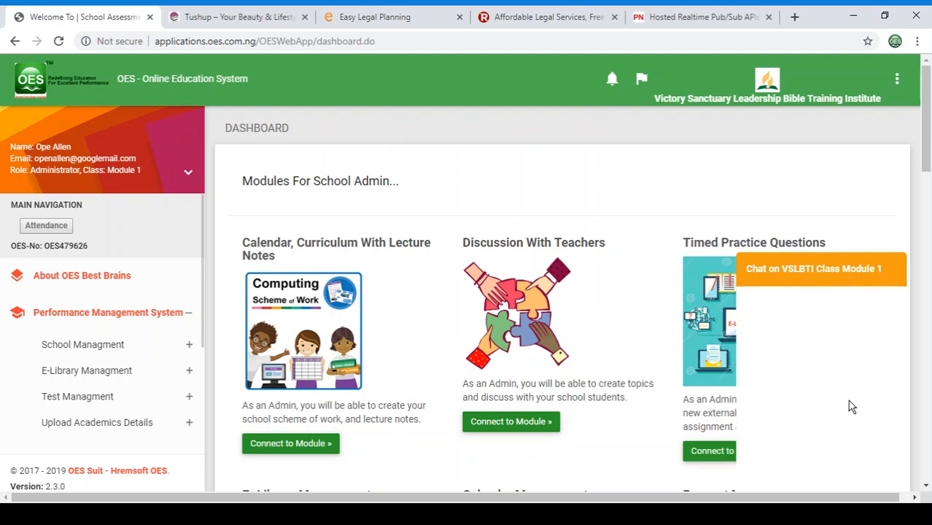
mouse_move(839, 452)
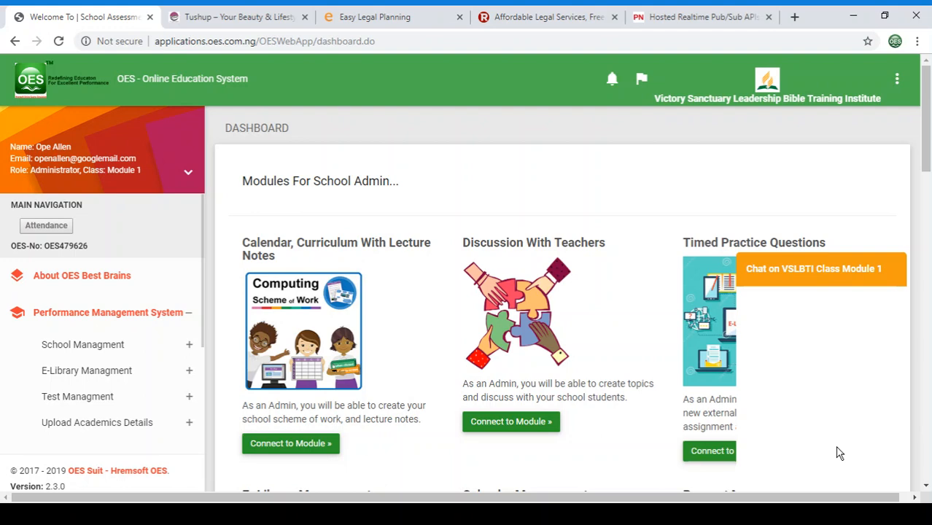
mouse_move(787, 126)
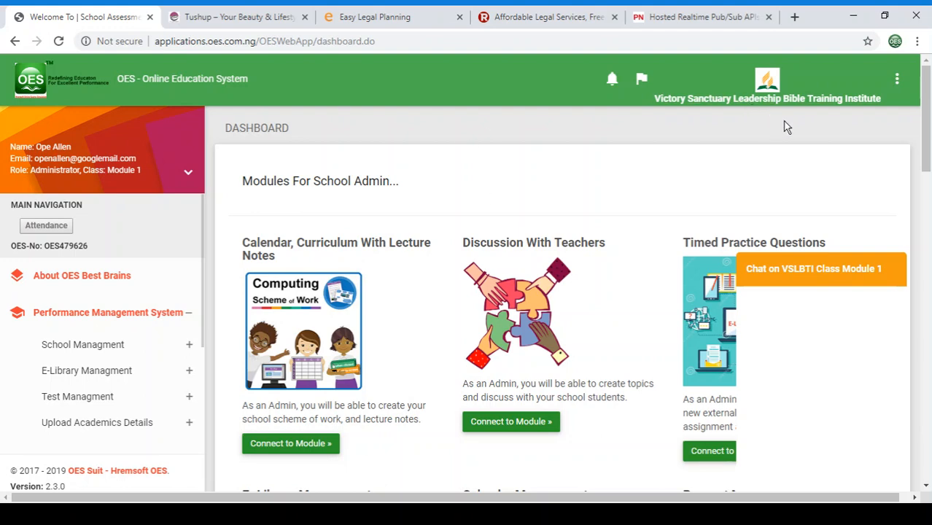
mouse_move(797, 139)
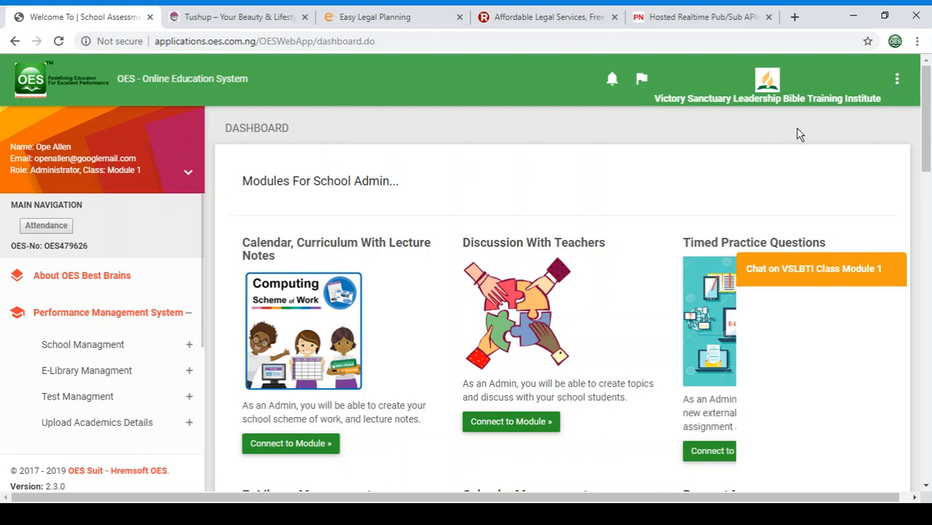
mouse_move(821, 85)
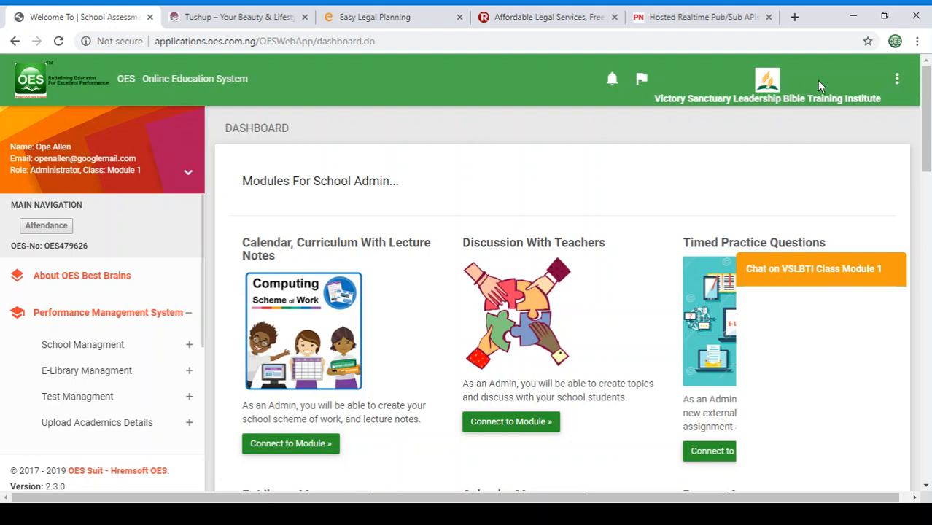
mouse_move(790, 148)
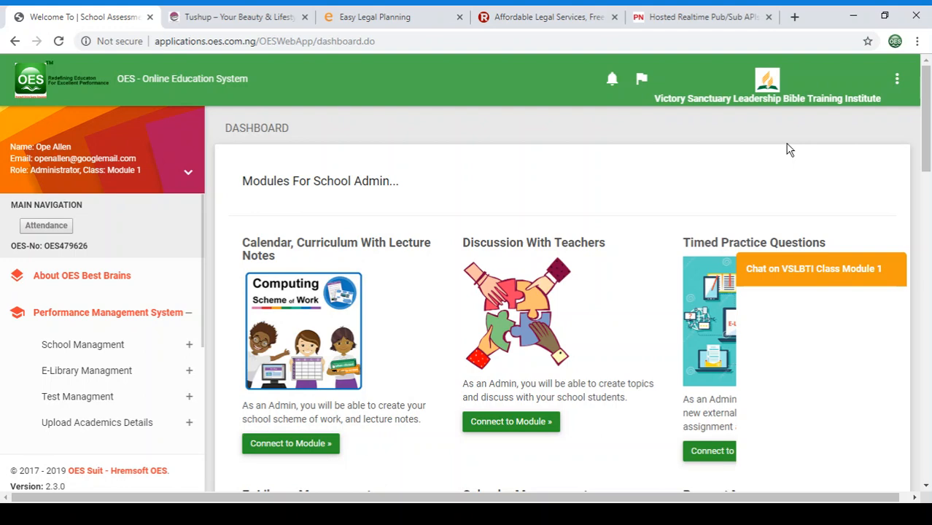
mouse_move(805, 299)
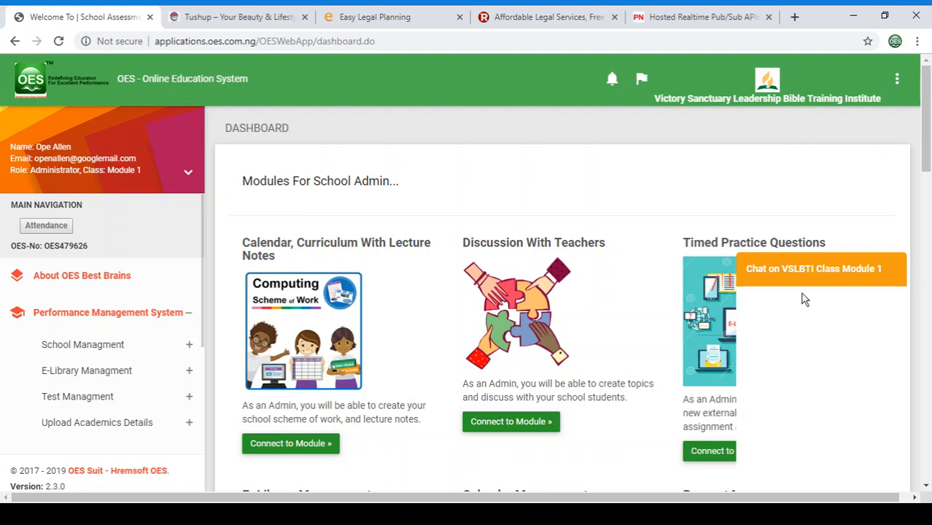
mouse_move(831, 279)
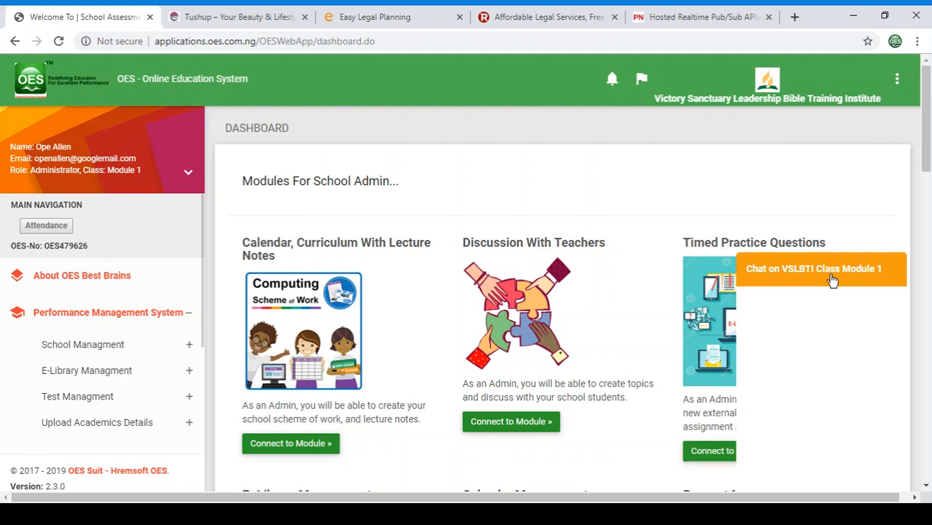
mouse_move(852, 284)
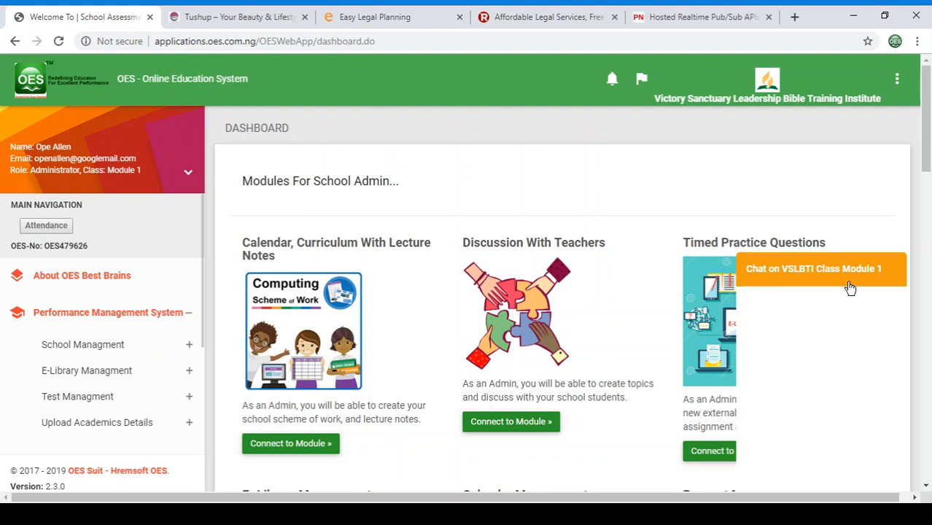
mouse_move(819, 279)
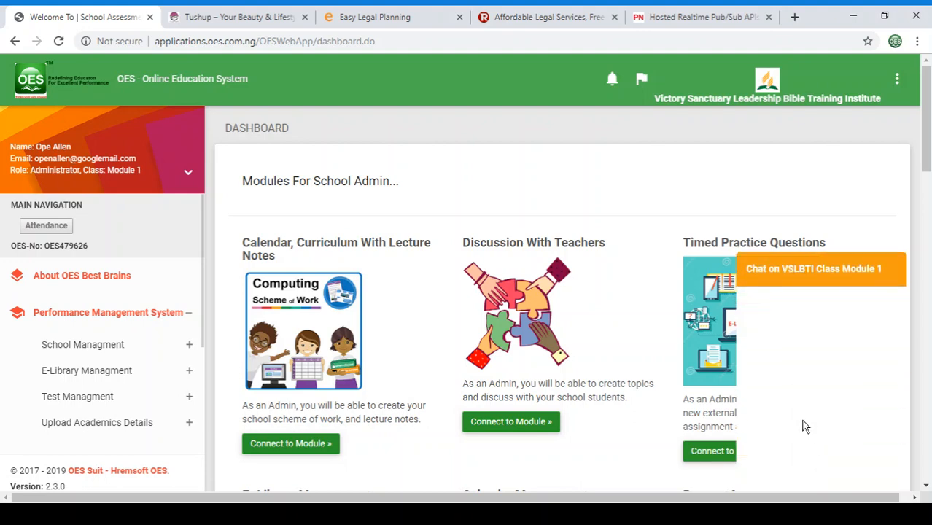
mouse_move(782, 318)
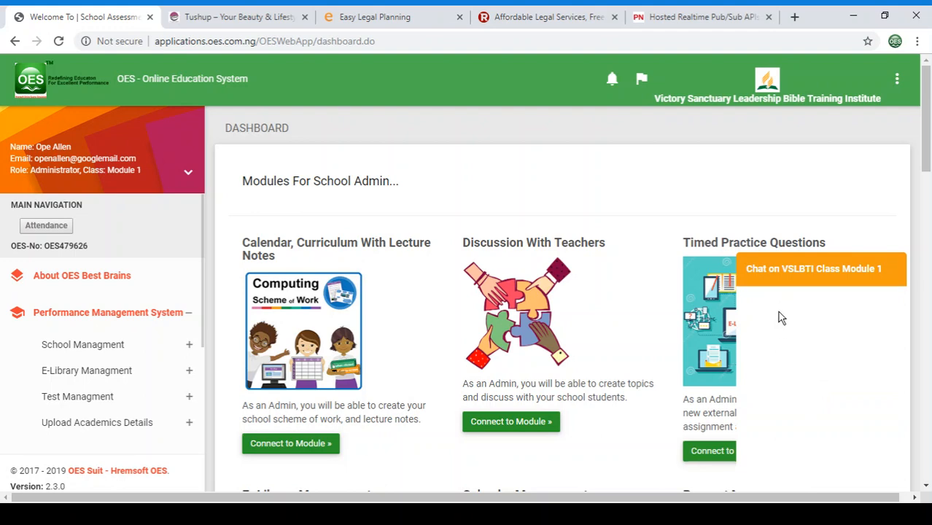
mouse_move(787, 334)
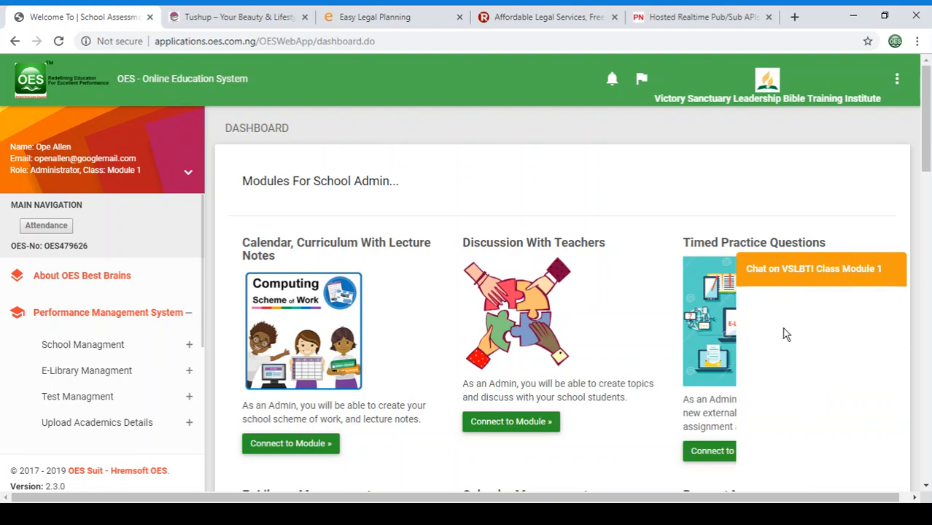
mouse_move(815, 278)
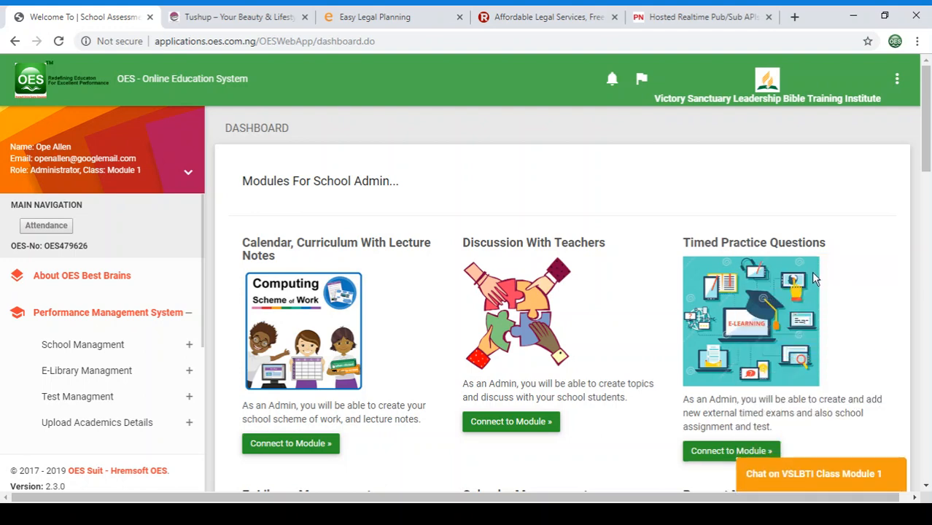
mouse_move(98, 232)
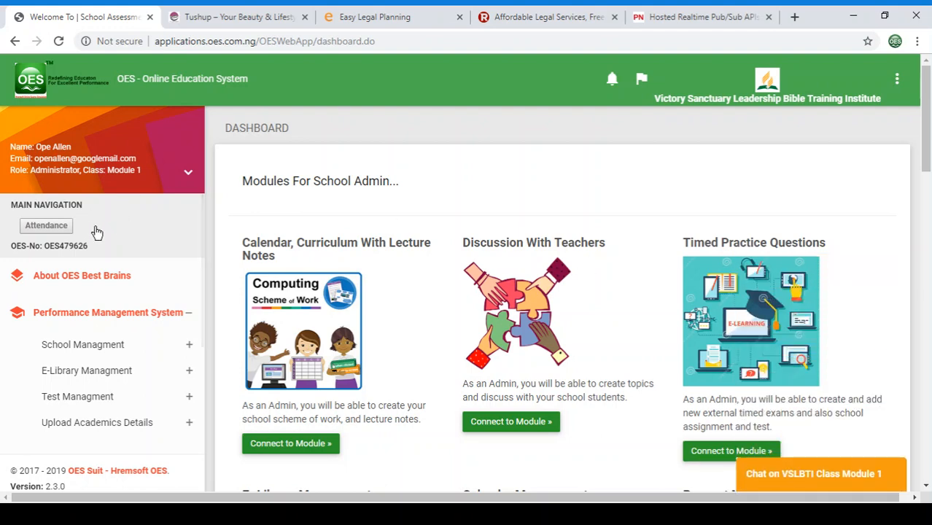
mouse_move(18, 244)
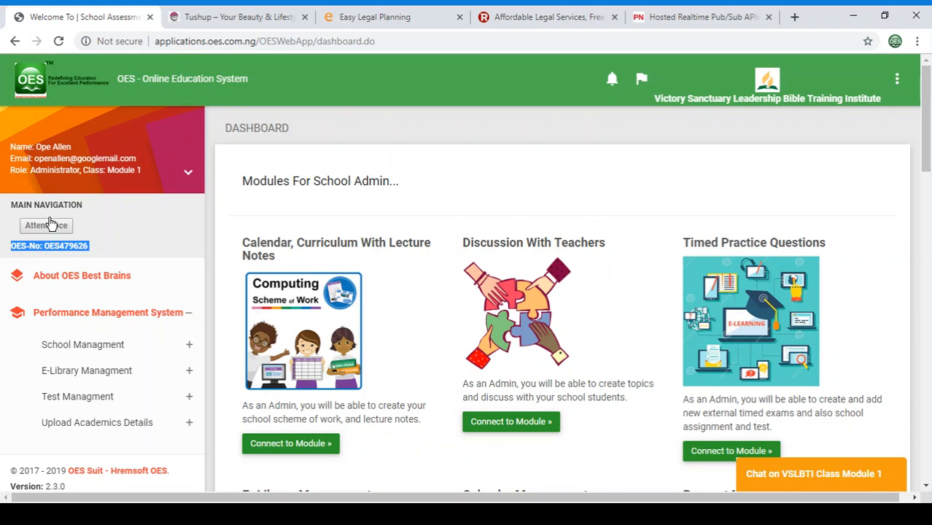
mouse_move(75, 242)
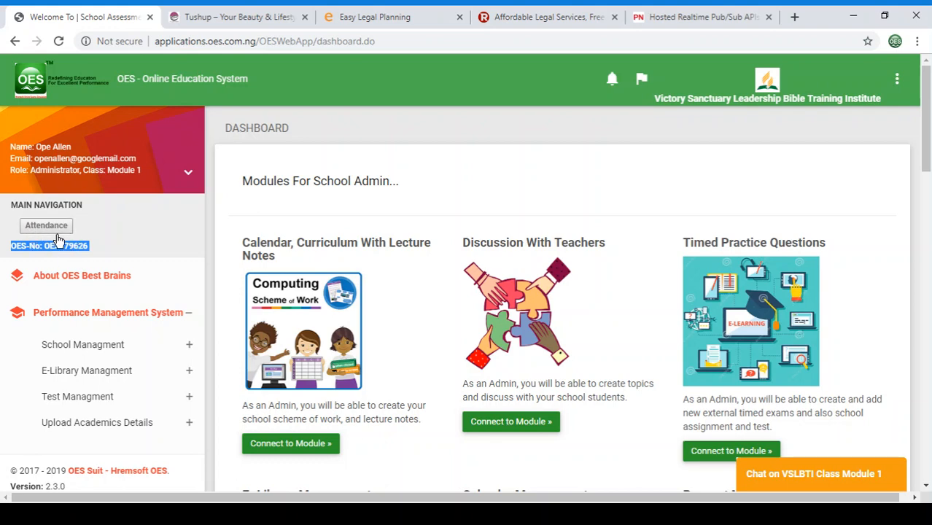
Step: Expand the Class Module 1 chat again and browse further down the admin dashboard modules
click(46, 226)
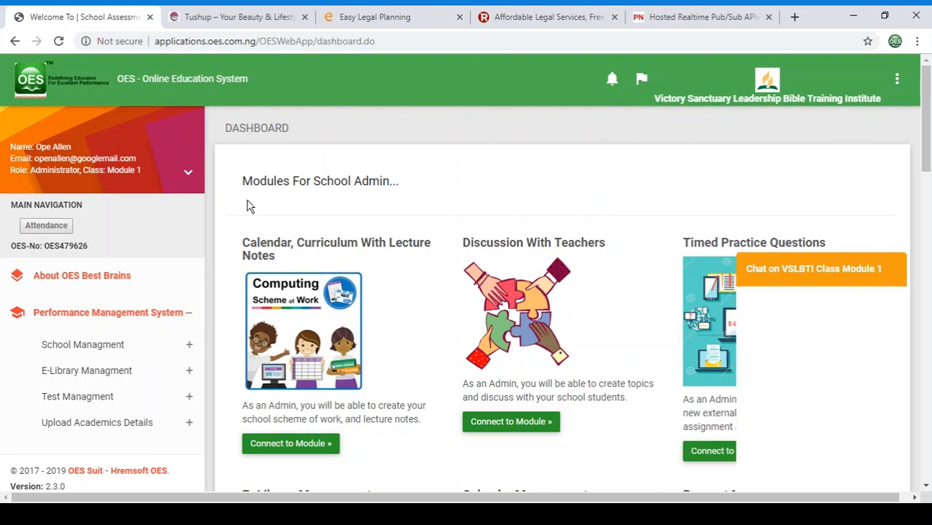
double_click(49, 246)
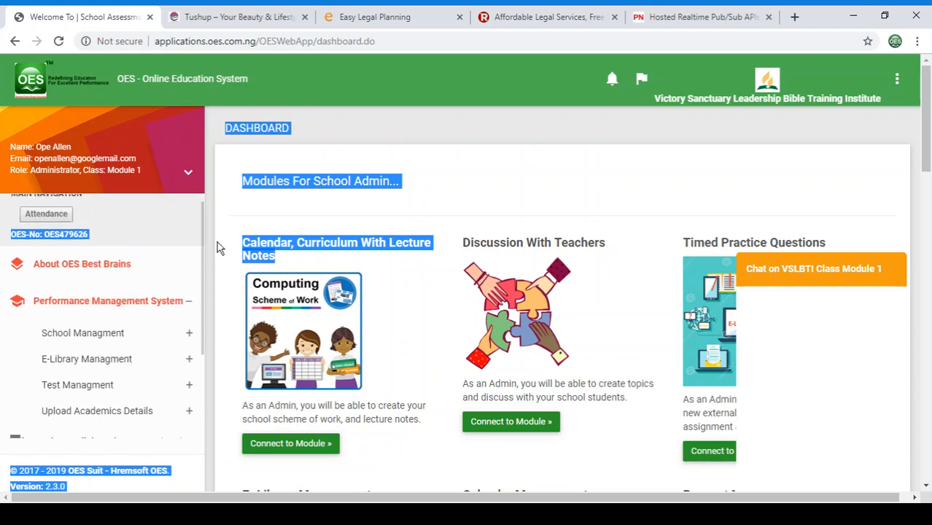
scroll(down, 3)
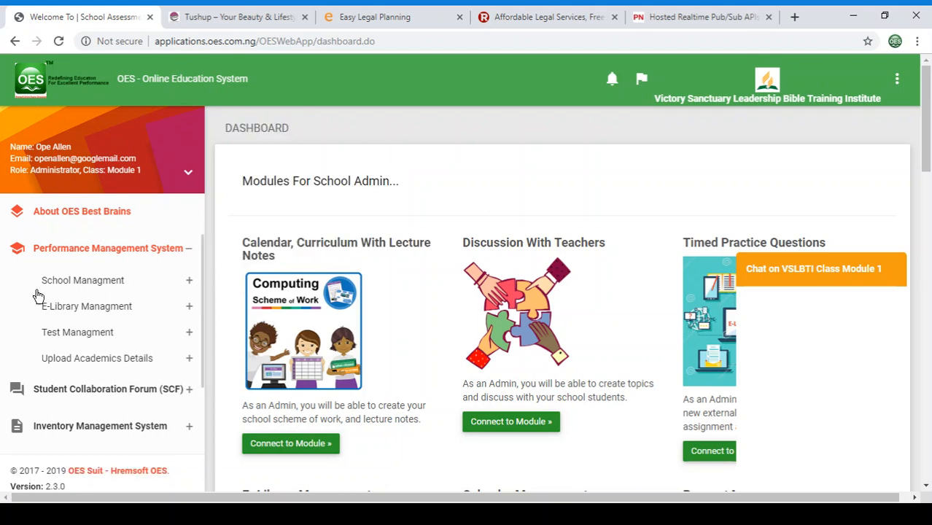
mouse_move(191, 288)
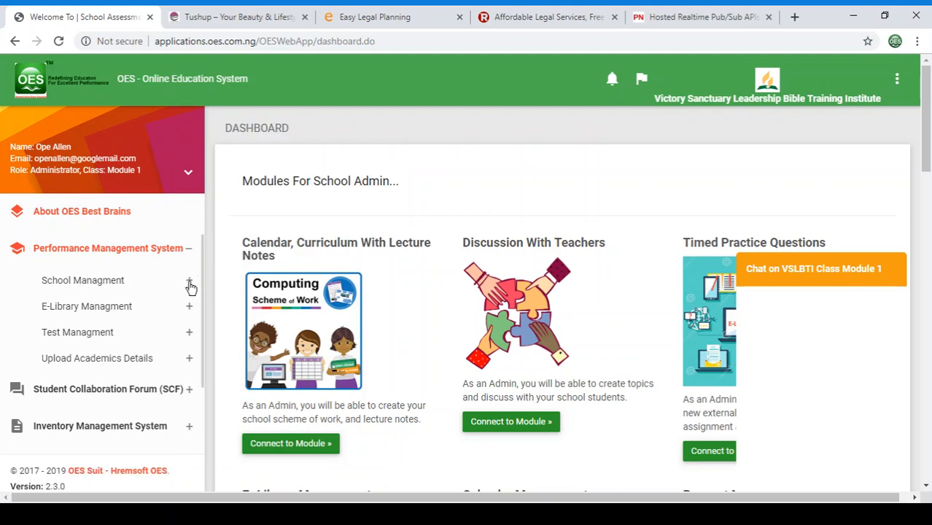
Step: Expand School Management in the sidebar and start loading Create Scheme/Subject
click(82, 280)
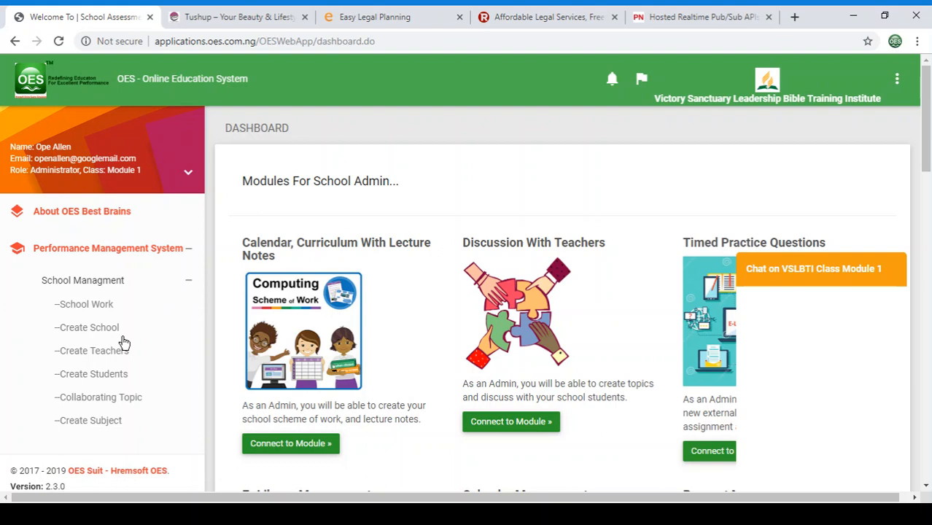
mouse_move(123, 334)
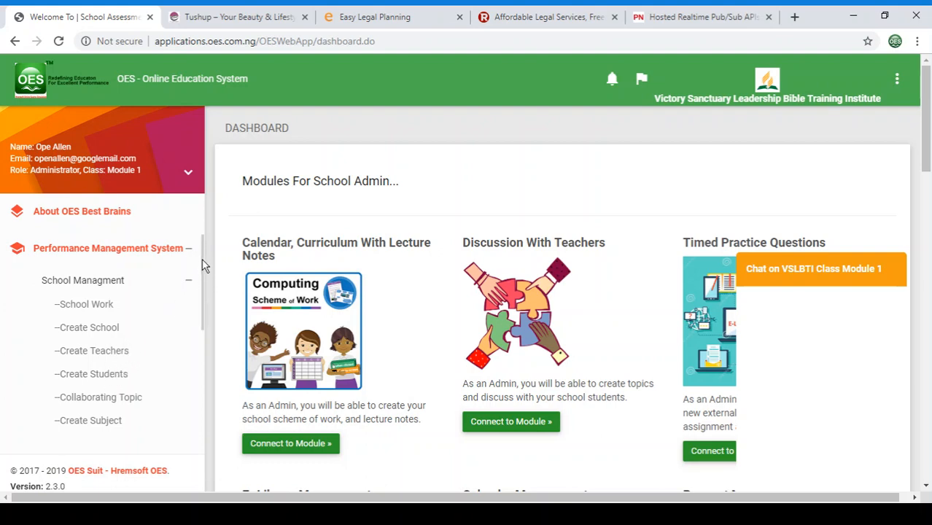
mouse_move(108, 248)
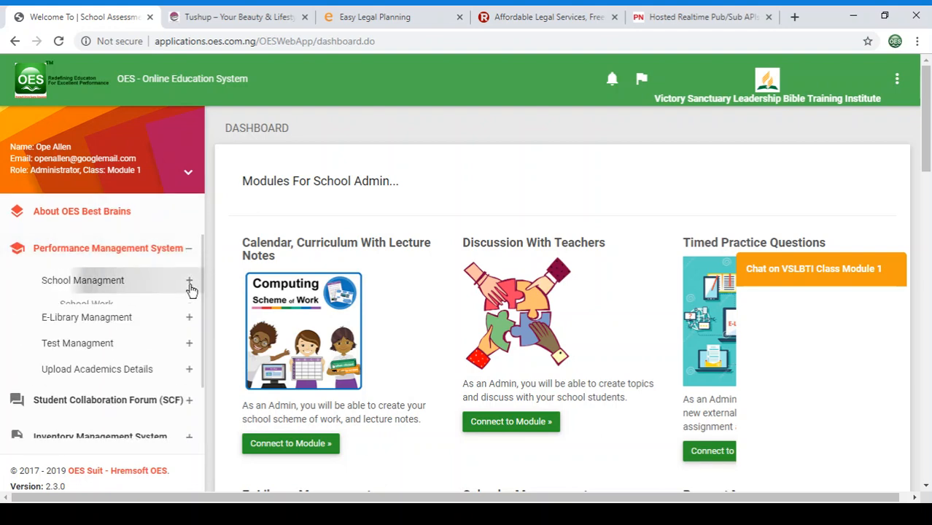
click(189, 280)
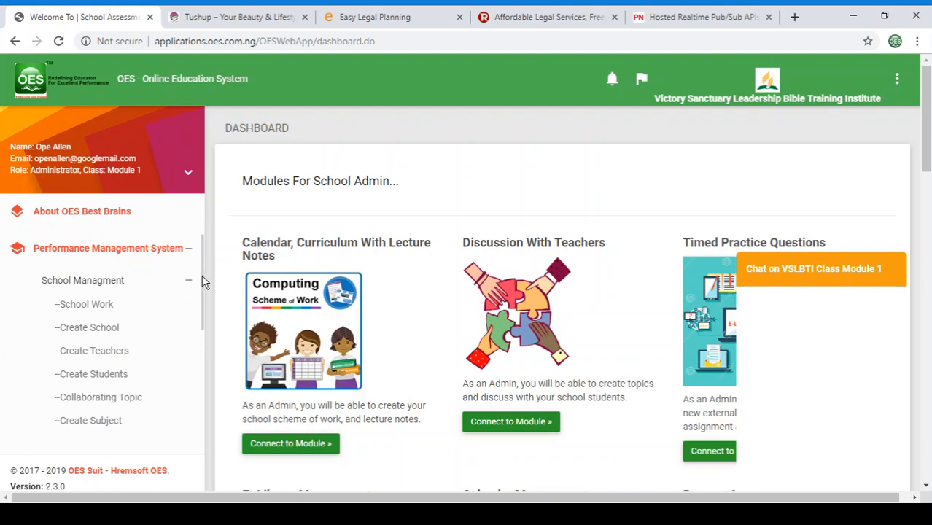
scroll(down, 3)
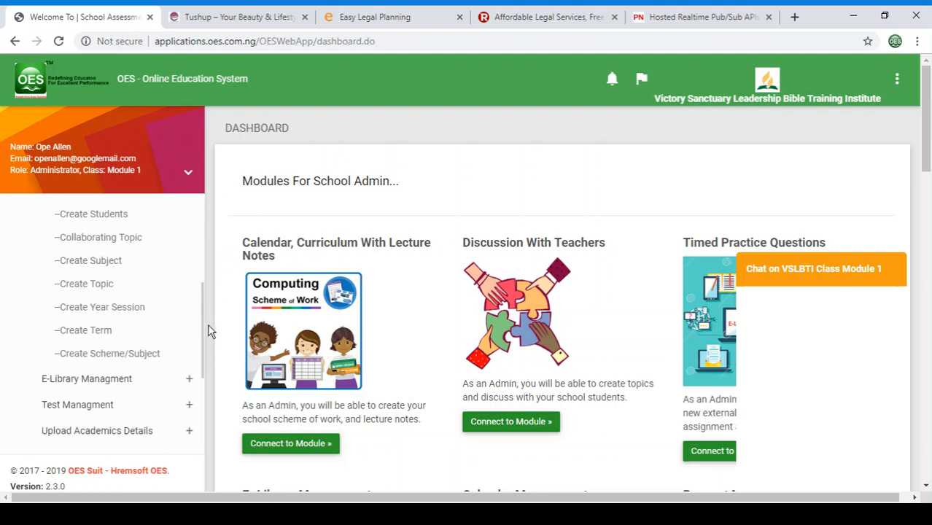
mouse_move(159, 313)
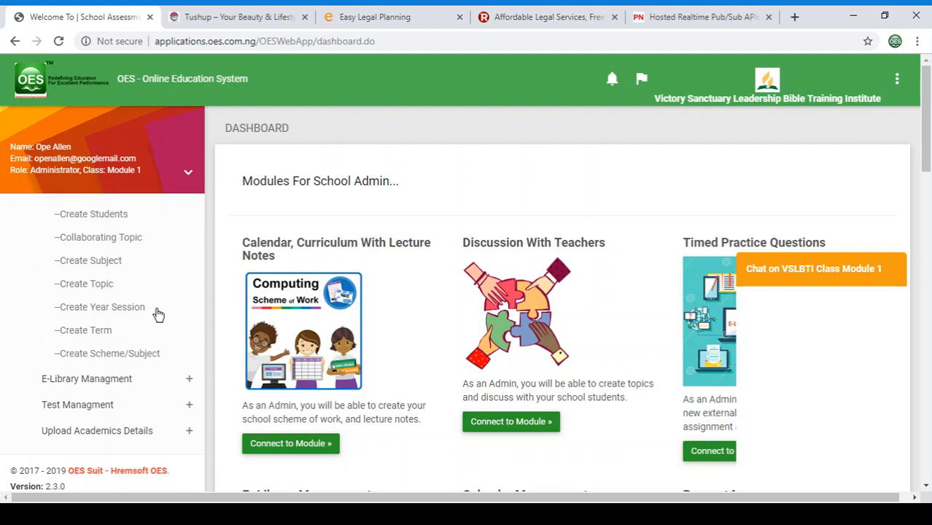
mouse_move(184, 339)
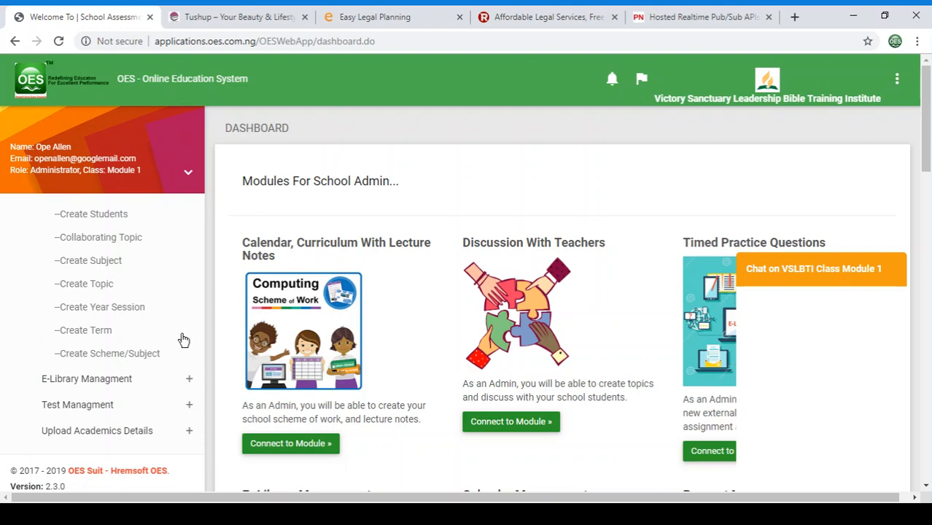
mouse_move(179, 353)
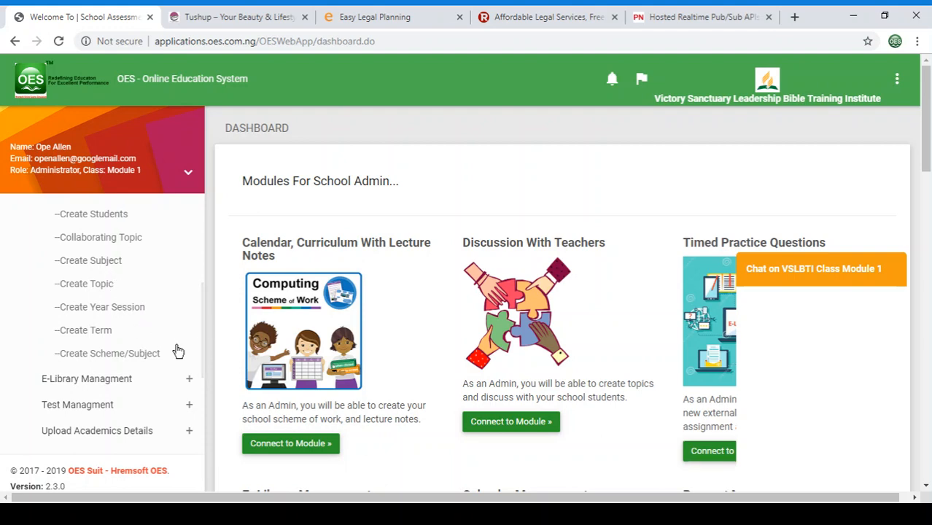
click(107, 353)
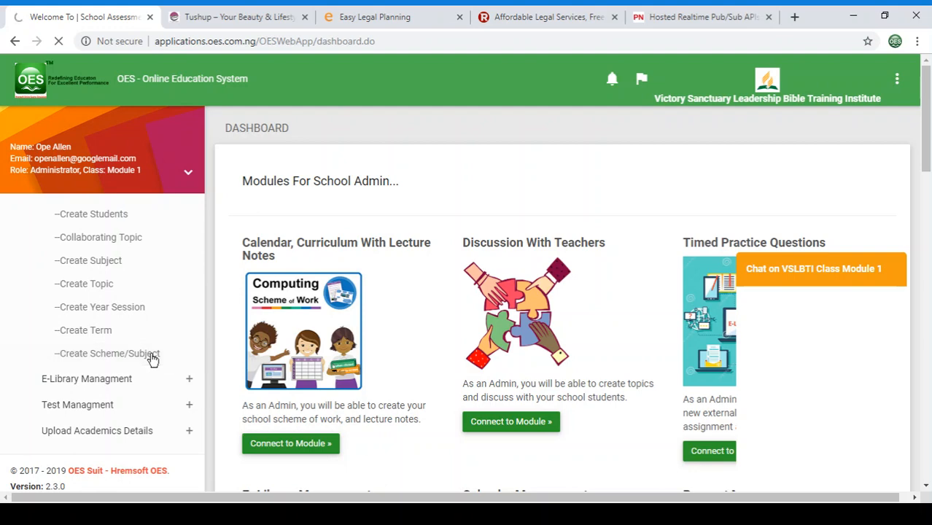
Step: Return to the OES school site showing the Create Scheme of Work upload page
click(700, 17)
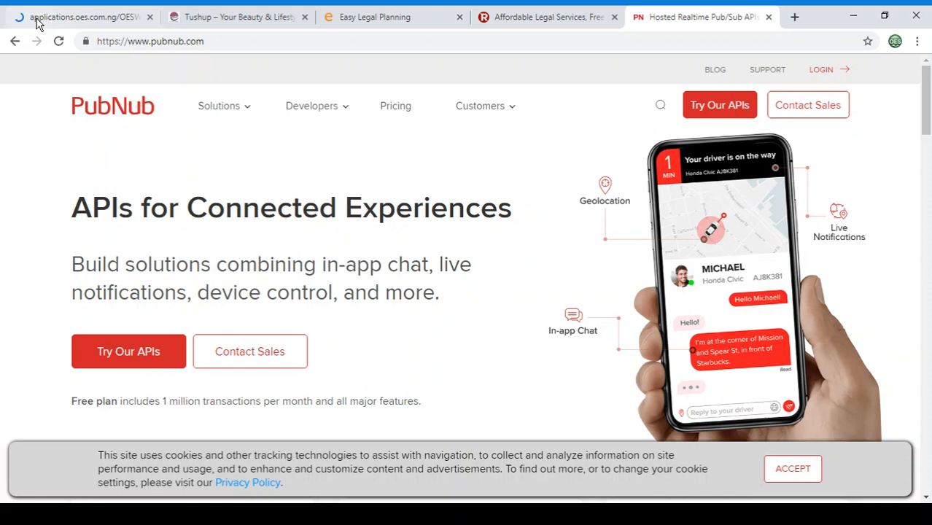
click(84, 17)
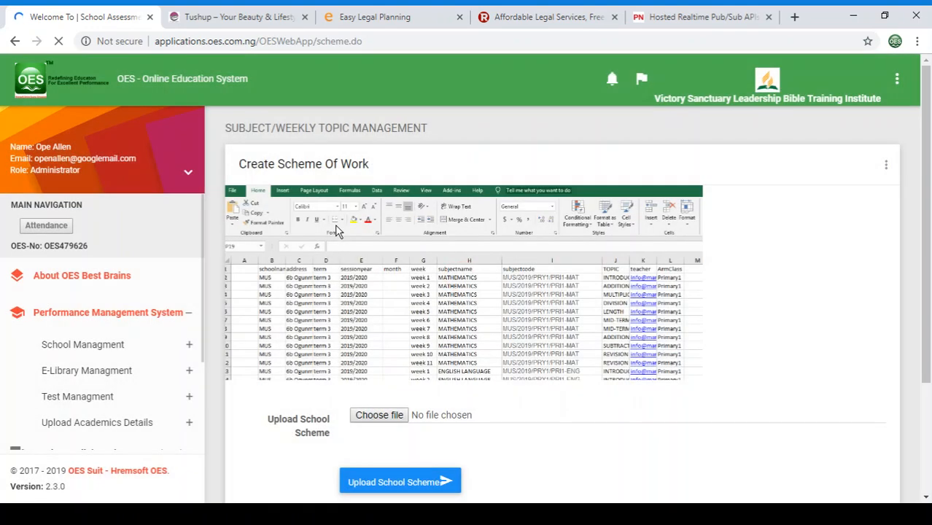
mouse_move(679, 332)
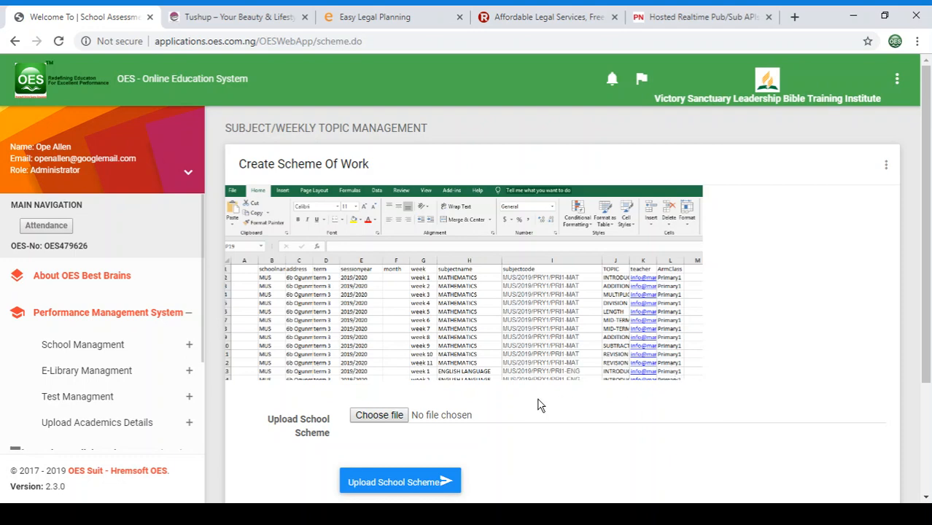
mouse_move(132, 408)
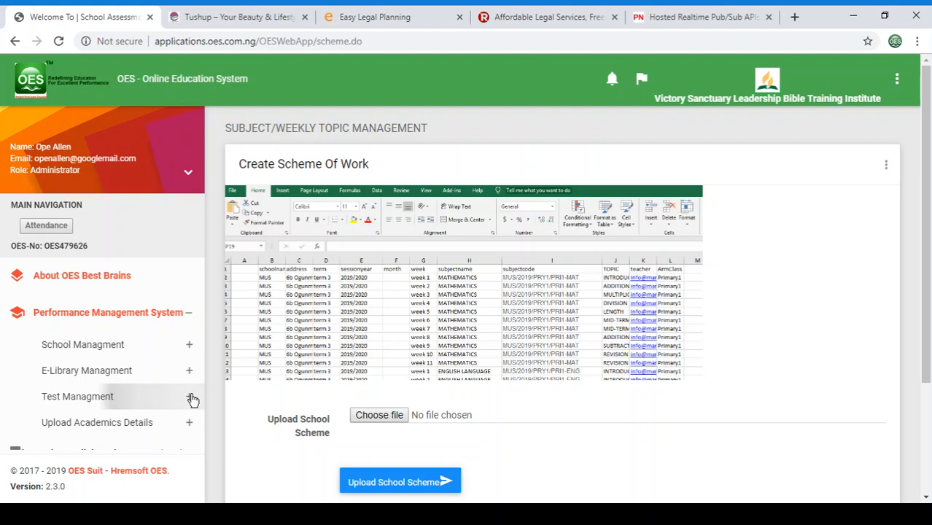
Step: Expand the Test Management options in the sidebar
click(78, 396)
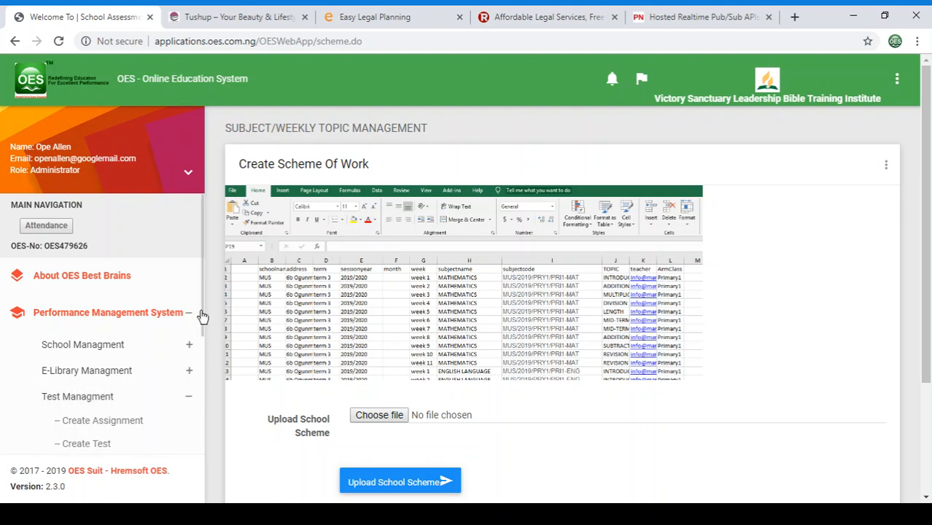
scroll(down, 3)
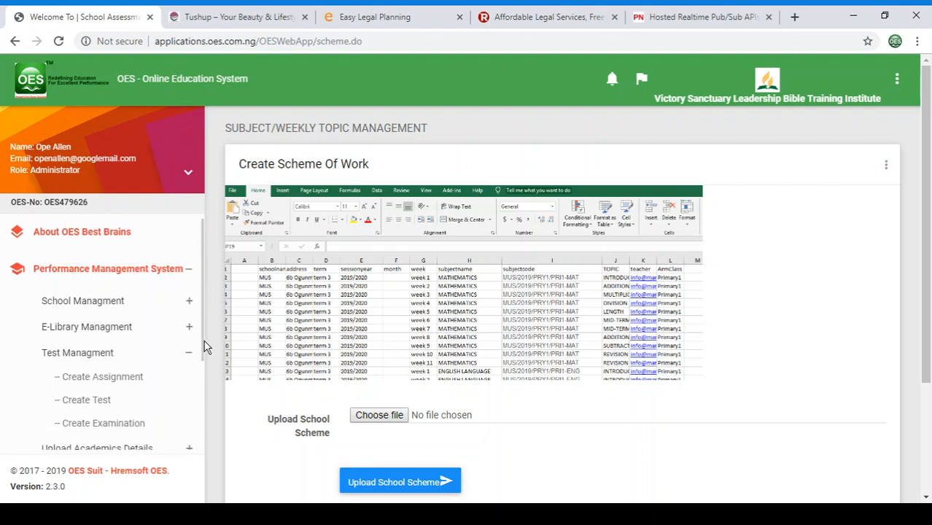
scroll(down, 3)
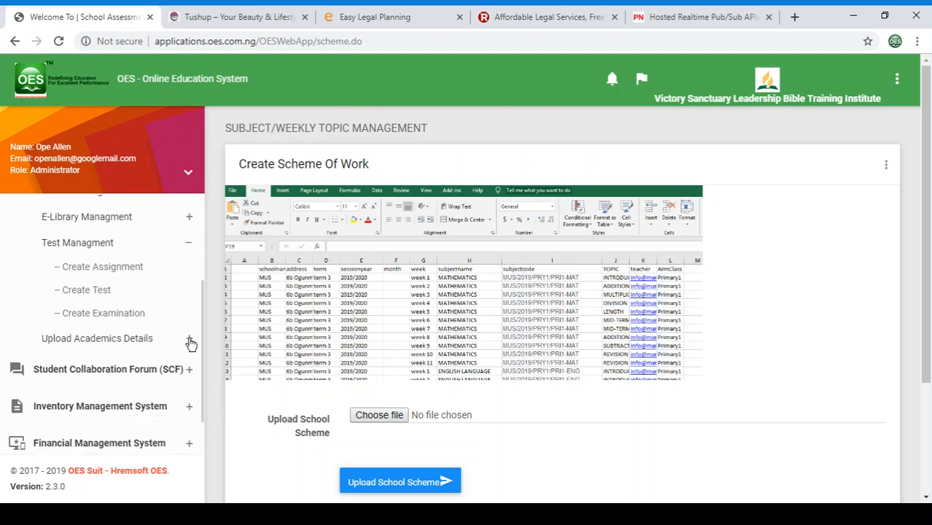
mouse_move(194, 233)
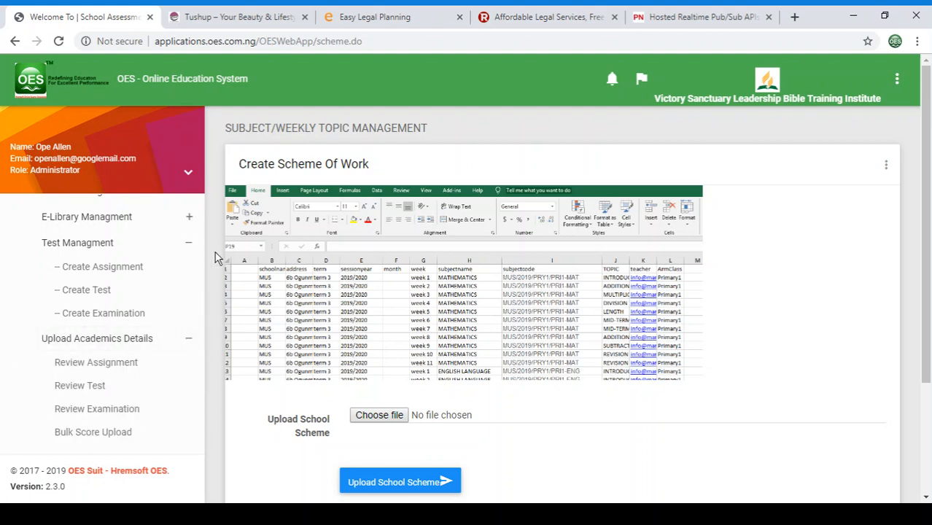
mouse_move(206, 297)
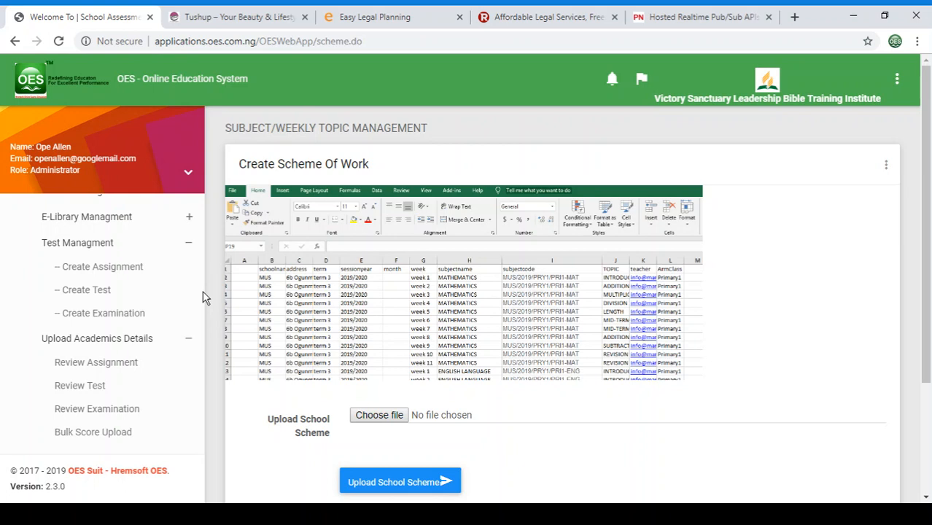
Step: Load the test question upload page and expand Performance Management's Upload Academics Details
click(85, 290)
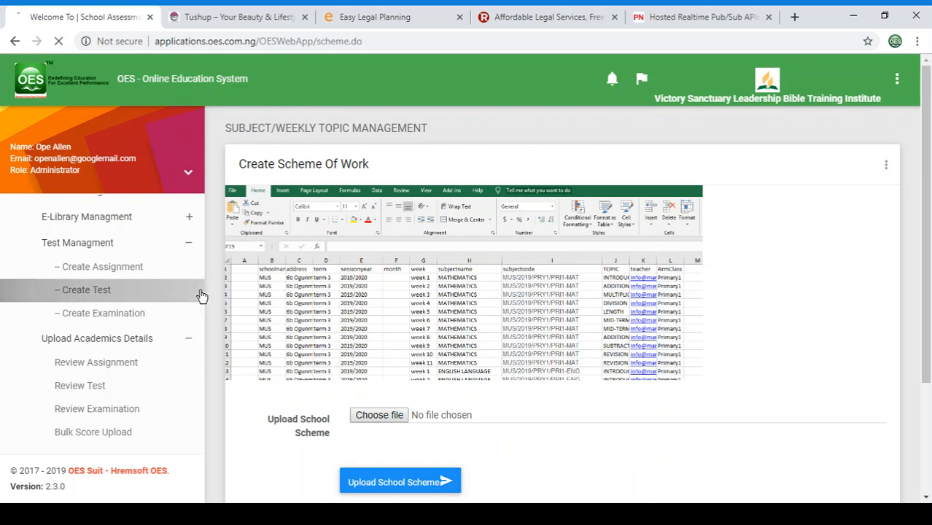
click(86, 290)
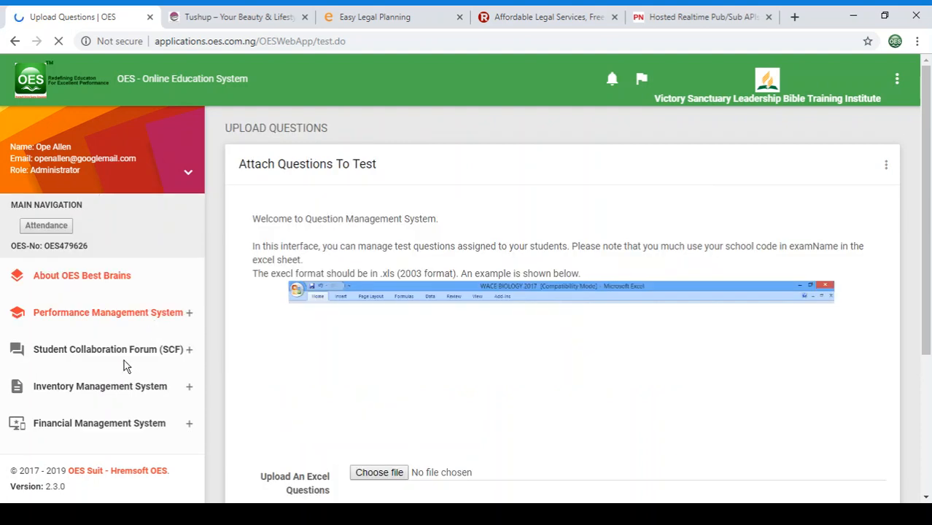
click(108, 312)
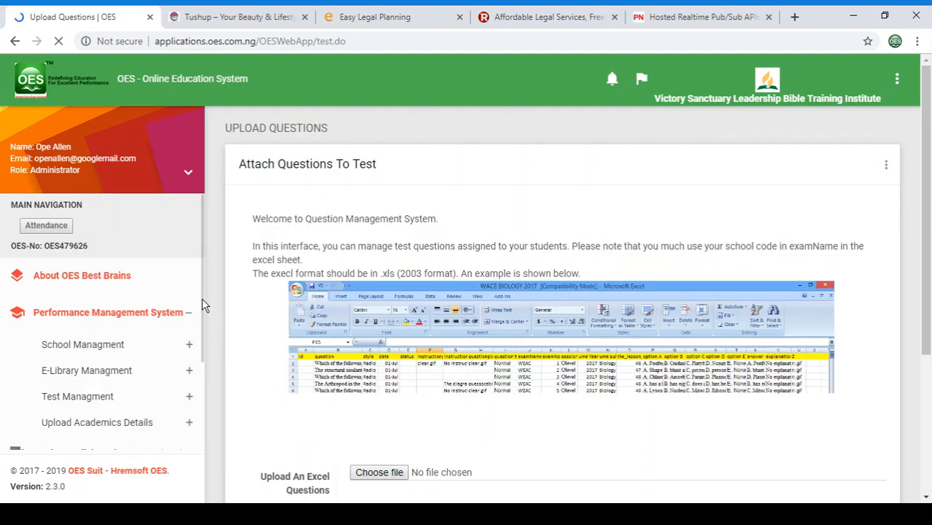
scroll(down, 3)
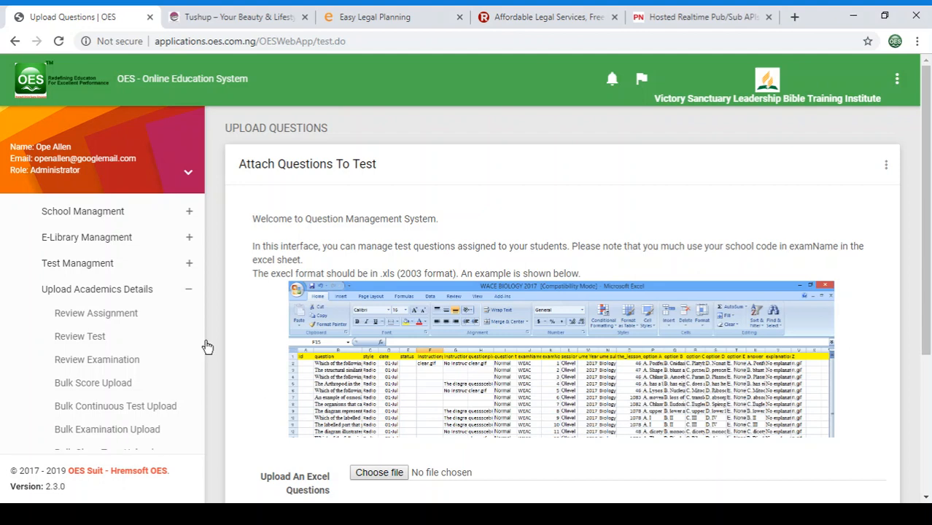
mouse_move(117, 400)
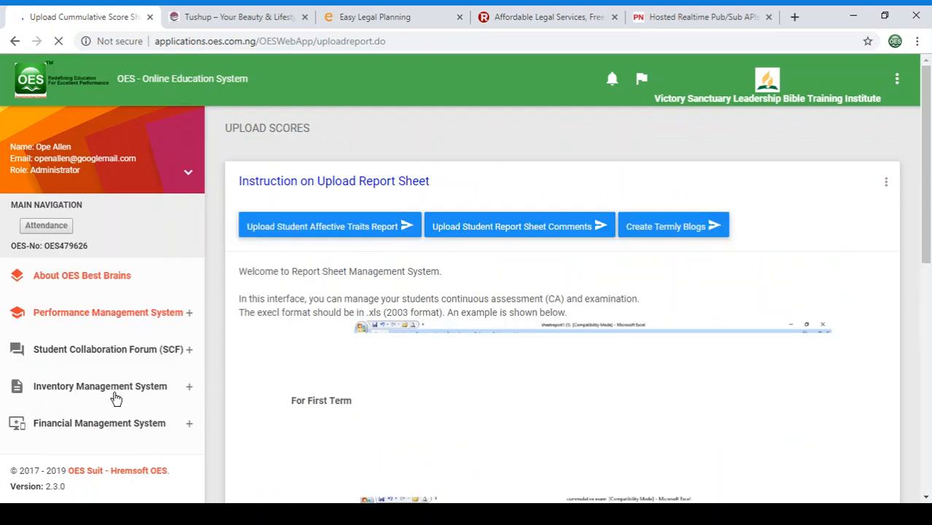
Step: Re-expand Performance Management and scroll down to the Student Collaboration Forum section
click(107, 312)
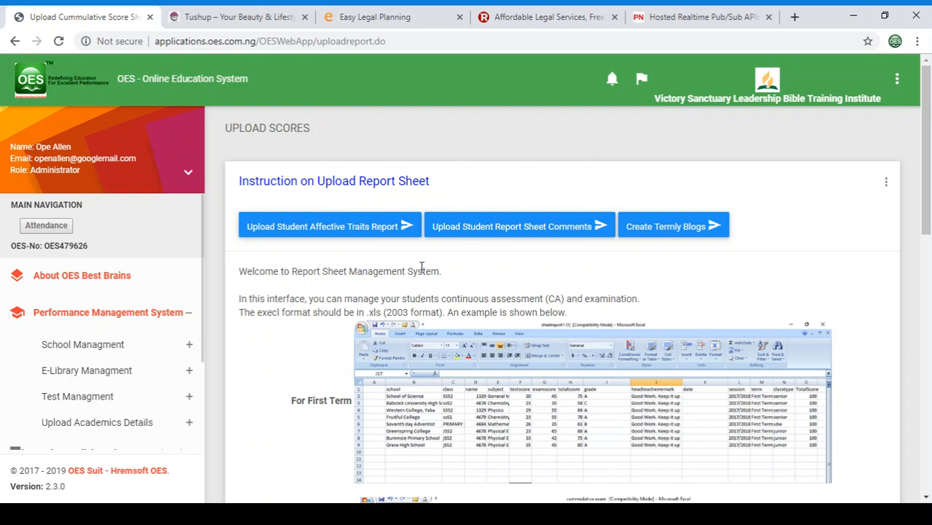
mouse_move(417, 246)
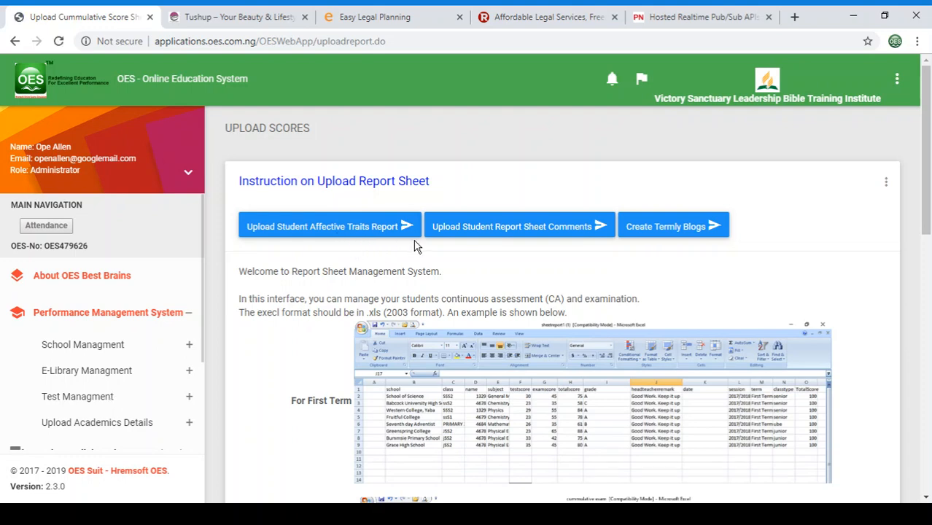
mouse_move(531, 244)
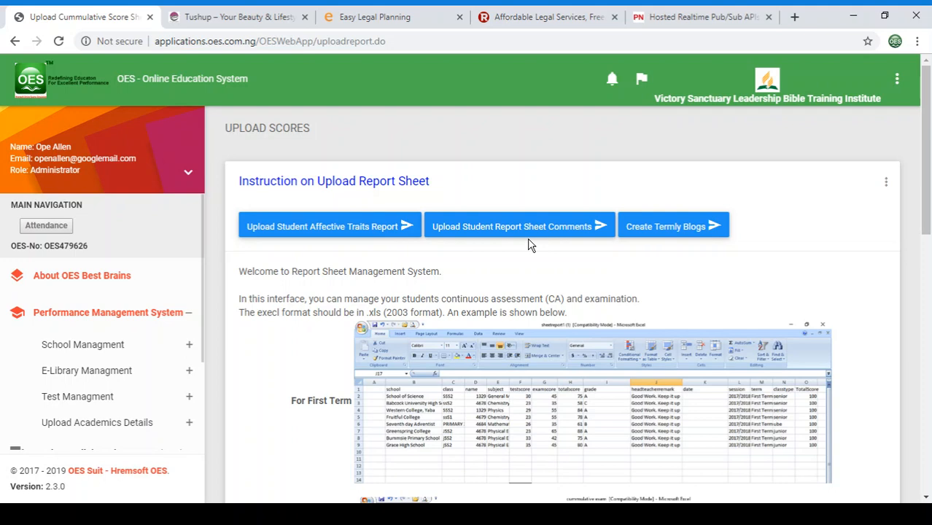
mouse_move(568, 259)
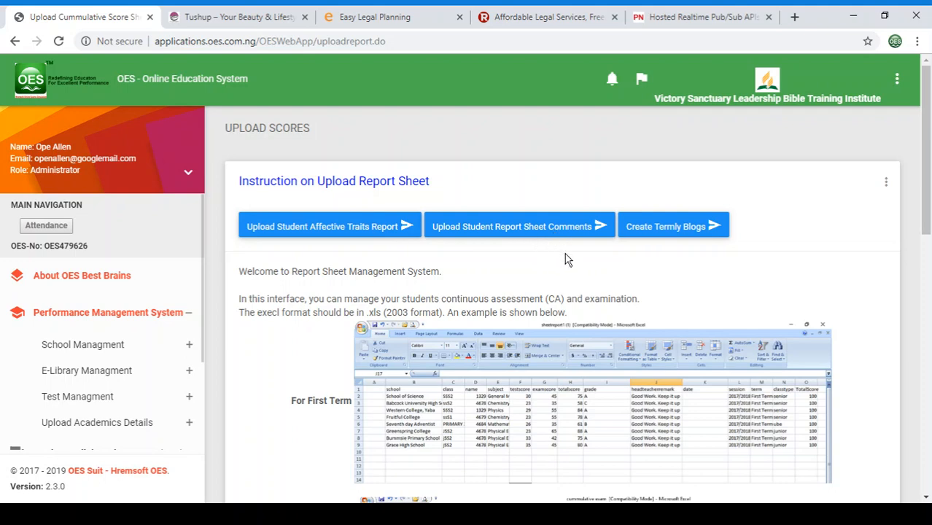
mouse_move(664, 245)
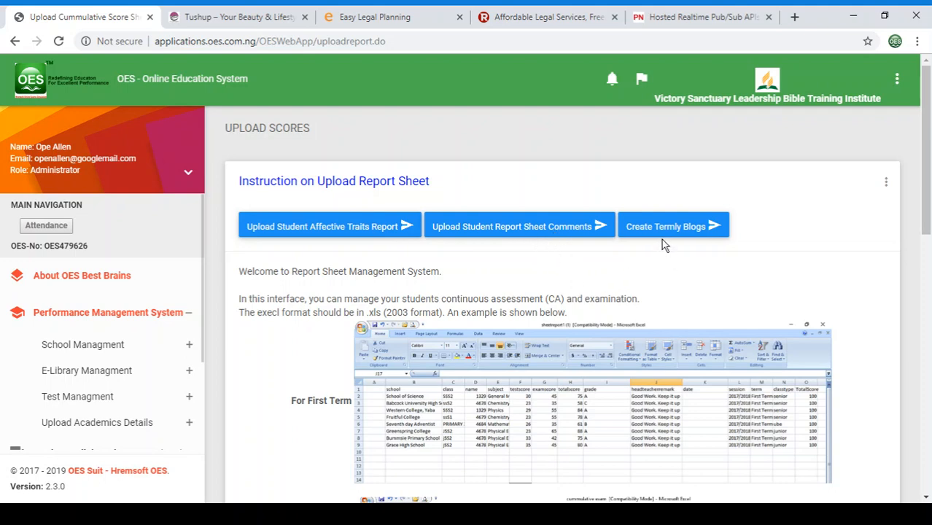
mouse_move(232, 335)
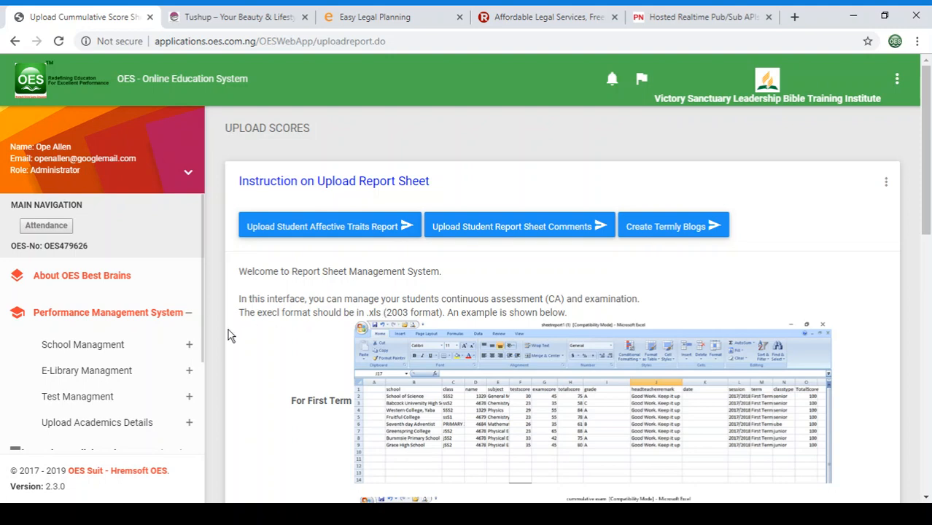
mouse_move(205, 342)
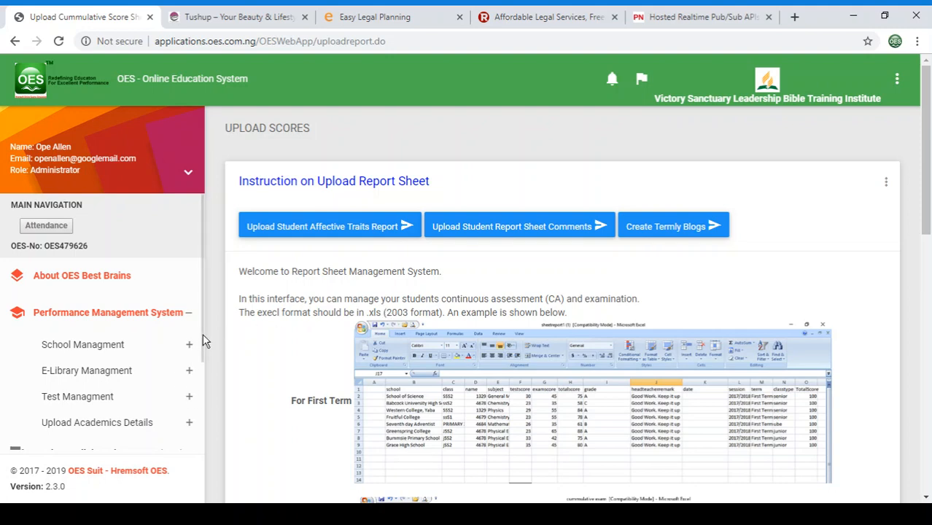
scroll(down, 3)
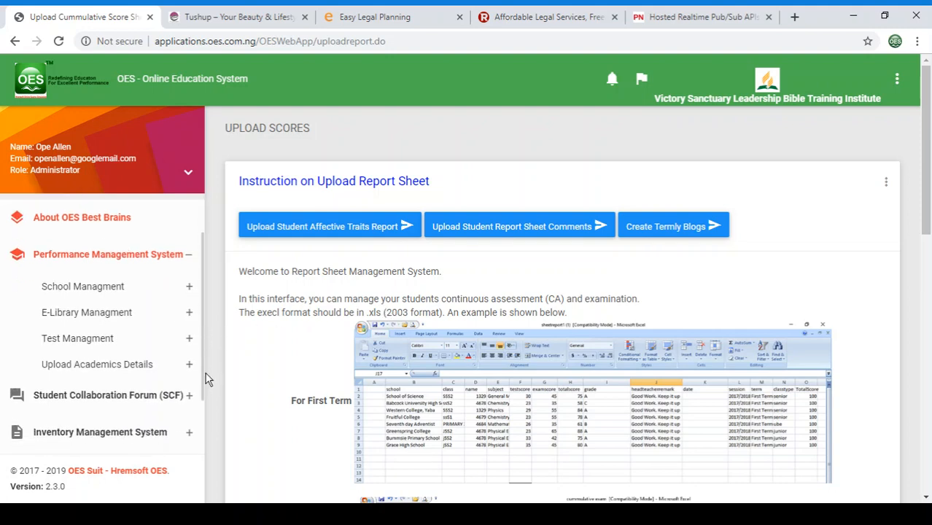
scroll(down, 3)
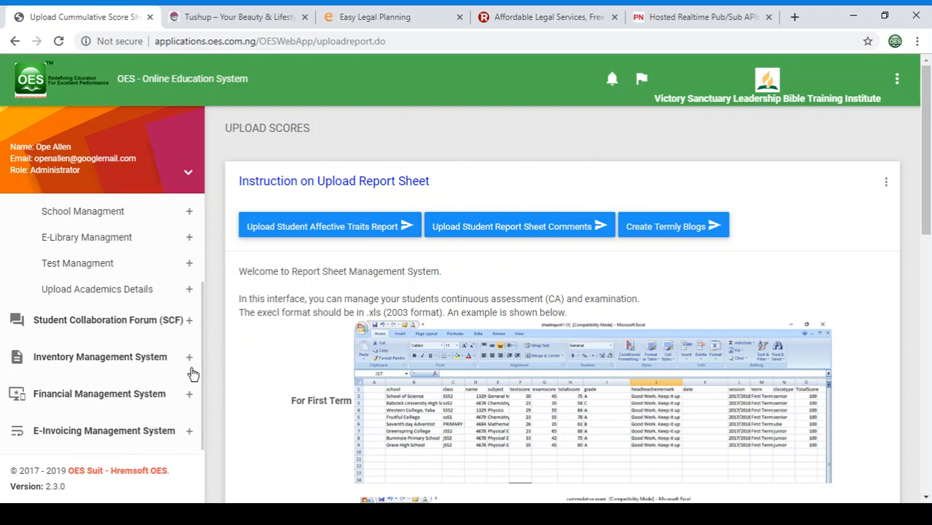
Step: Expand Student Collaboration Forum (SCF) and open the Collaborating forum entry
click(189, 319)
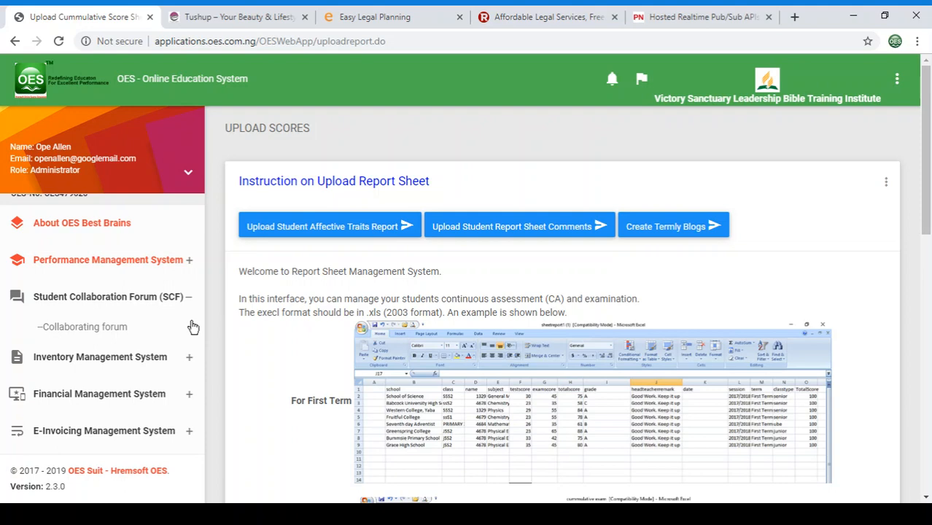
click(87, 327)
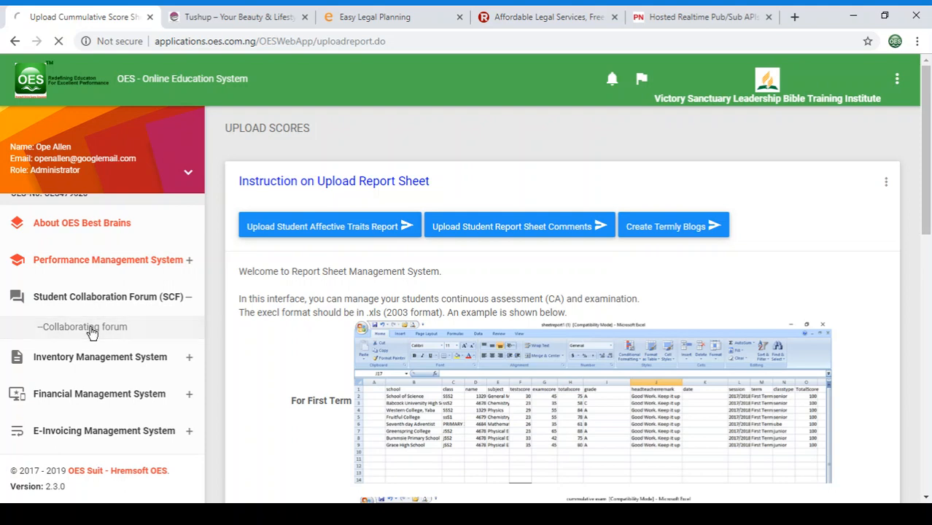
Step: Reach the Collaboration for Students/Teachers page with its Select Topic dropdown and comment editor
click(83, 327)
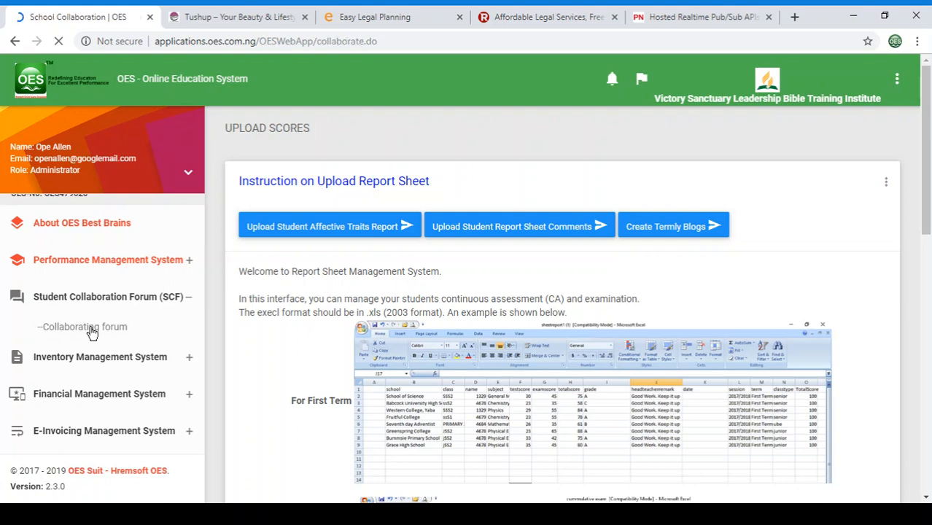
click(86, 327)
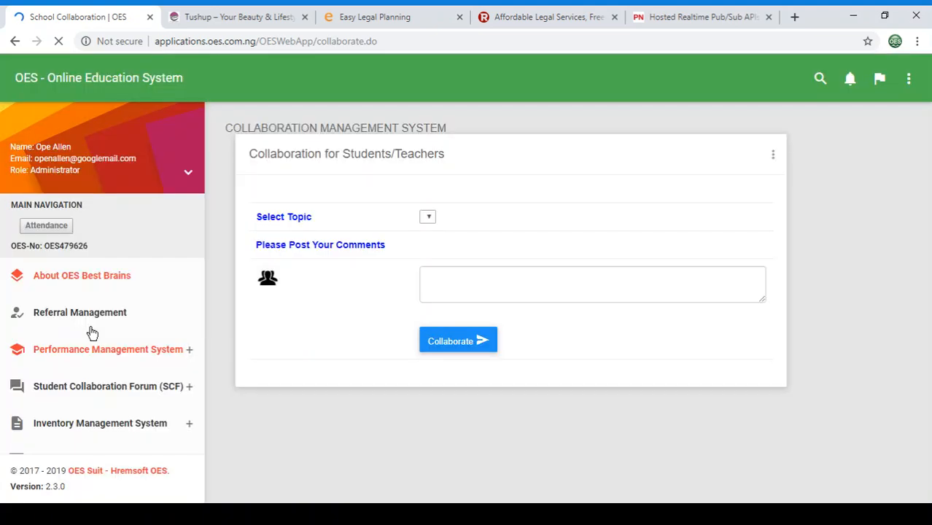
click(107, 348)
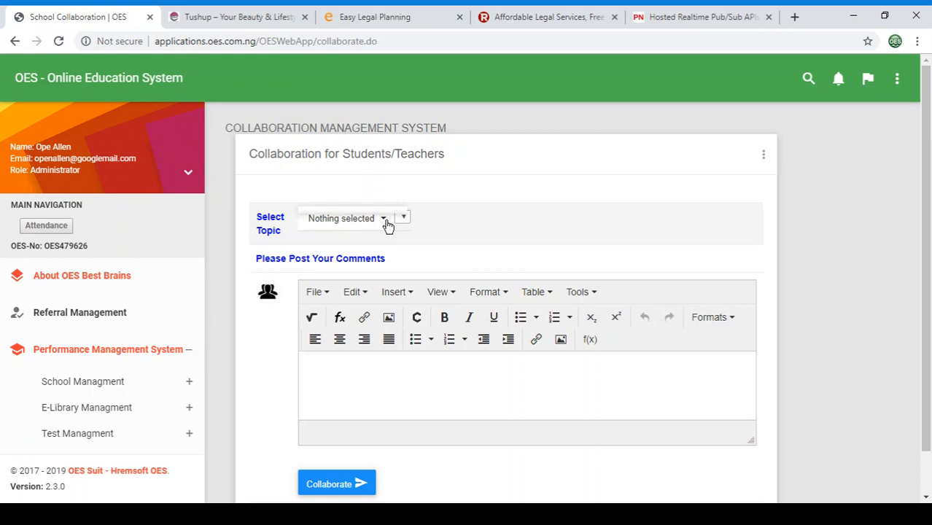
mouse_move(311, 317)
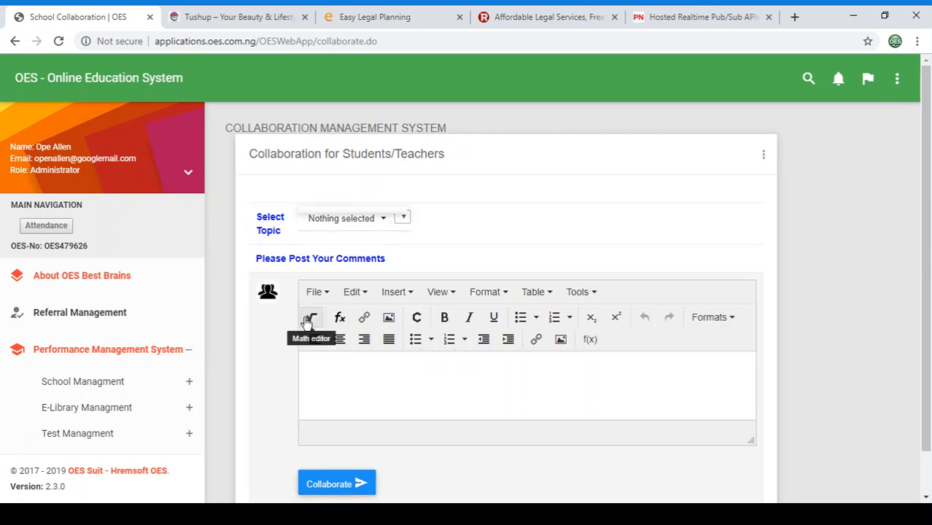
mouse_move(340, 317)
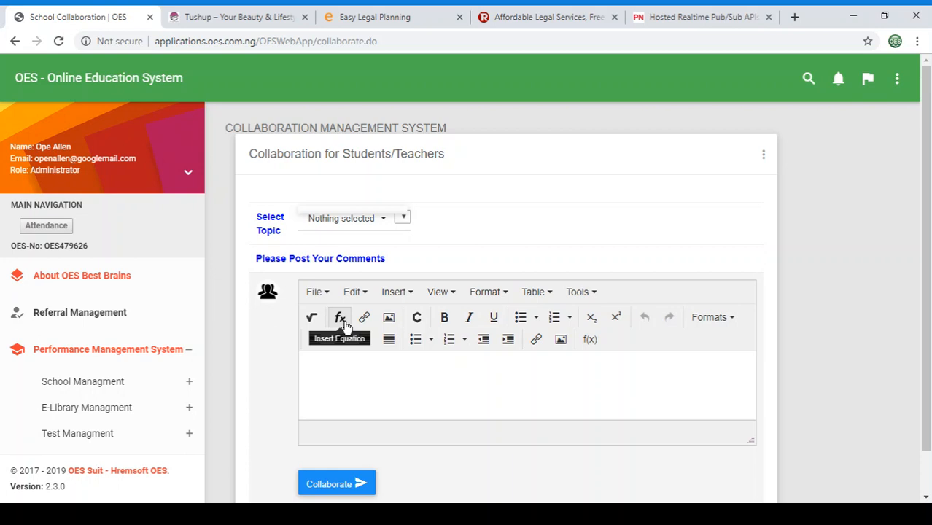
mouse_move(311, 317)
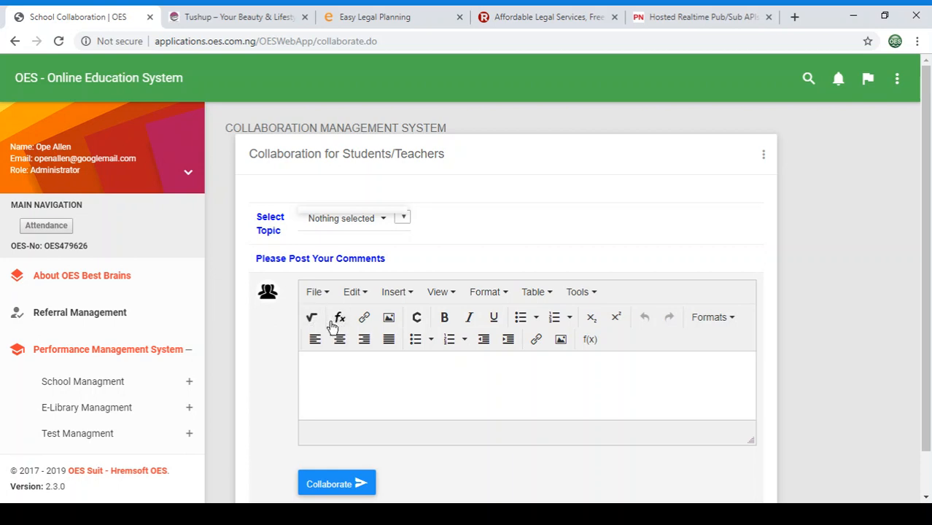
mouse_move(338, 316)
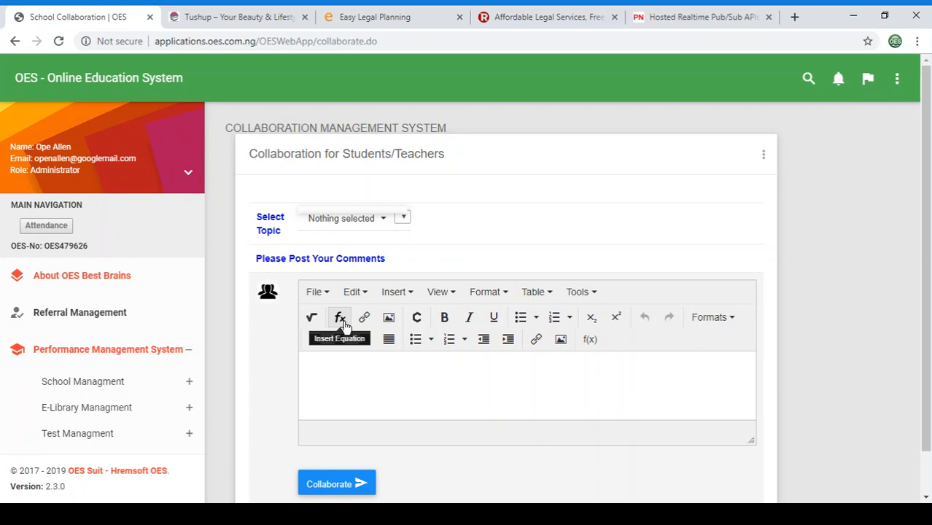
mouse_move(339, 321)
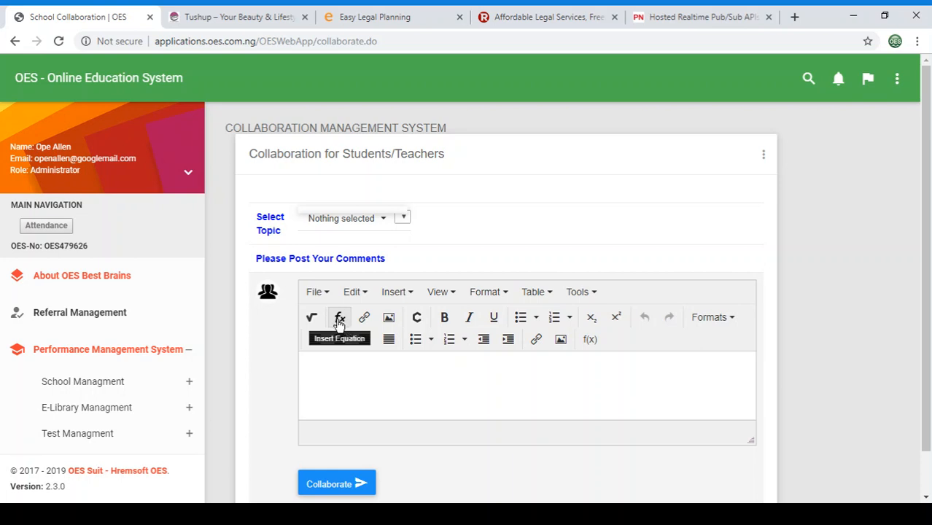
mouse_move(339, 325)
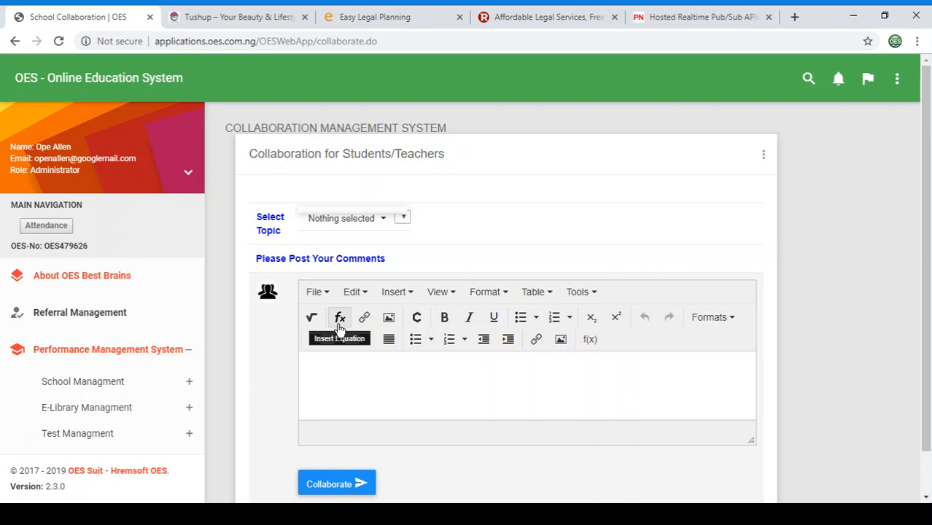
mouse_move(339, 332)
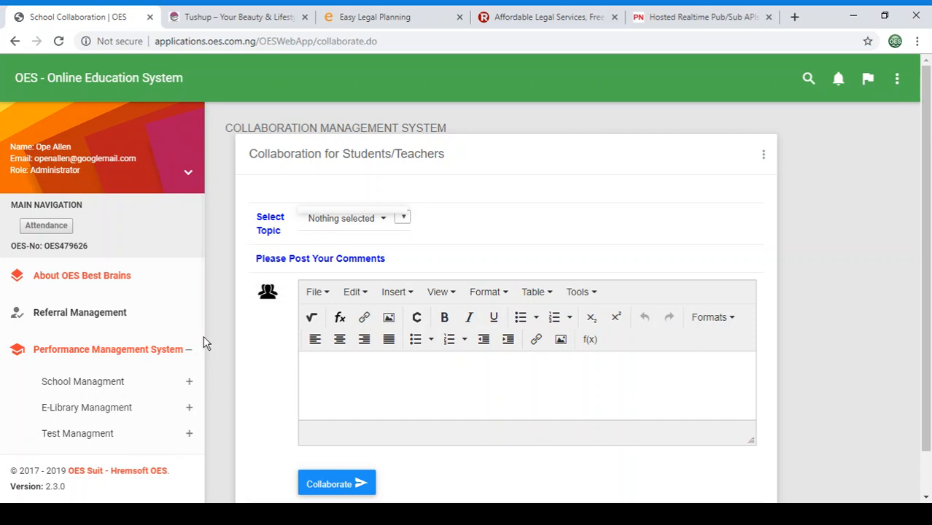
Step: Expand Financial Management System and LPO Management in the sidebar to show LPO System Expenditure and Expenditure System
scroll(down, 3)
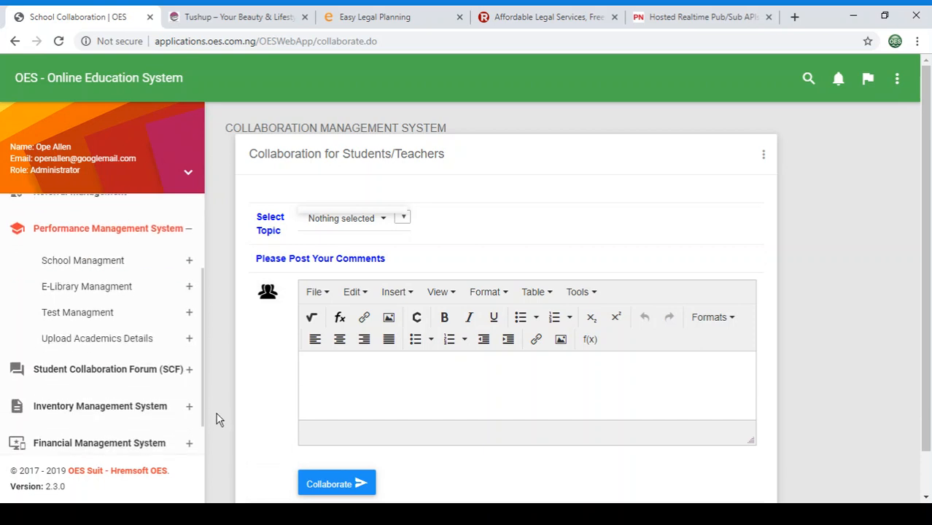
scroll(down, 3)
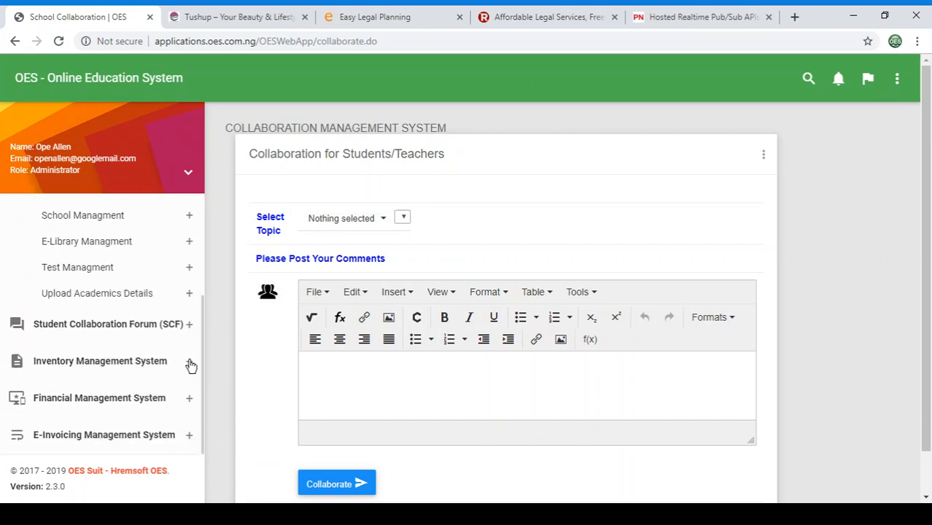
mouse_move(167, 392)
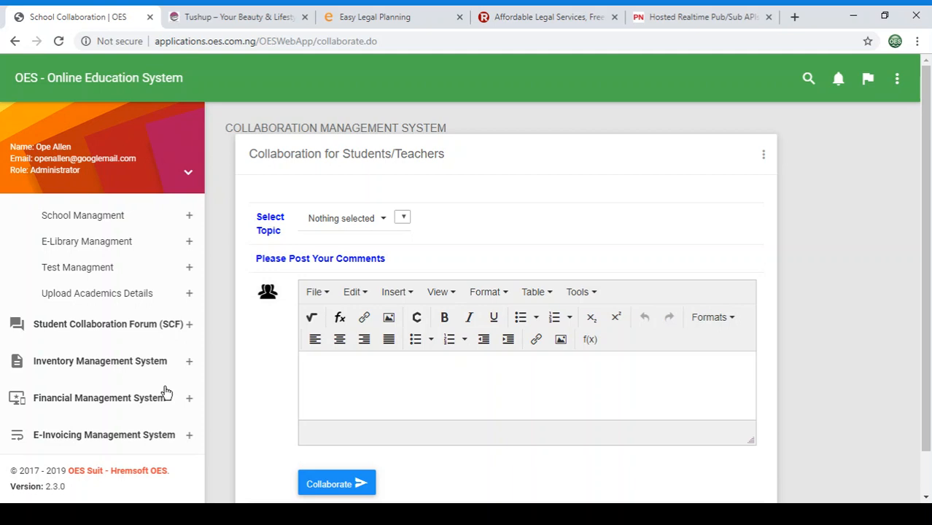
mouse_move(192, 407)
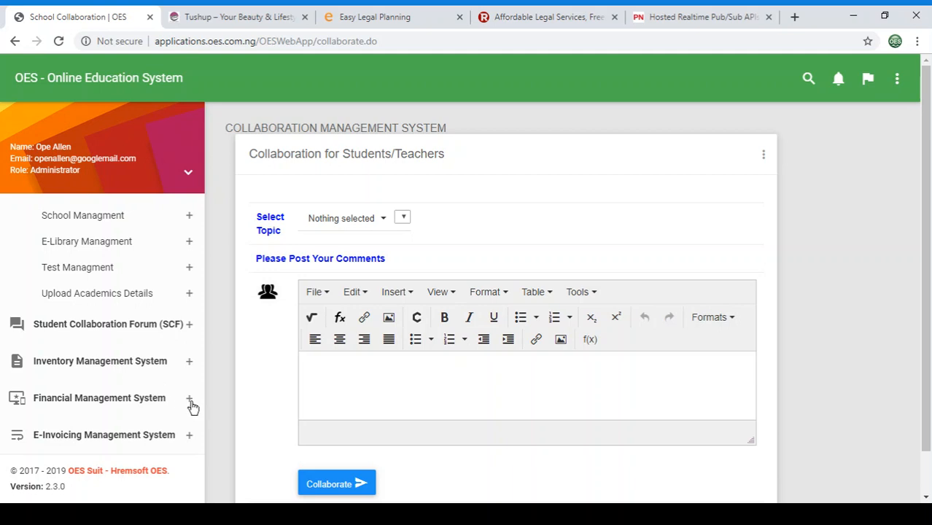
click(188, 397)
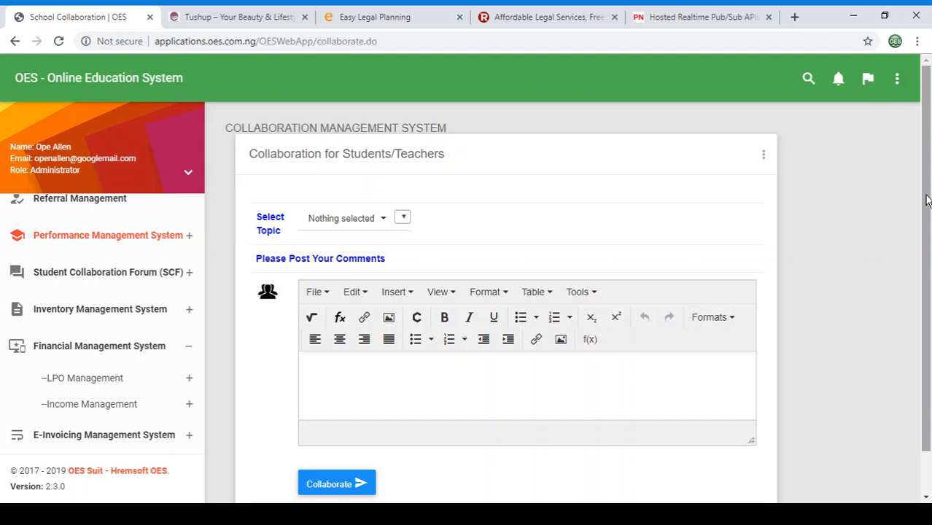
scroll(down, 3)
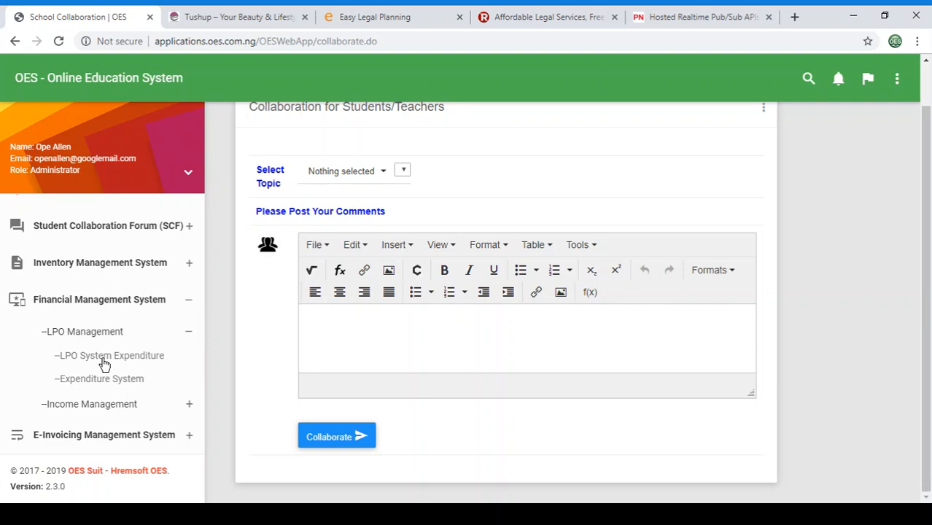
Step: Load LPO System Expenditure and review the LPO creation form down to the empty All LPO table
click(109, 355)
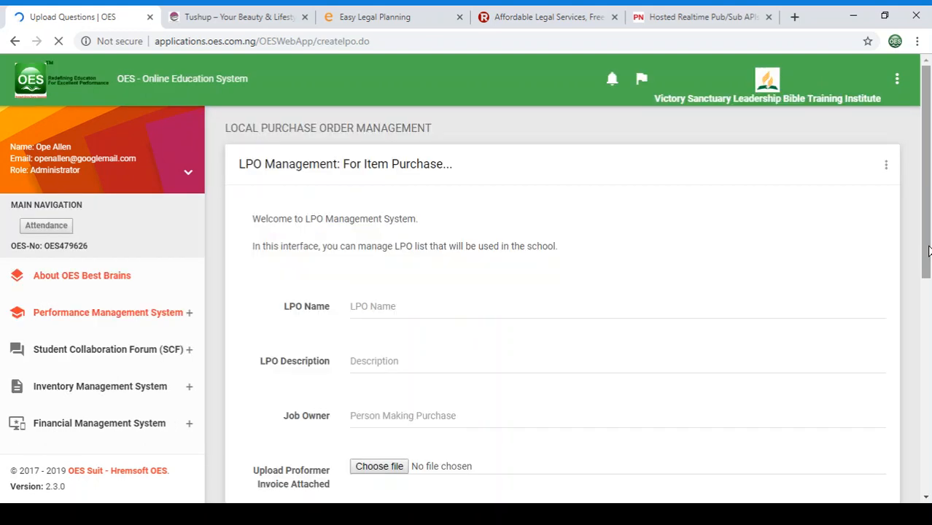
scroll(down, 3)
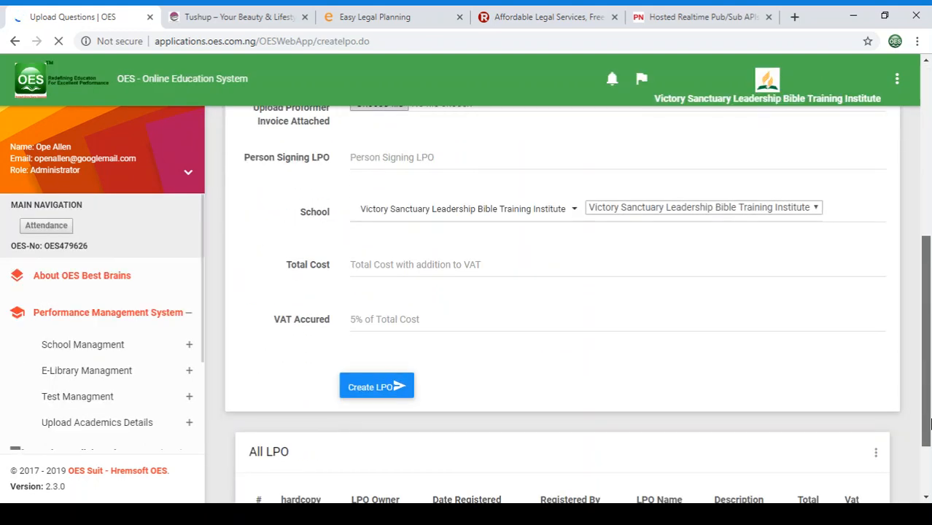
scroll(down, 3)
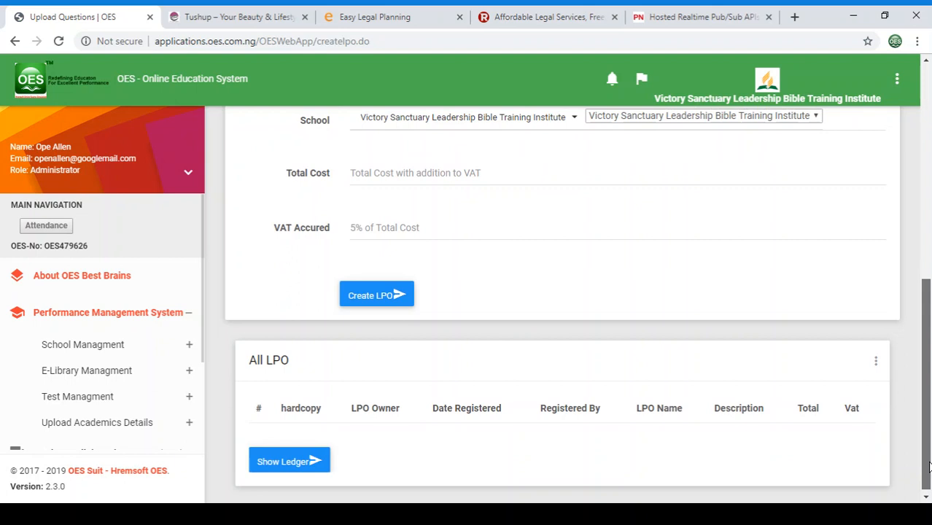
scroll(down, 3)
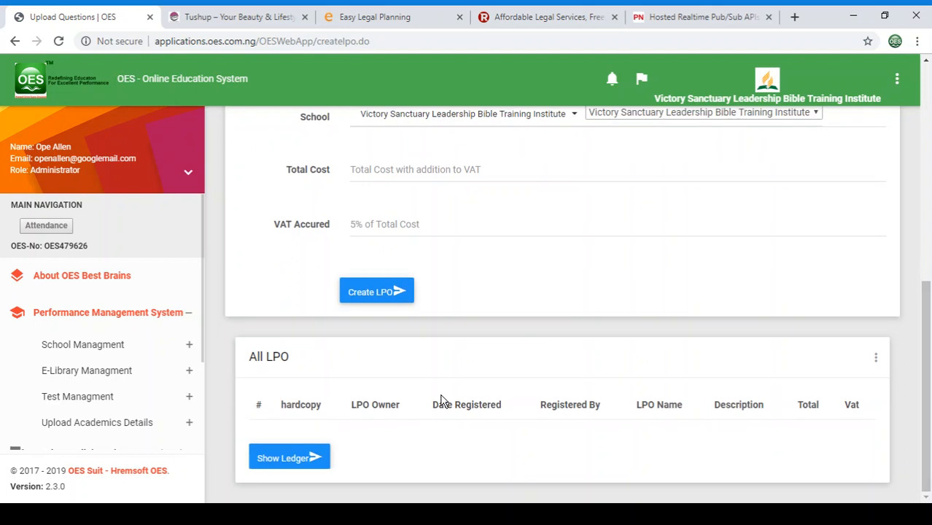
click(290, 458)
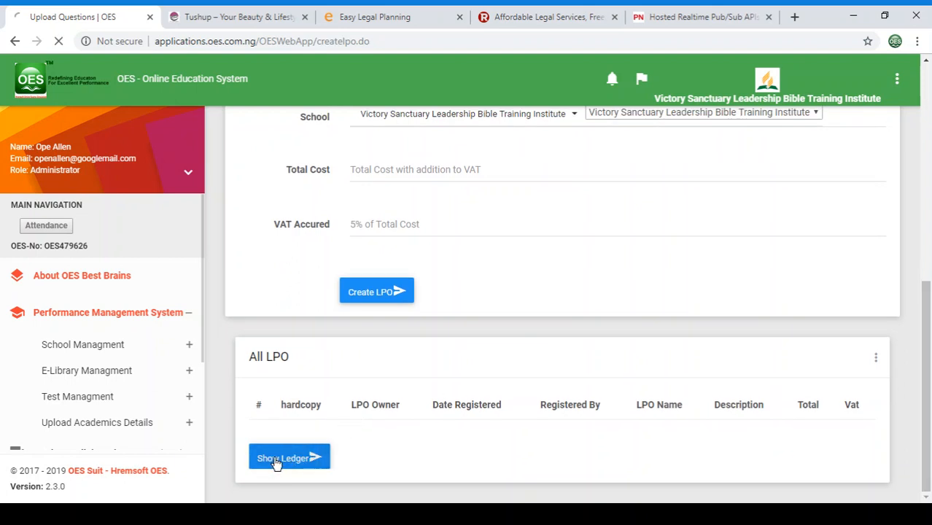
Step: Show the school's profit and loss account ledger via Show Ledger, all totals at NGN0.00
click(289, 458)
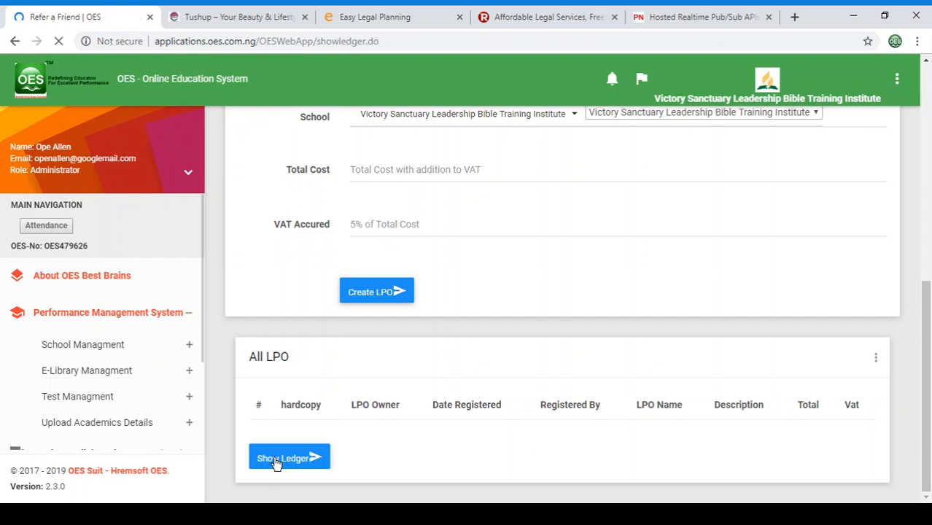
click(288, 457)
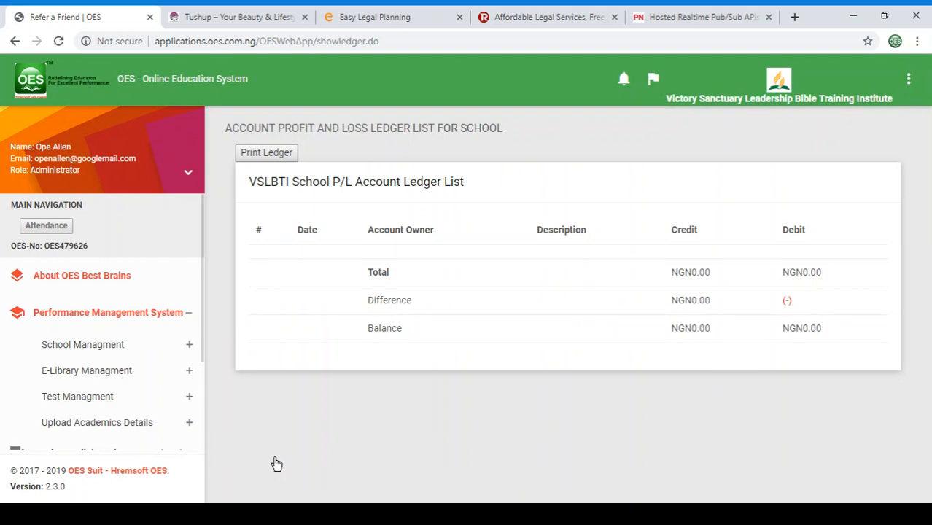
mouse_move(283, 465)
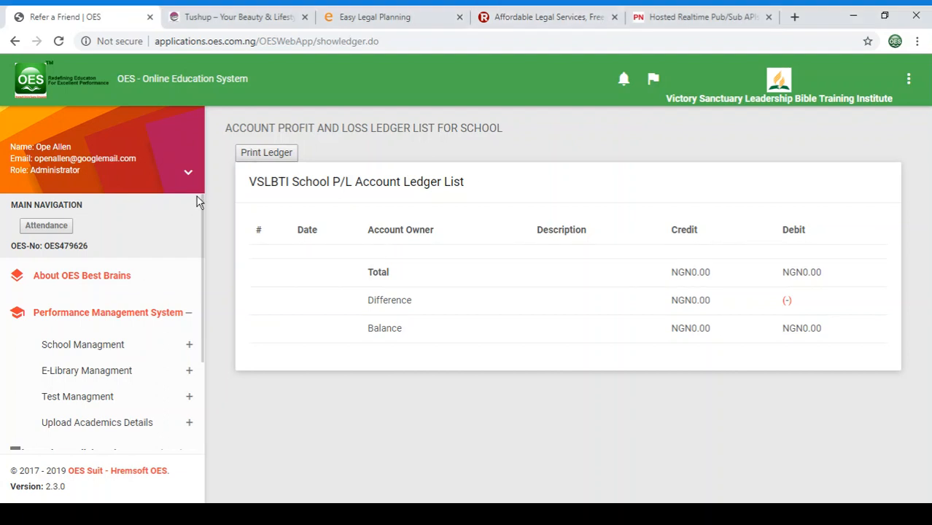
mouse_move(898, 93)
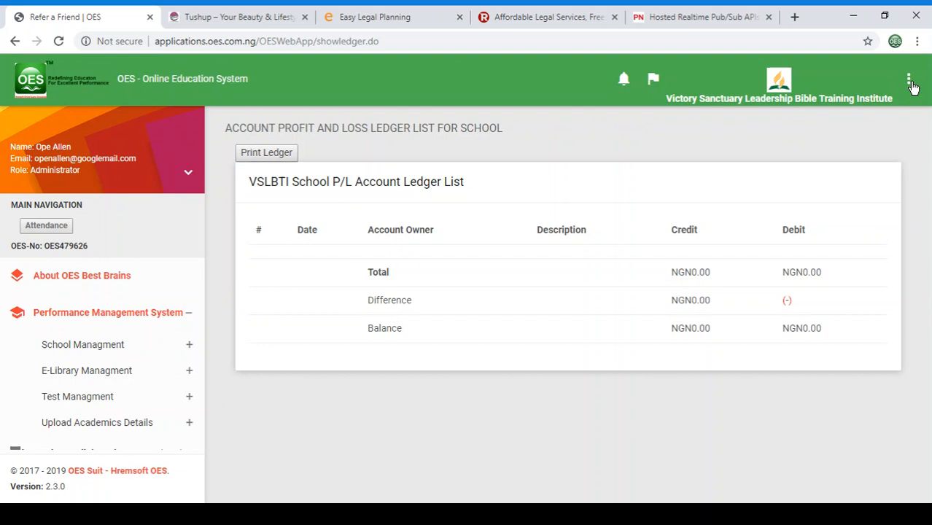
Step: Go back to the admin dashboard and browse the three-dot module menu down to Curriculum Management
click(909, 79)
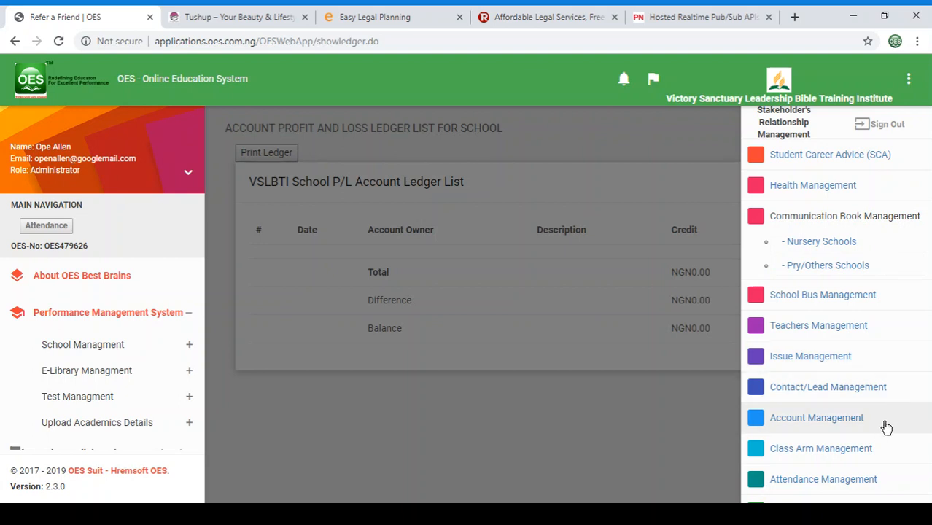
mouse_move(747, 325)
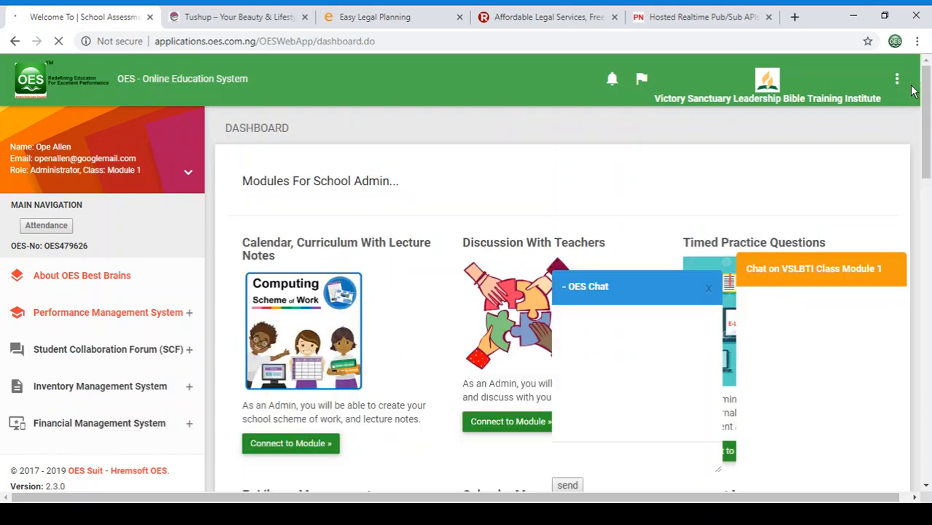
click(108, 313)
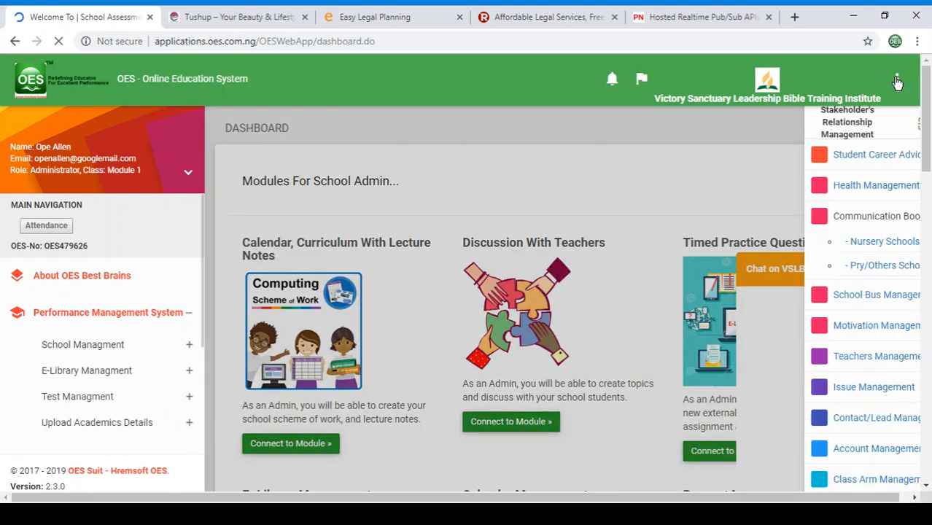
click(896, 79)
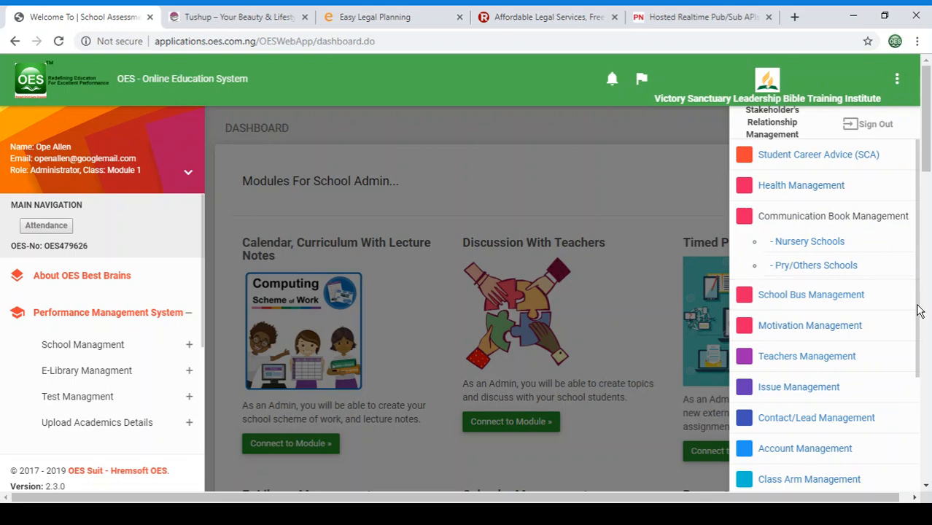
scroll(down, 3)
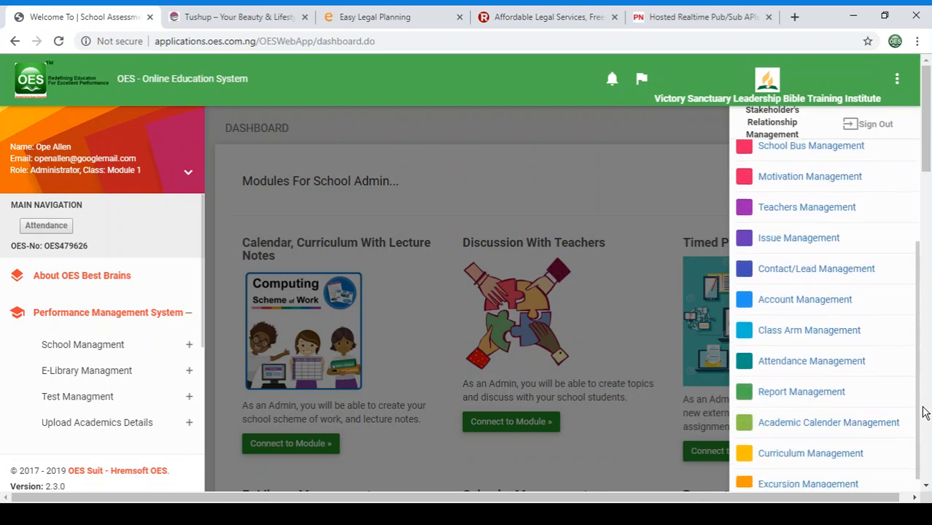
scroll(down, 3)
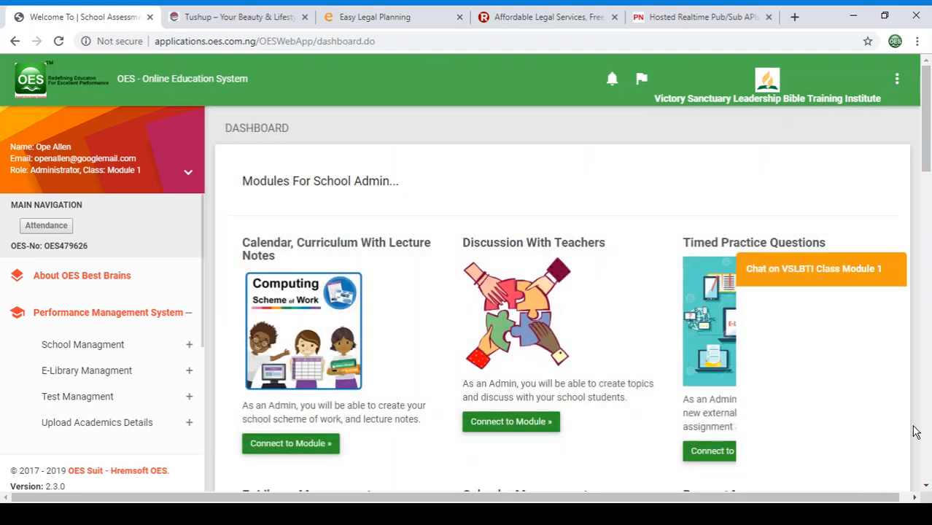
click(897, 78)
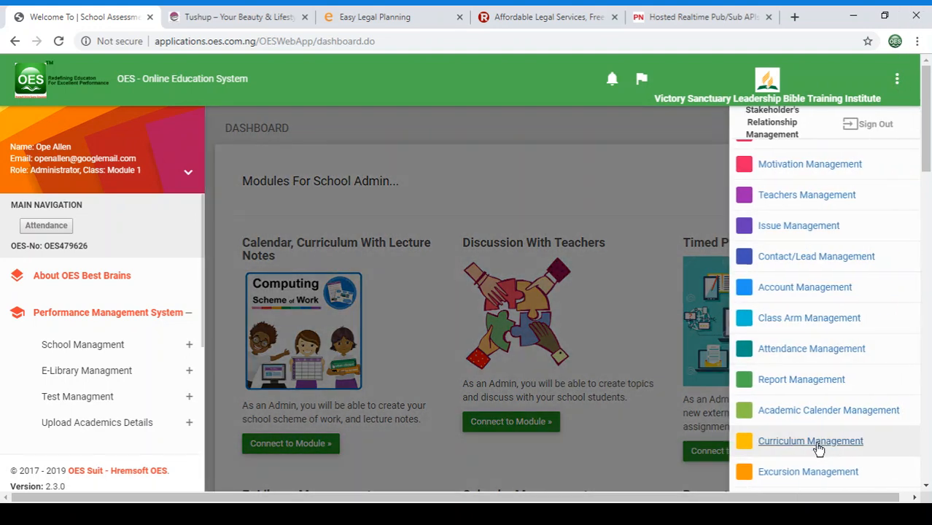
Step: Choose Curriculum Management to reach the Create Scheme of Work upload page, leaving the module menu shown
click(811, 440)
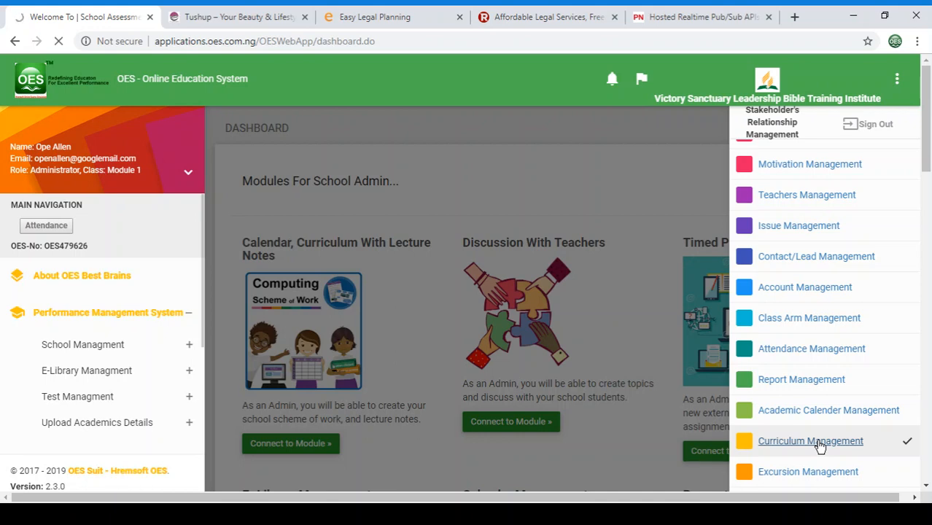
click(810, 441)
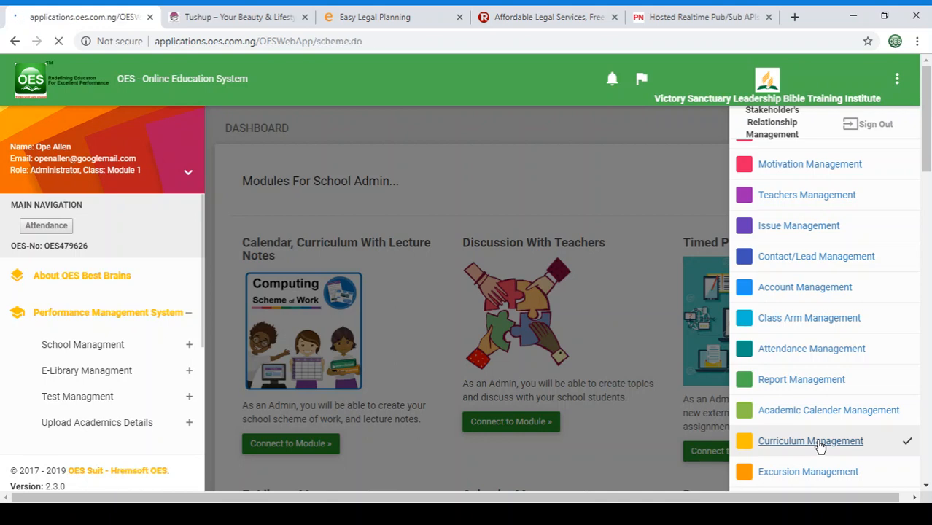
click(810, 441)
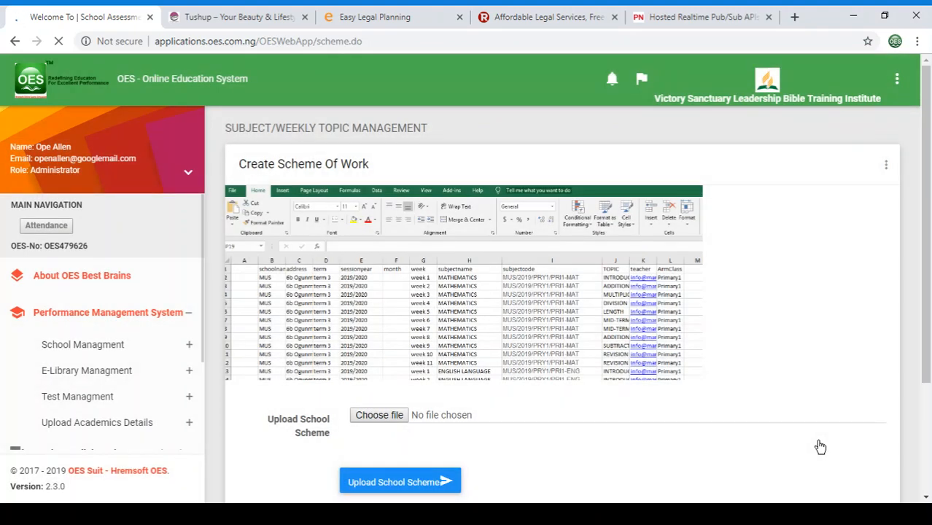
click(896, 79)
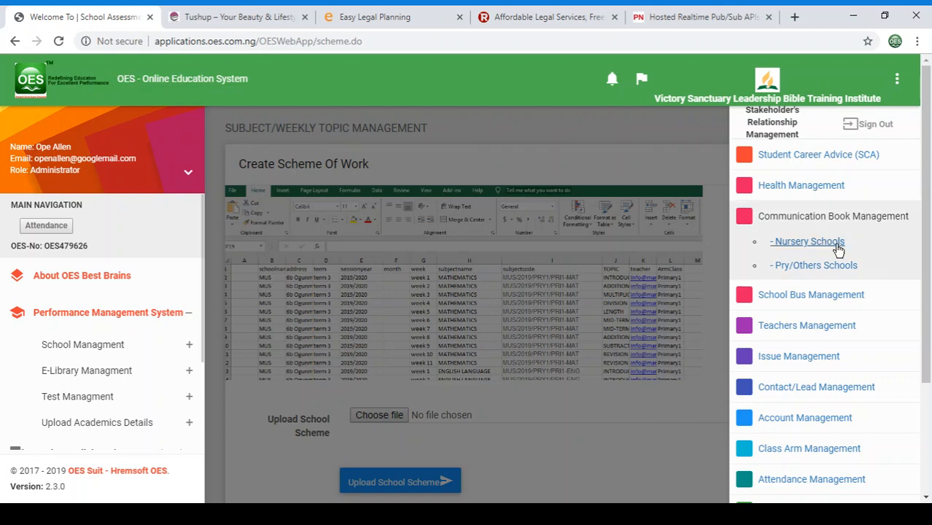
mouse_move(813, 265)
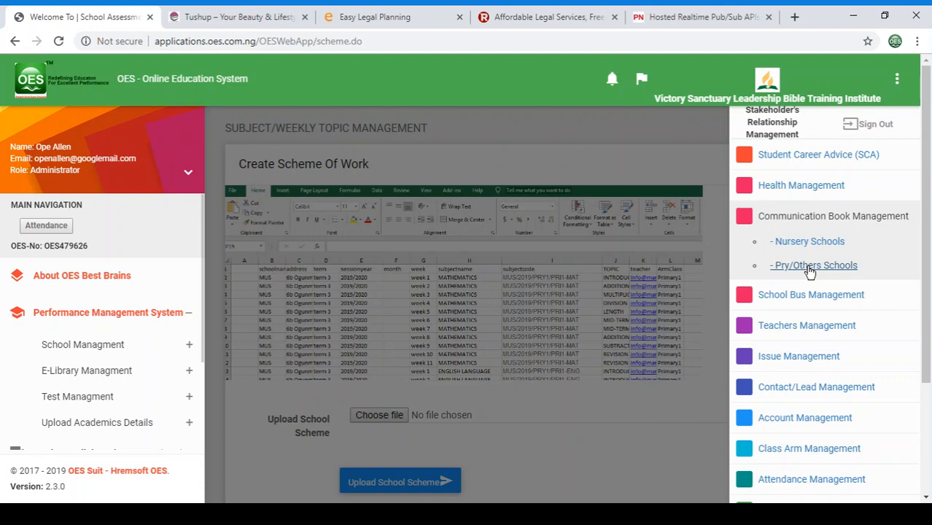
mouse_move(792, 299)
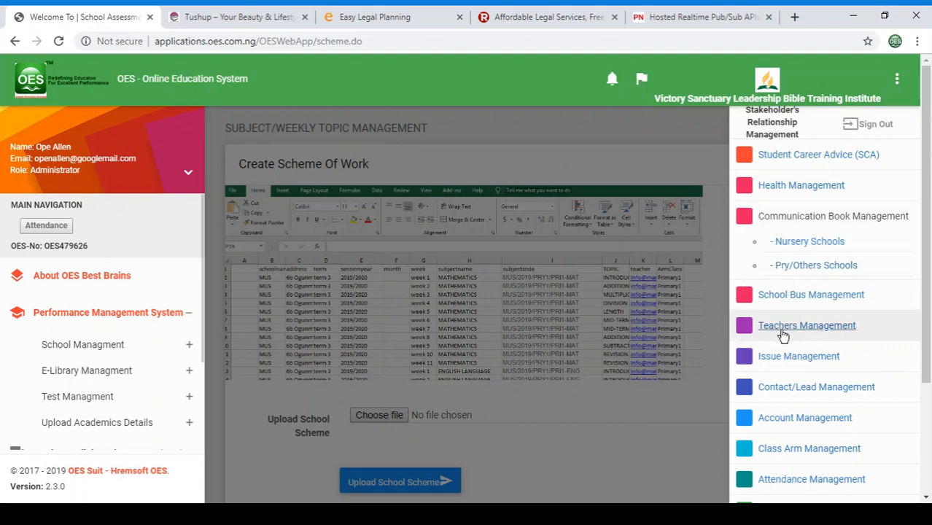
Step: Choose Teachers Management from the stakeholder module list
click(807, 325)
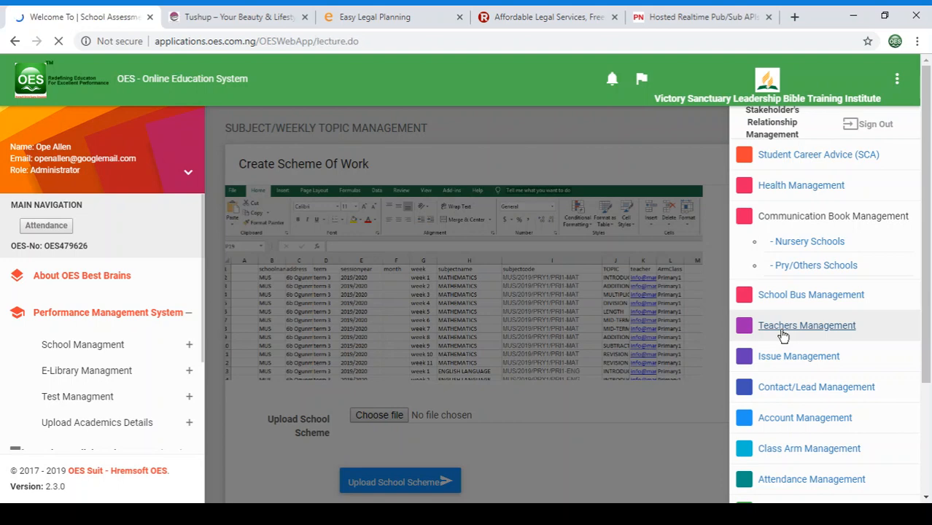
Step: View the Teachers Management lecture notes page, then sign out of the administrator account to the login page
click(807, 325)
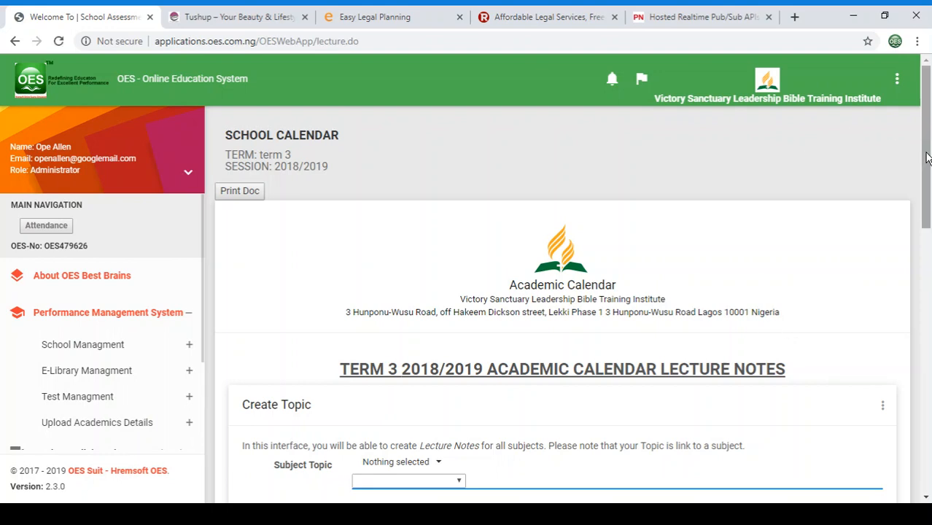
scroll(down, 3)
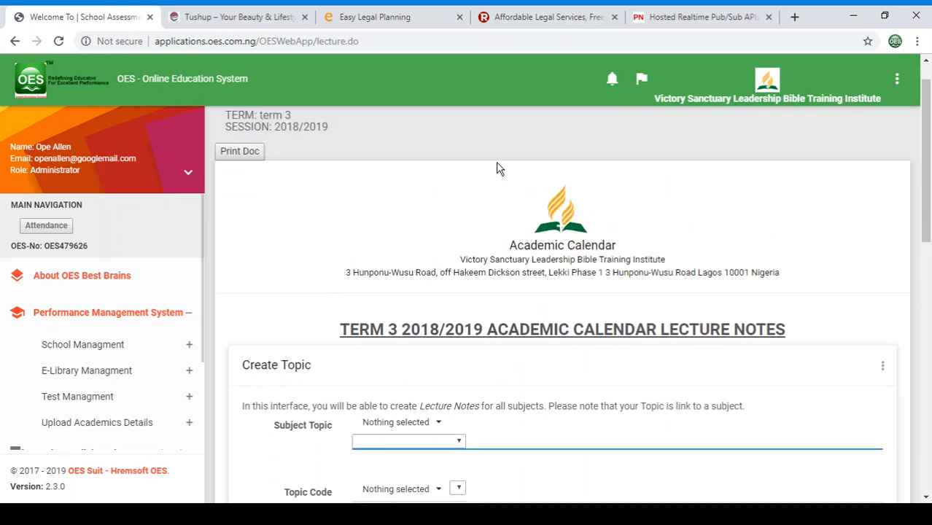
mouse_move(828, 81)
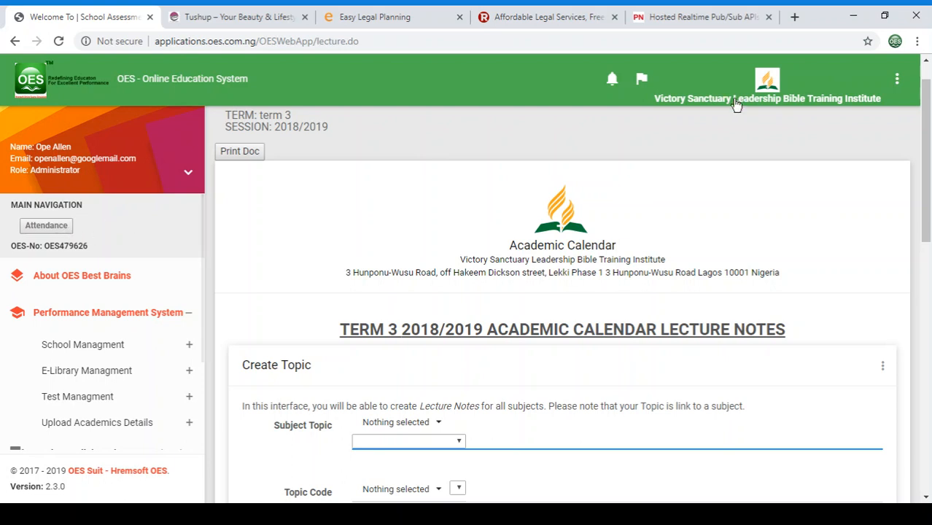
click(188, 173)
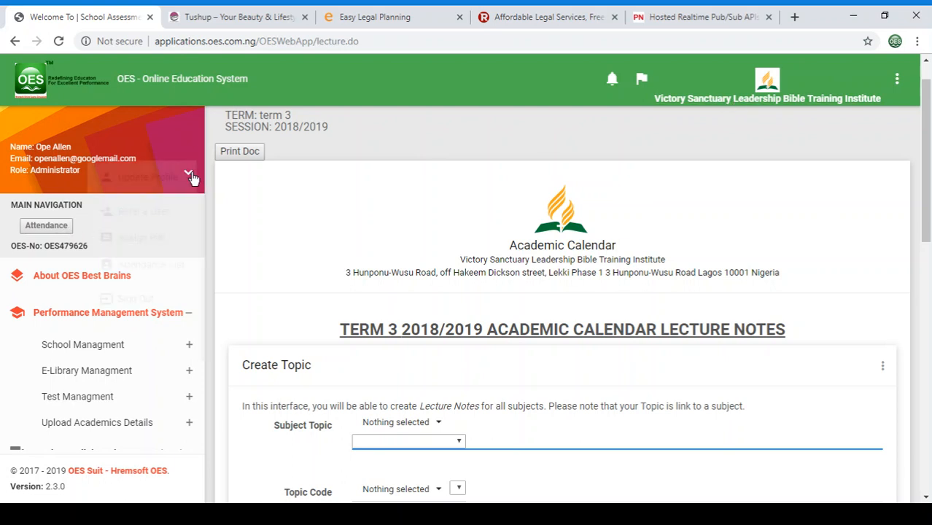
click(189, 177)
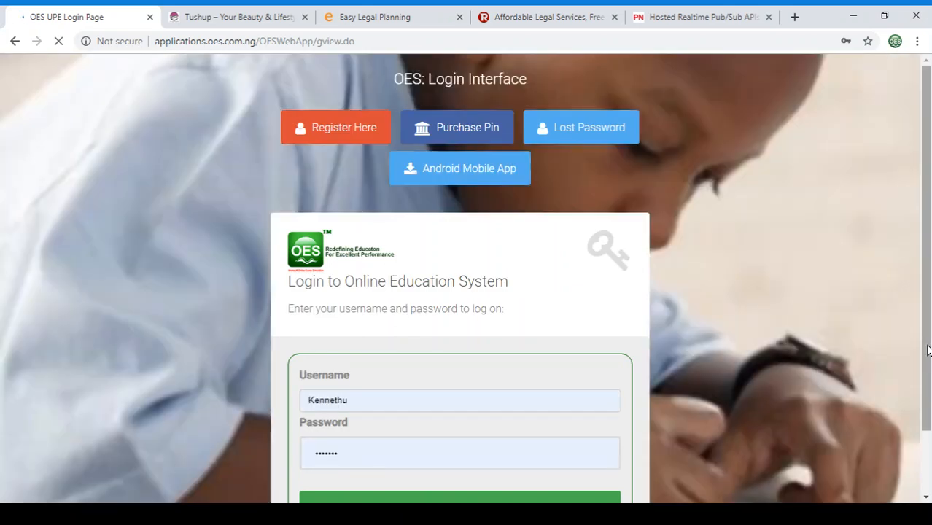
Step: Sign in with the new school account's username and password to reach the Primary3 class dashboard
scroll(down, 3)
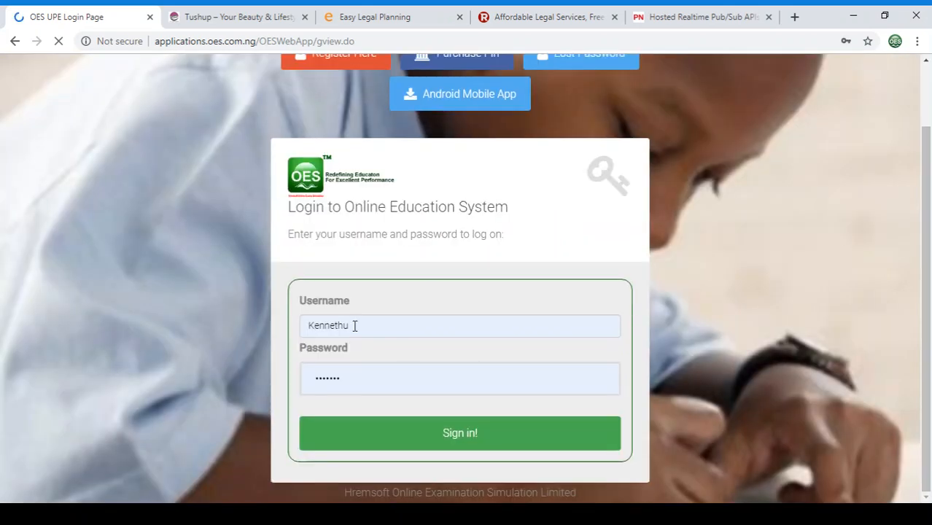
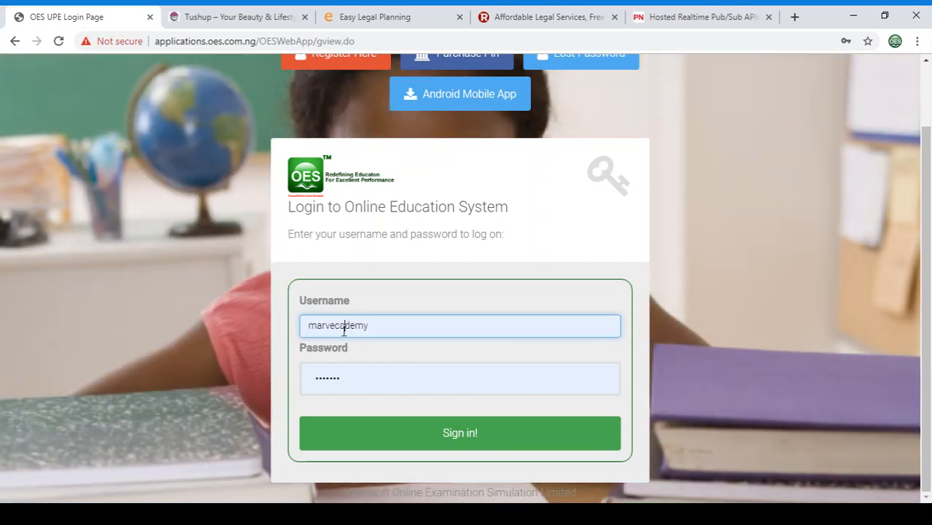
click(460, 378)
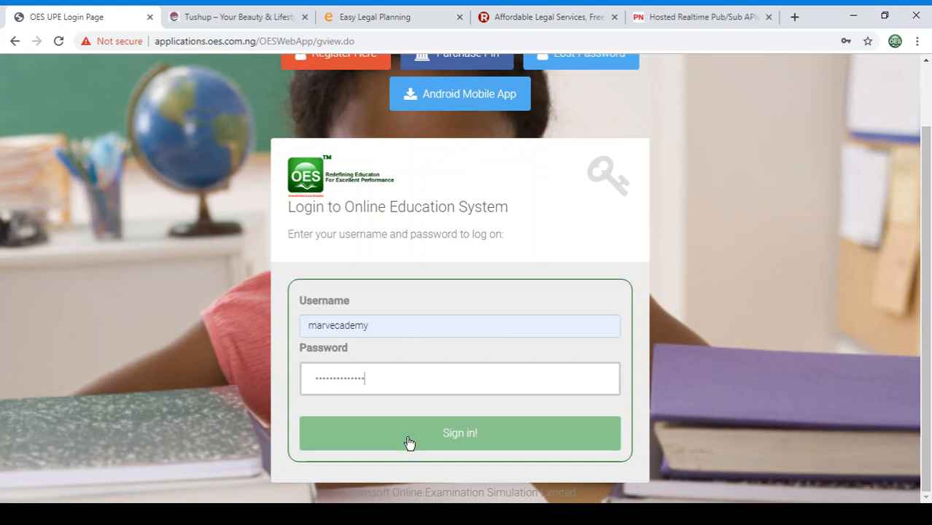
mouse_move(409, 443)
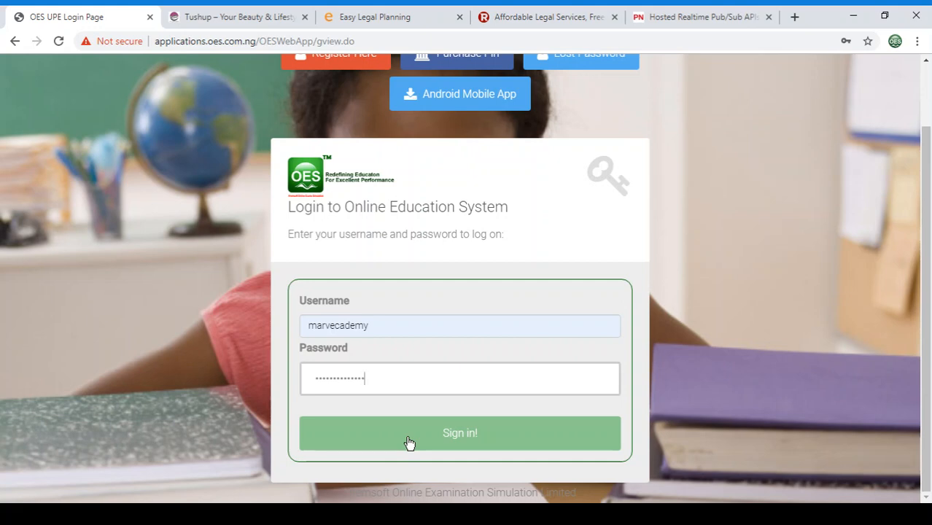
mouse_move(449, 446)
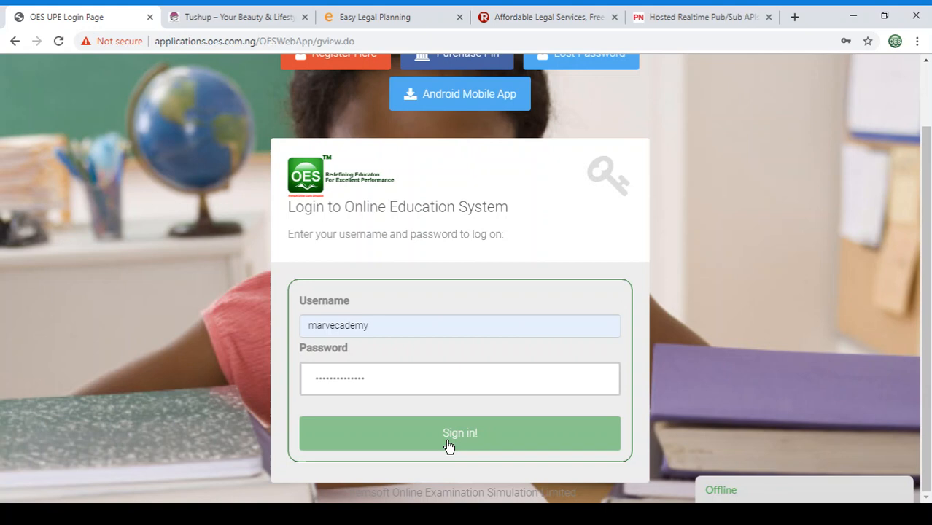
click(459, 432)
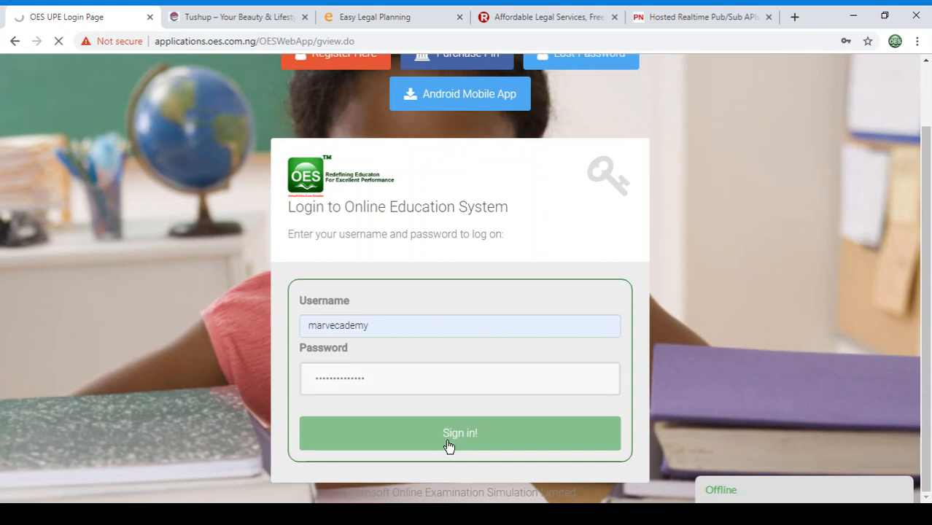
click(460, 433)
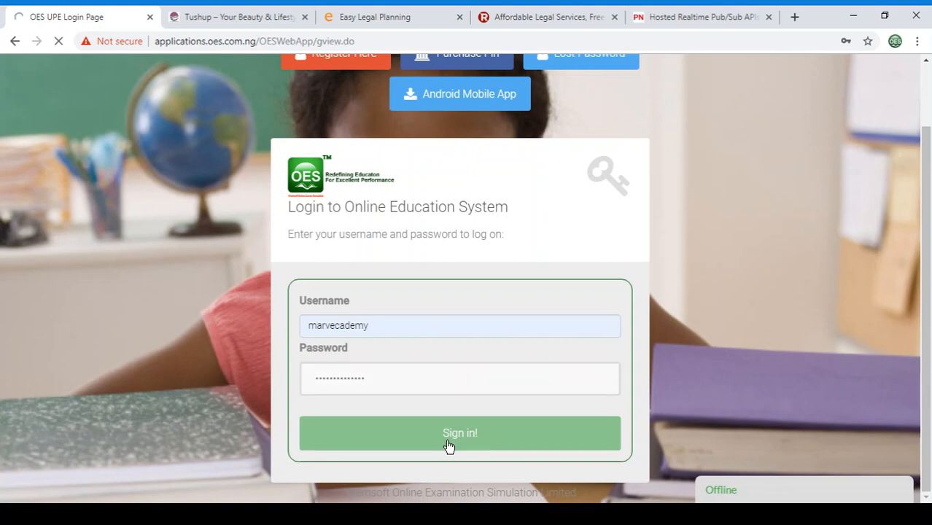
click(460, 432)
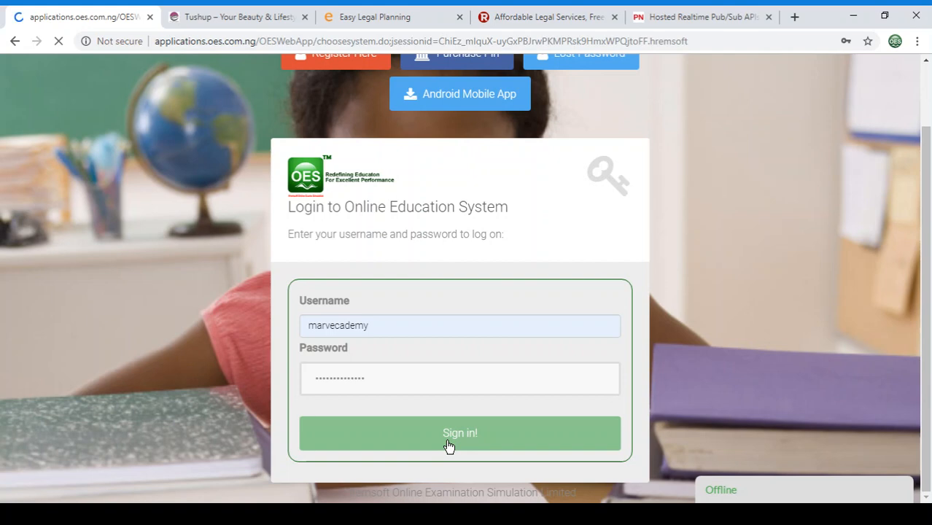
click(460, 432)
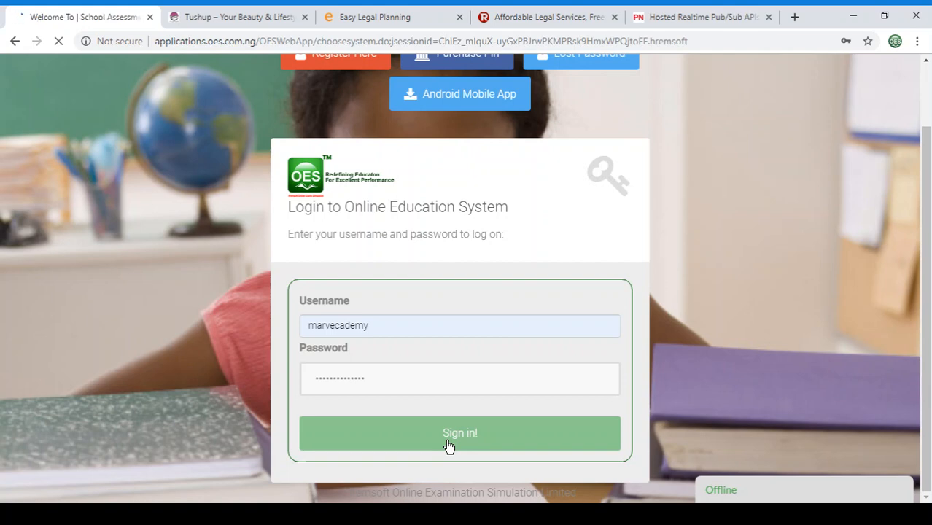
click(460, 433)
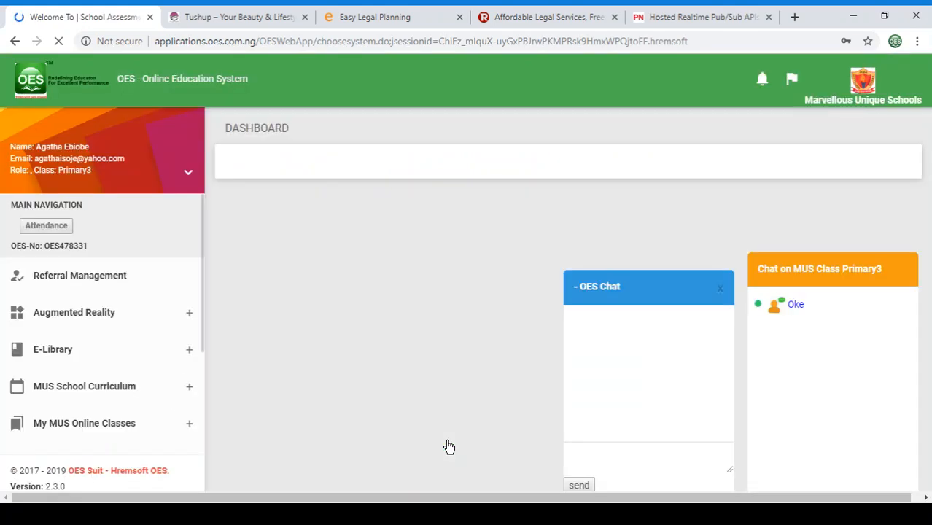
mouse_move(240, 304)
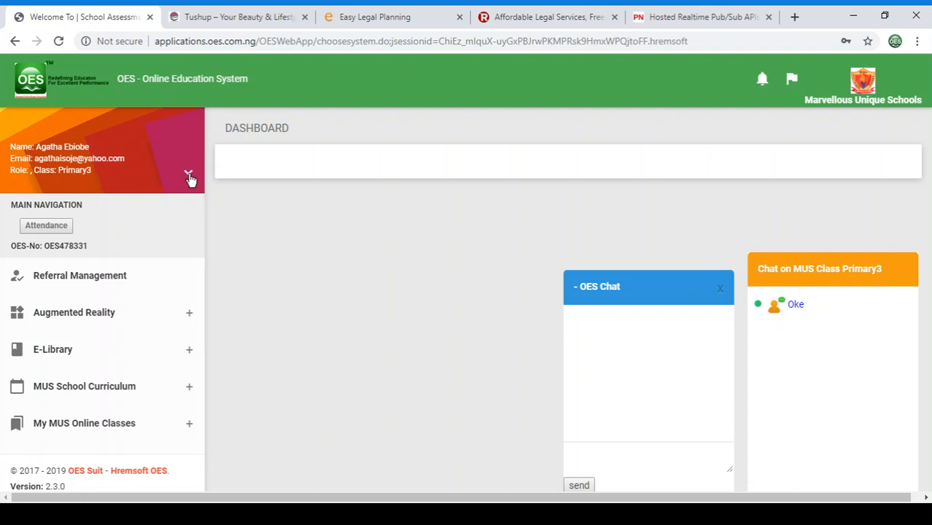
Step: Choose Update Profile from the account options to view the user's details and Administrator role
click(189, 175)
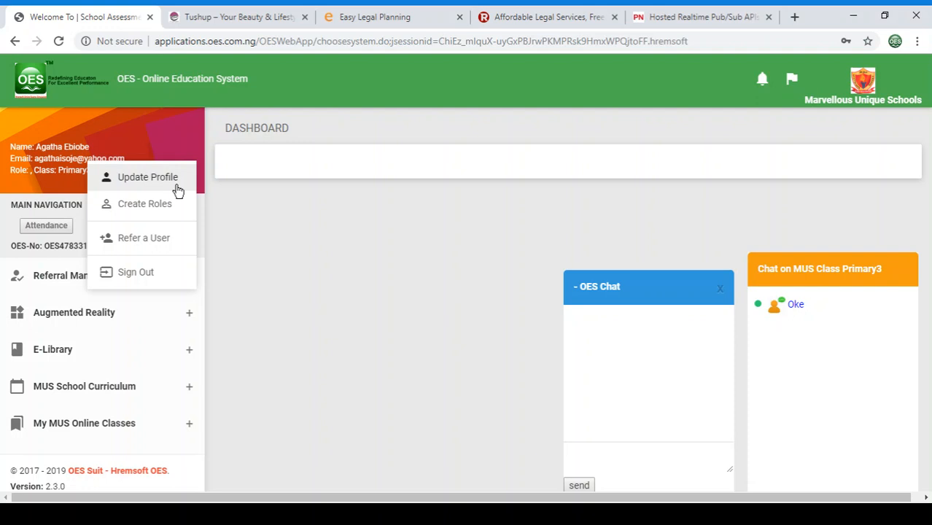
click(147, 177)
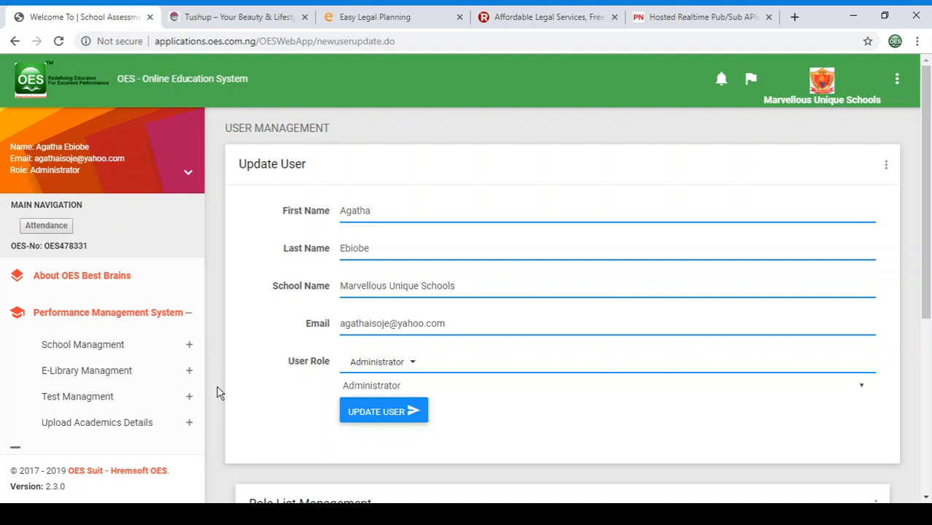
mouse_move(182, 78)
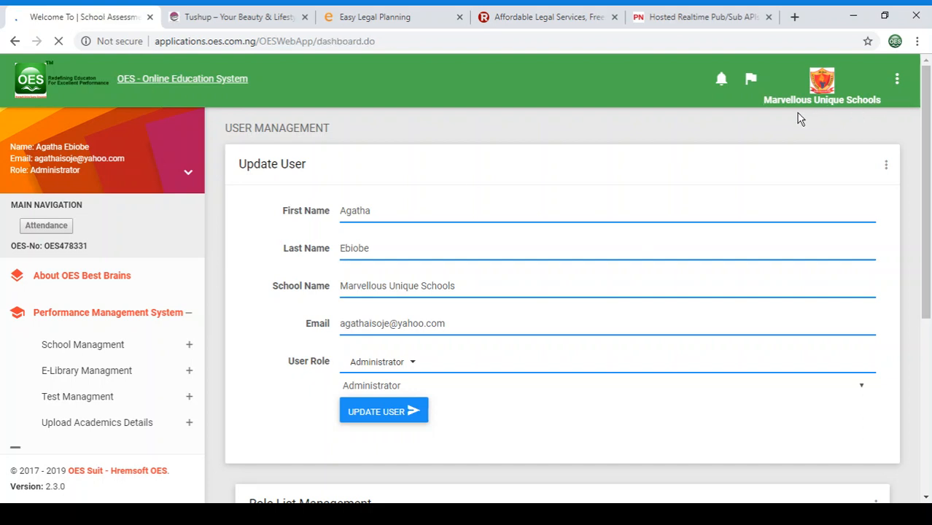
mouse_move(878, 121)
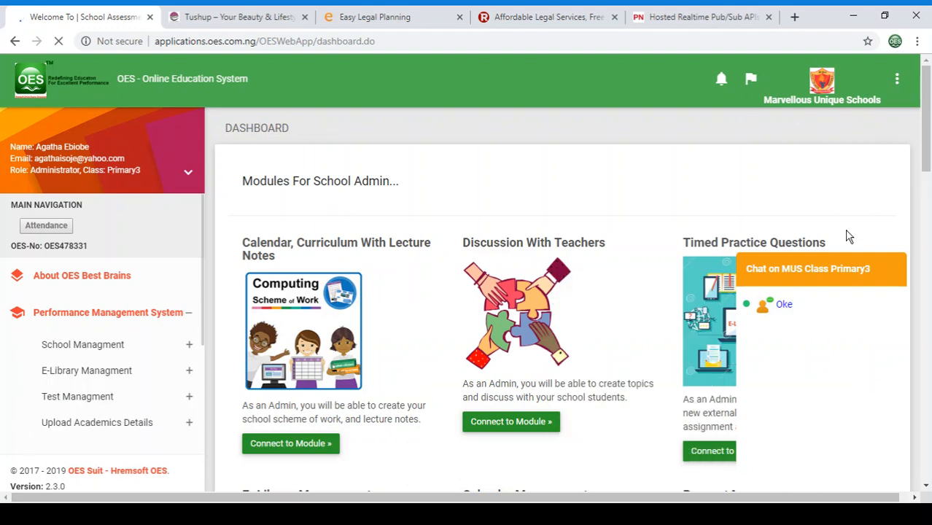
mouse_move(919, 145)
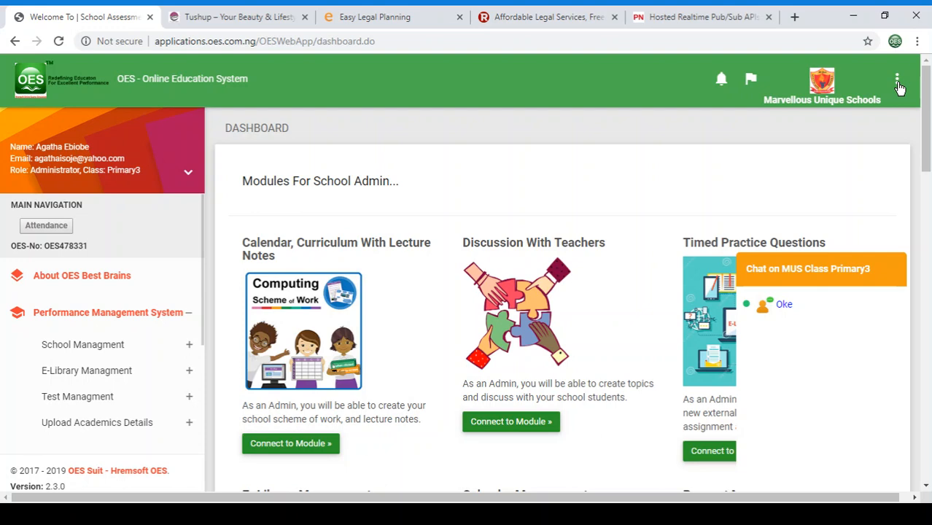
Step: Choose Teachers Management from the top-right management modules menu
click(897, 78)
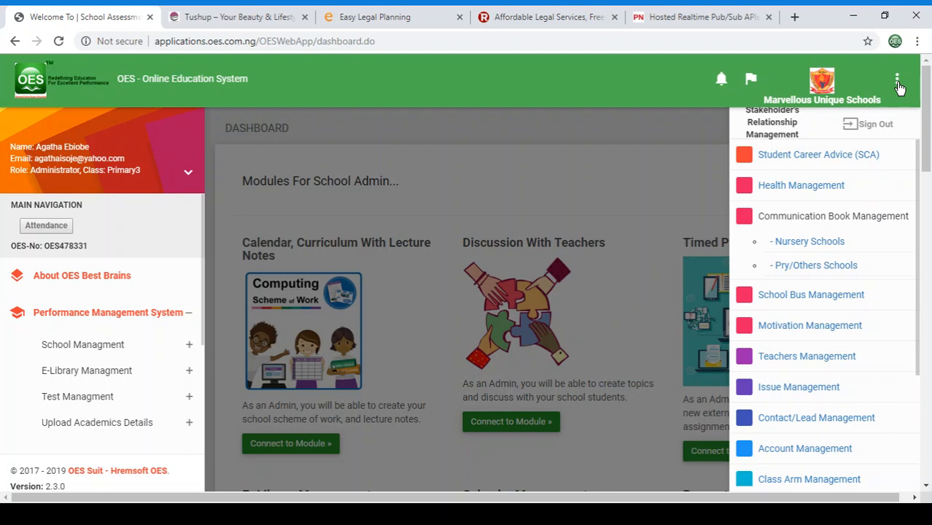
mouse_move(892, 162)
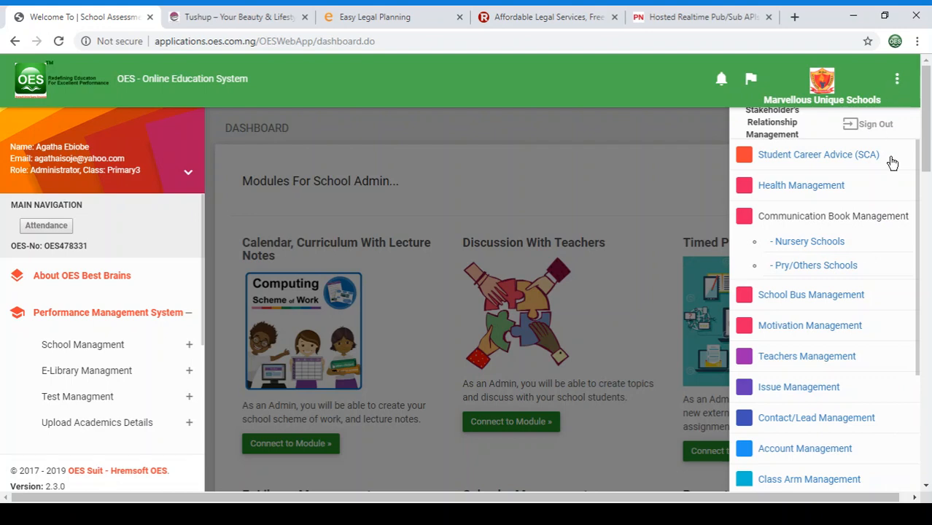
mouse_move(826, 363)
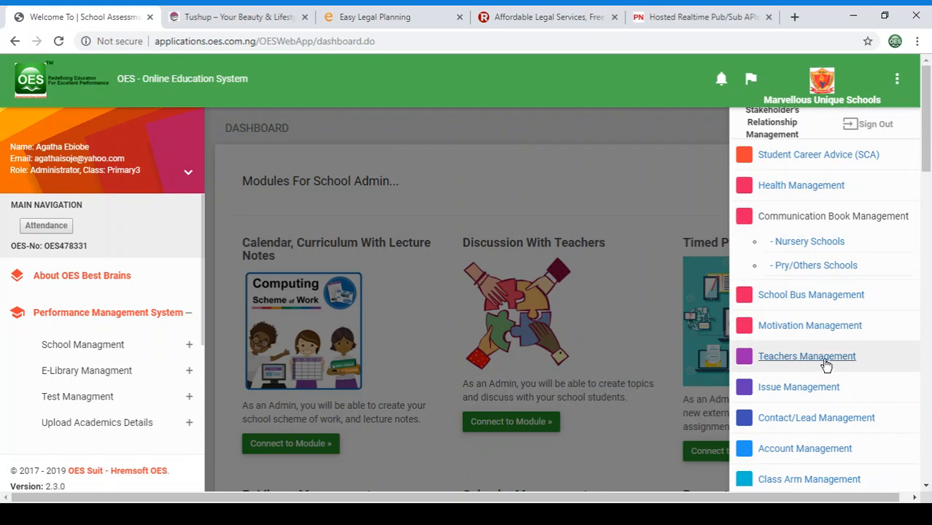
click(806, 356)
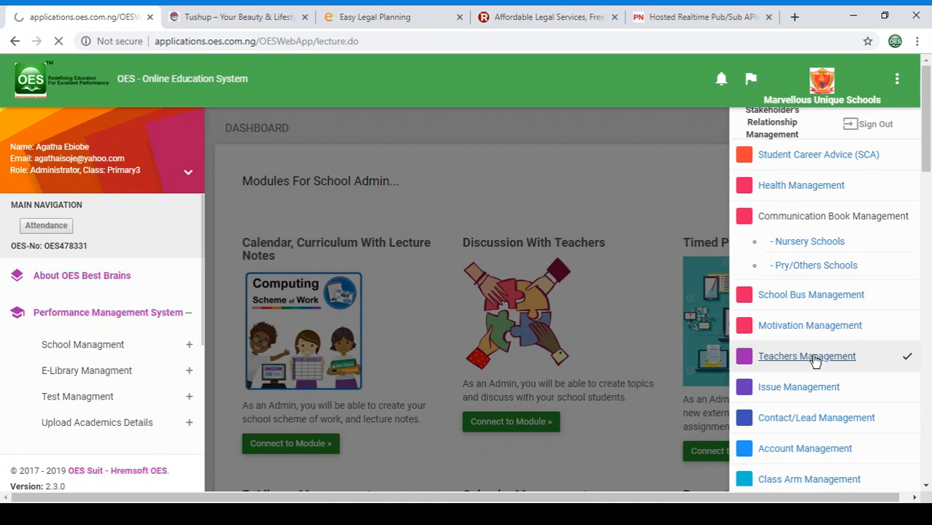
click(806, 356)
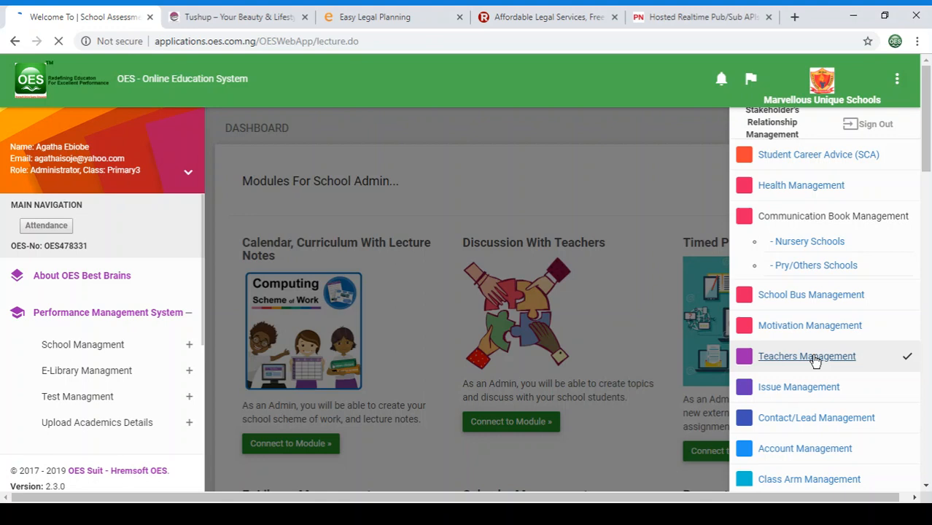
Step: Review the Create Topic fields of the Term 3 2018/2019 lecture notes form down to Create Lecture Notes
click(807, 356)
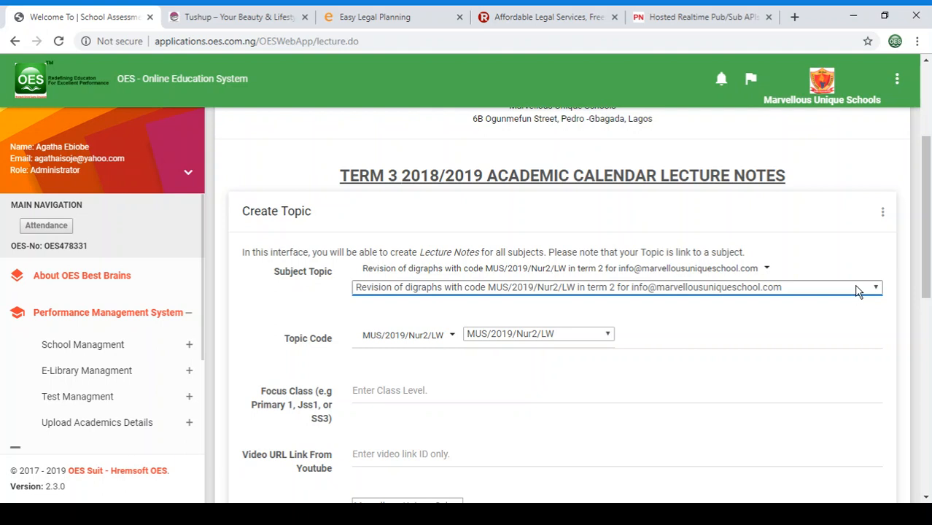
mouse_move(788, 301)
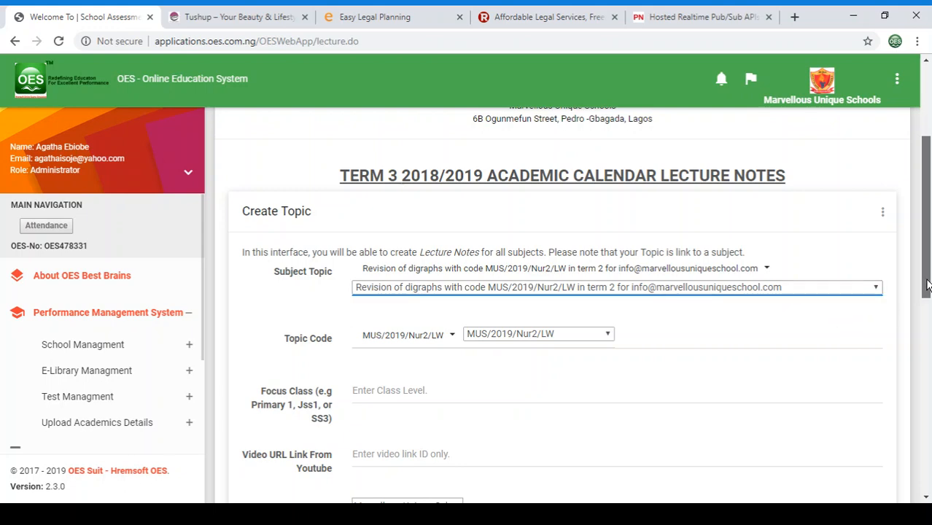
scroll(down, 3)
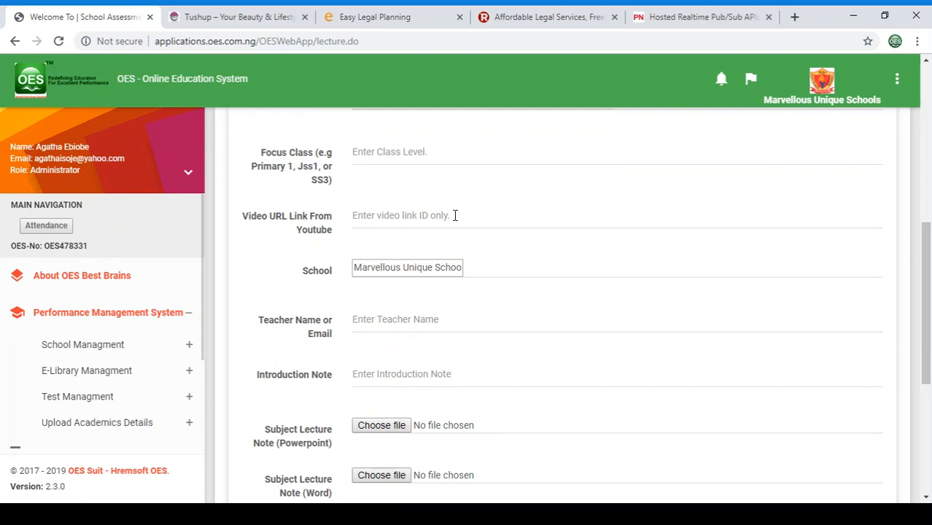
mouse_move(474, 216)
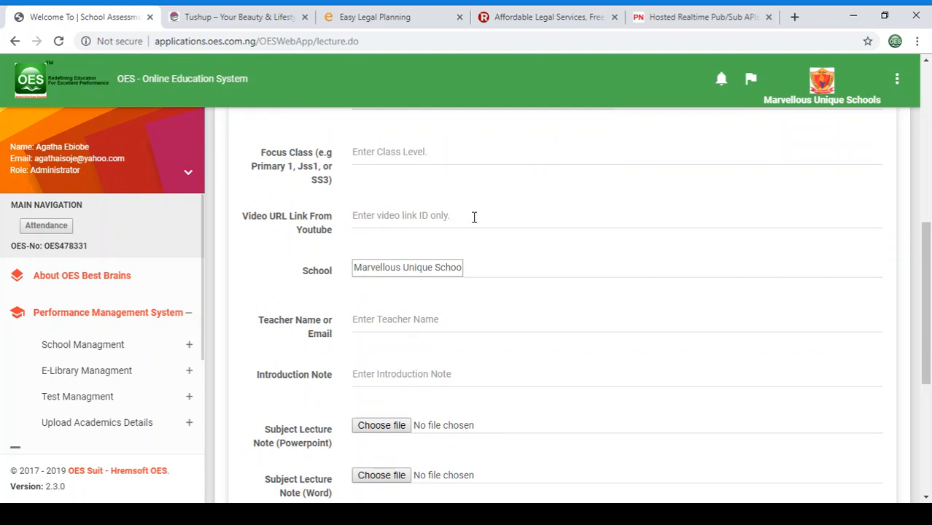
mouse_move(501, 337)
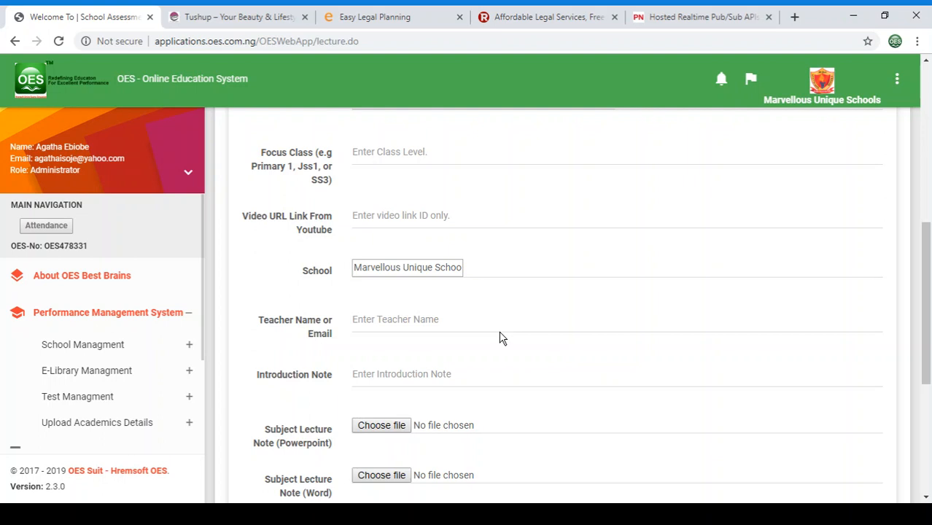
mouse_move(166, 295)
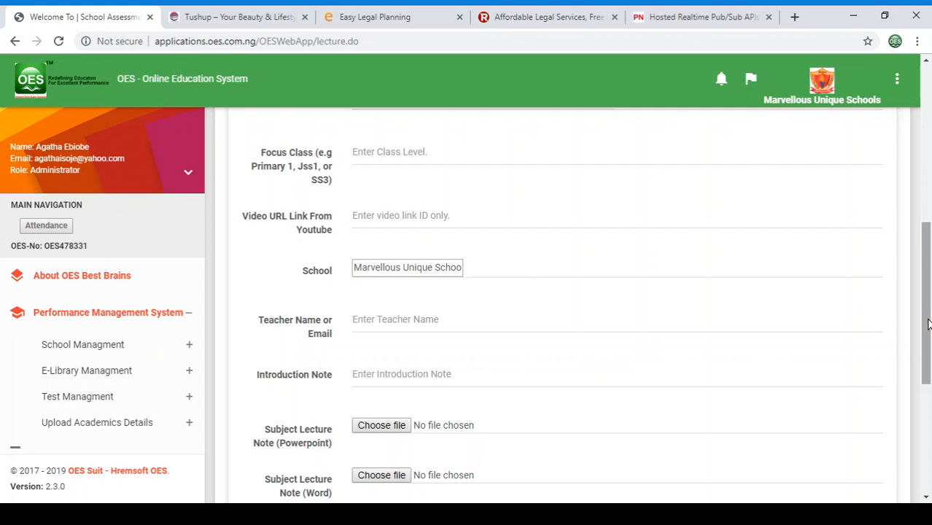
scroll(down, 3)
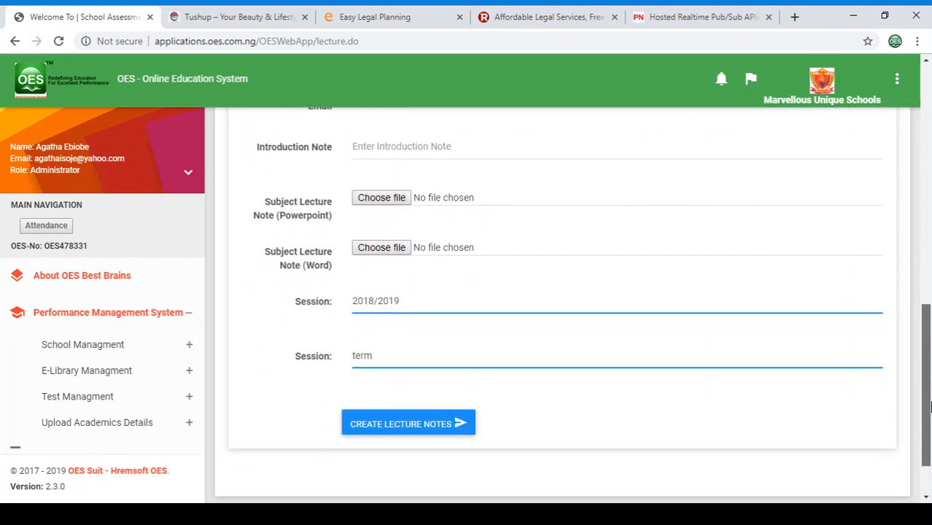
click(407, 424)
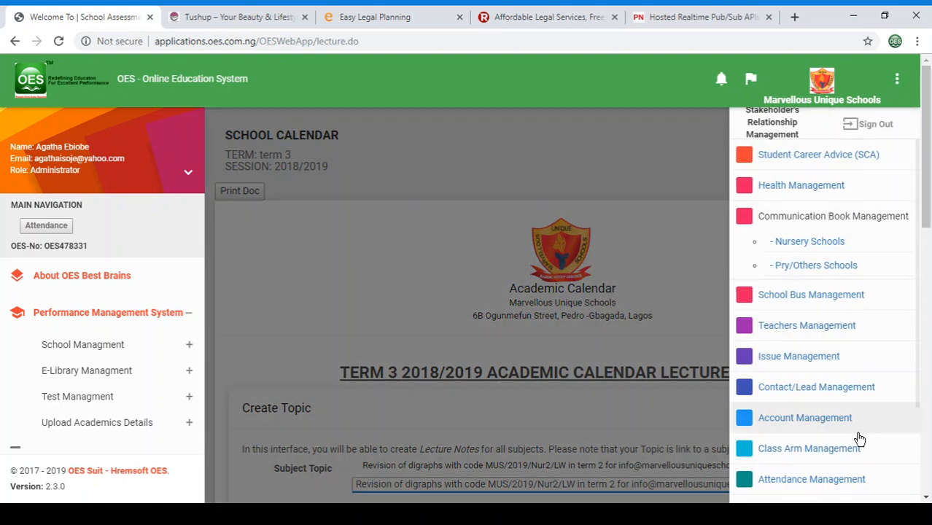
mouse_move(818, 458)
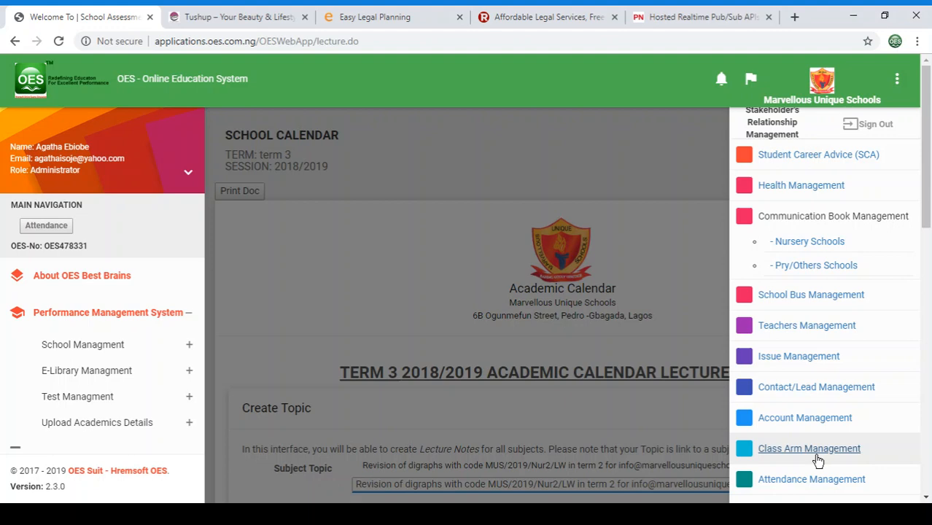
Step: Go to Class Arm Management and list the students enrolled in Primary3
click(809, 448)
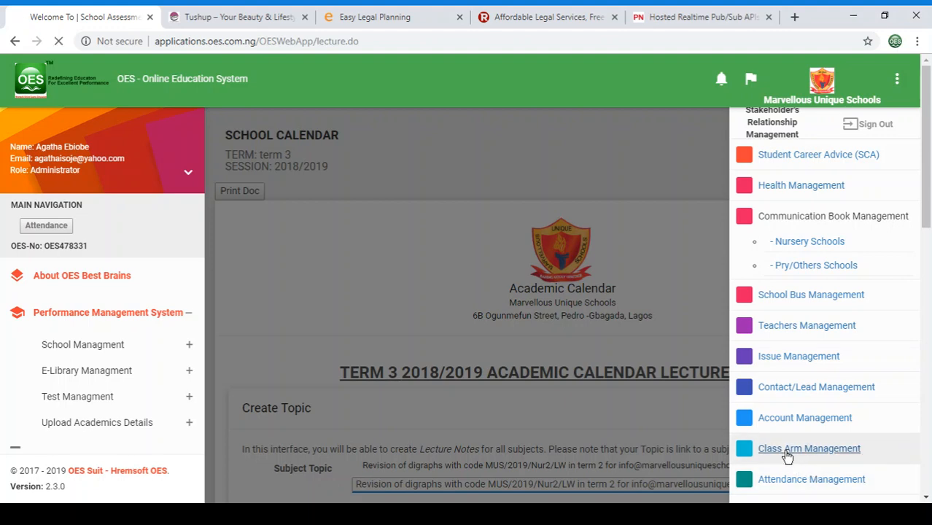
click(808, 448)
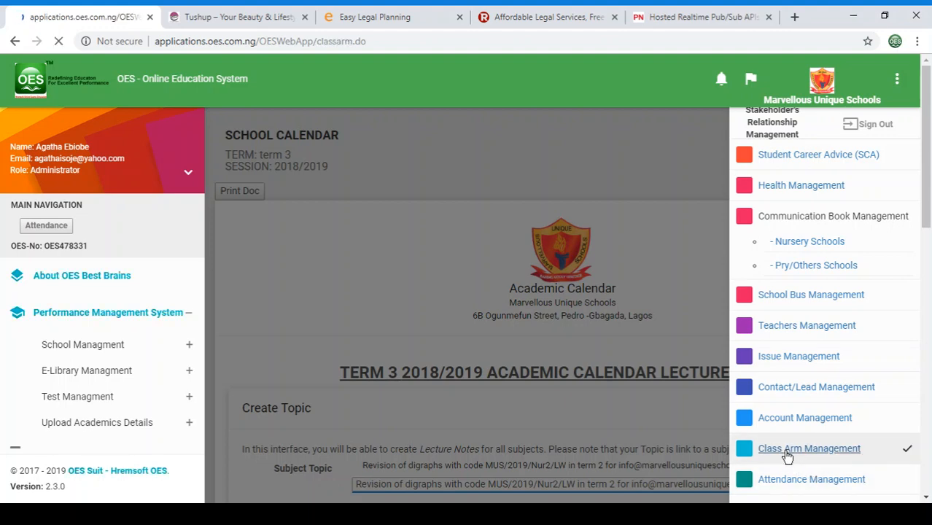
click(809, 449)
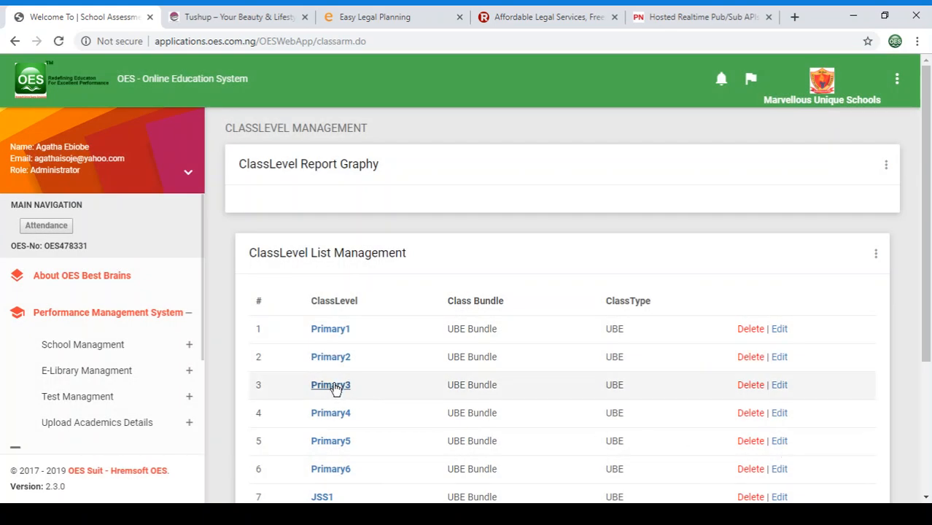
click(330, 385)
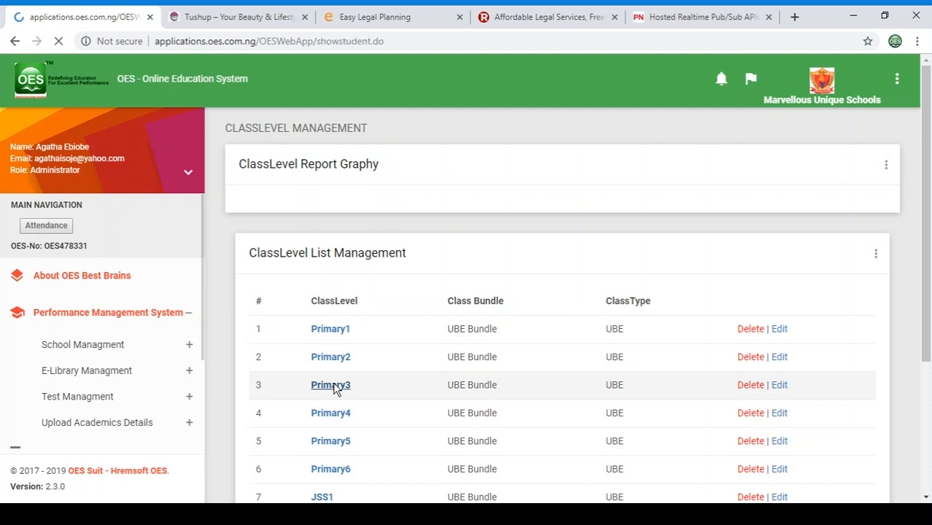
click(331, 385)
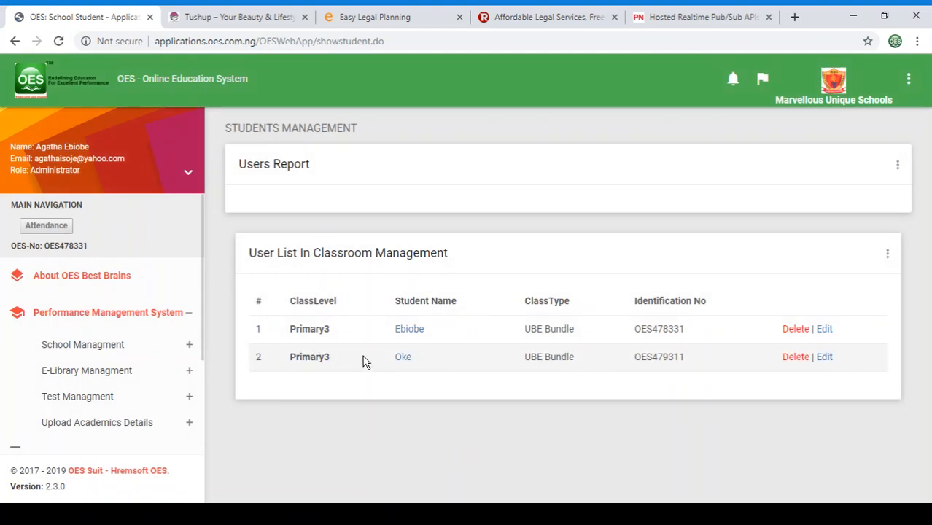
mouse_move(404, 357)
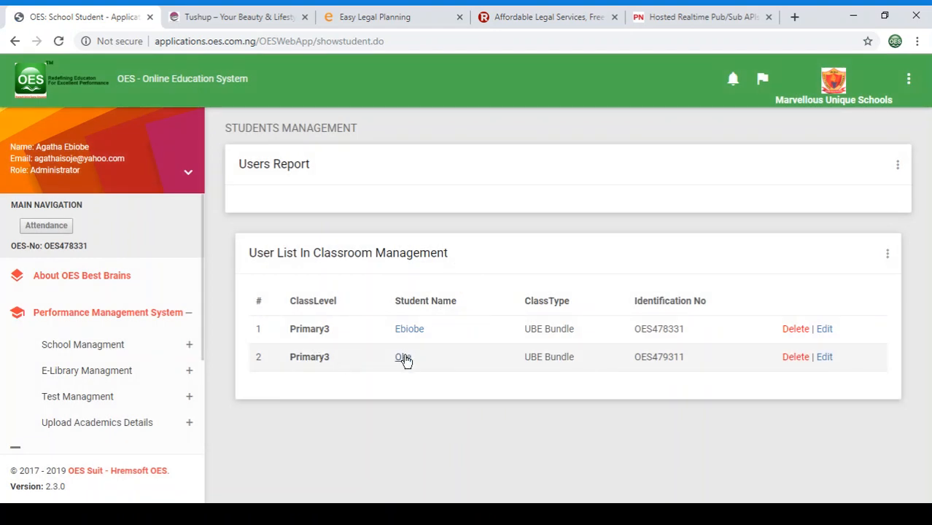
click(402, 356)
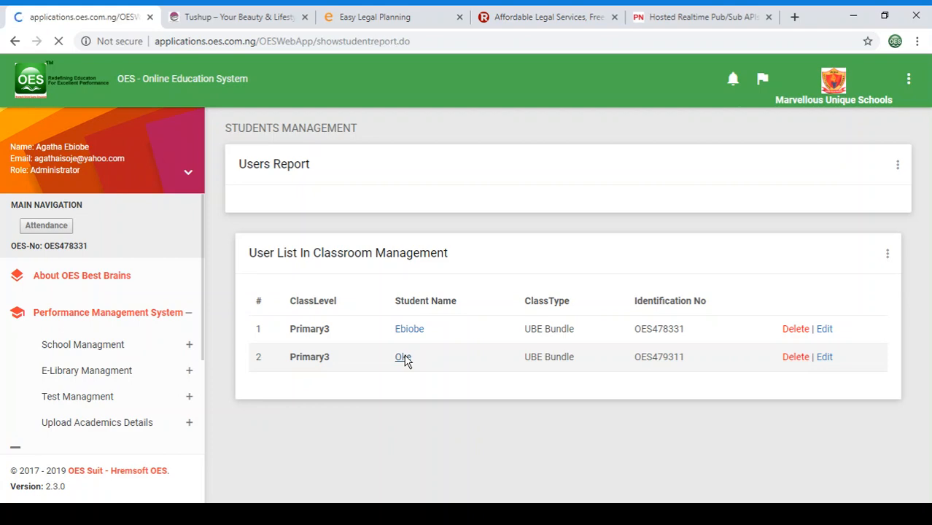
click(403, 357)
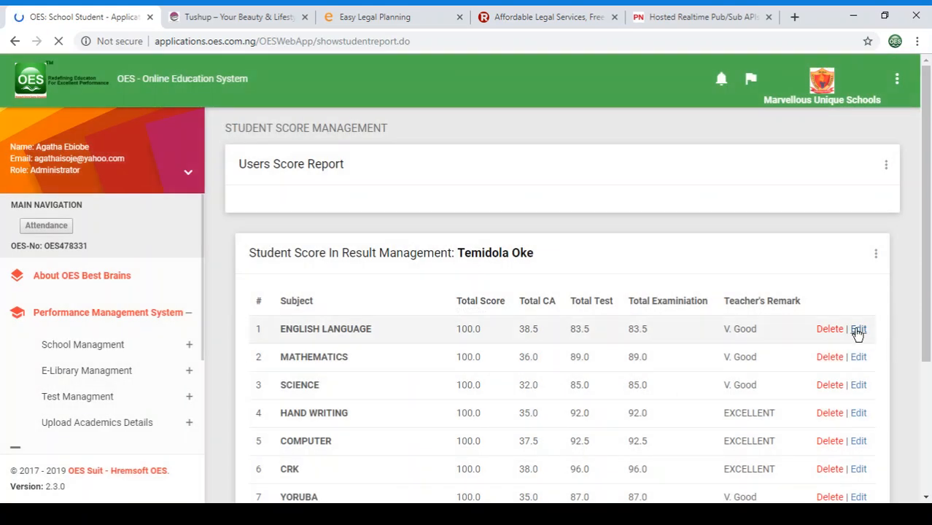
scroll(down, 3)
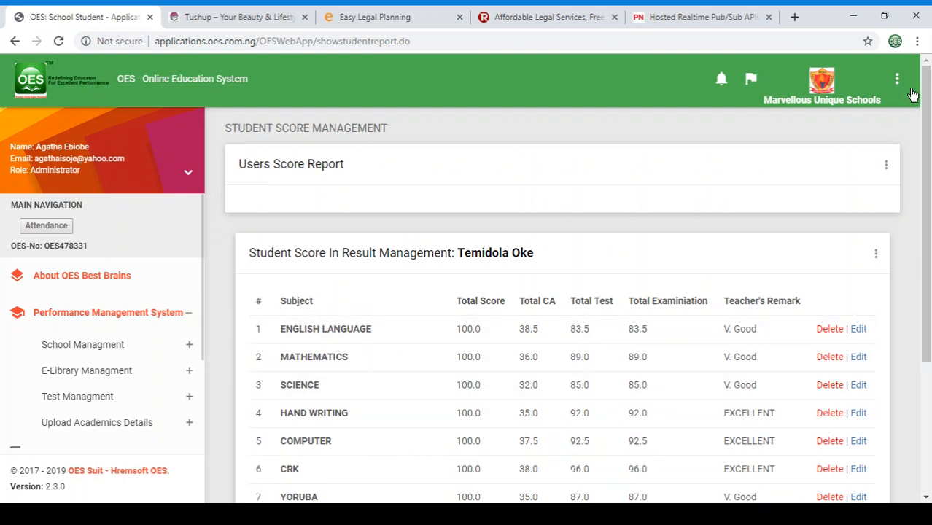
Step: Sign out of the administrator account from the modules menu
click(897, 79)
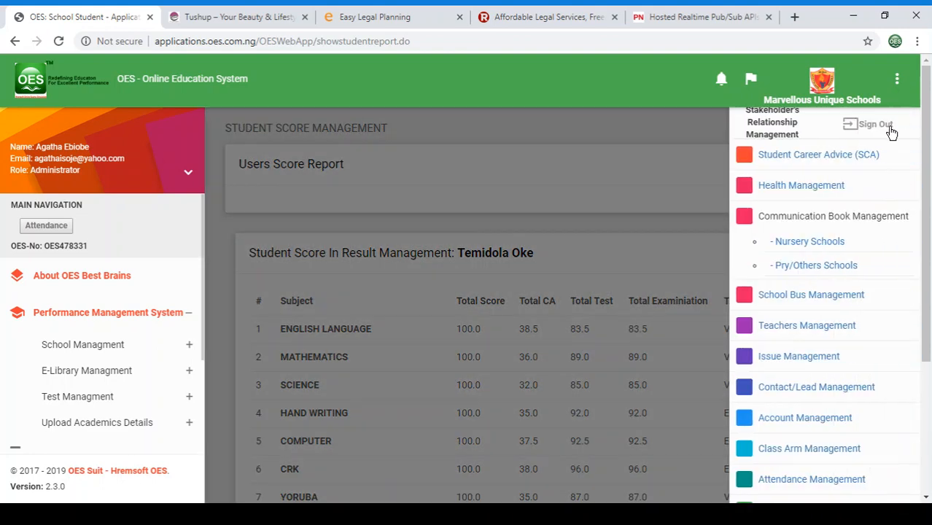
click(874, 124)
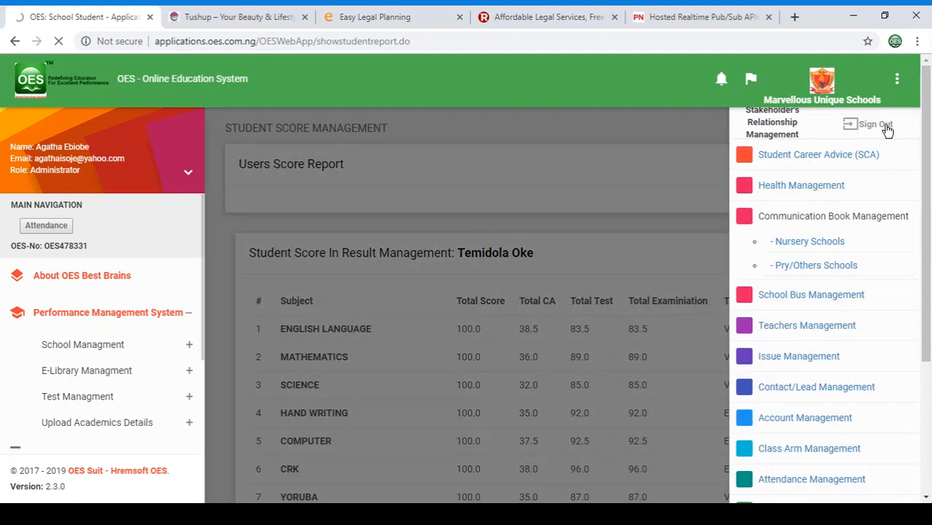
click(875, 124)
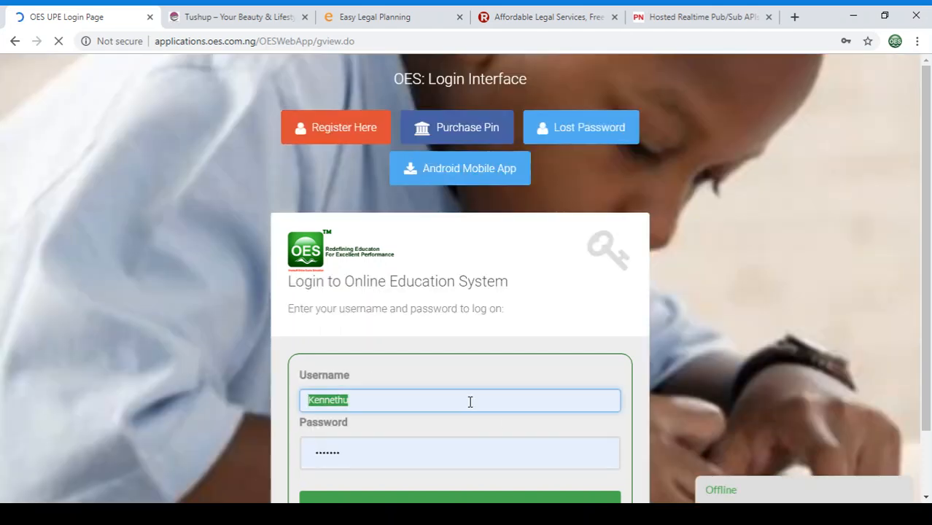
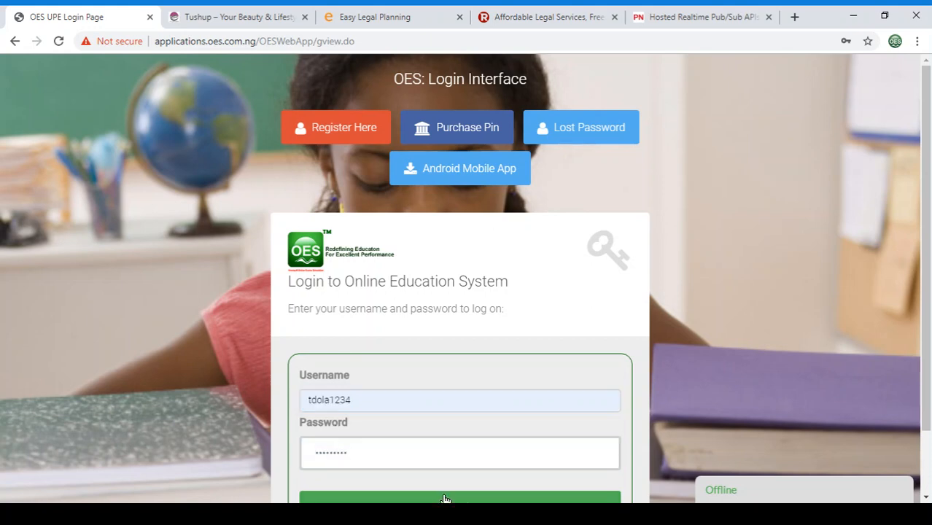
click(459, 500)
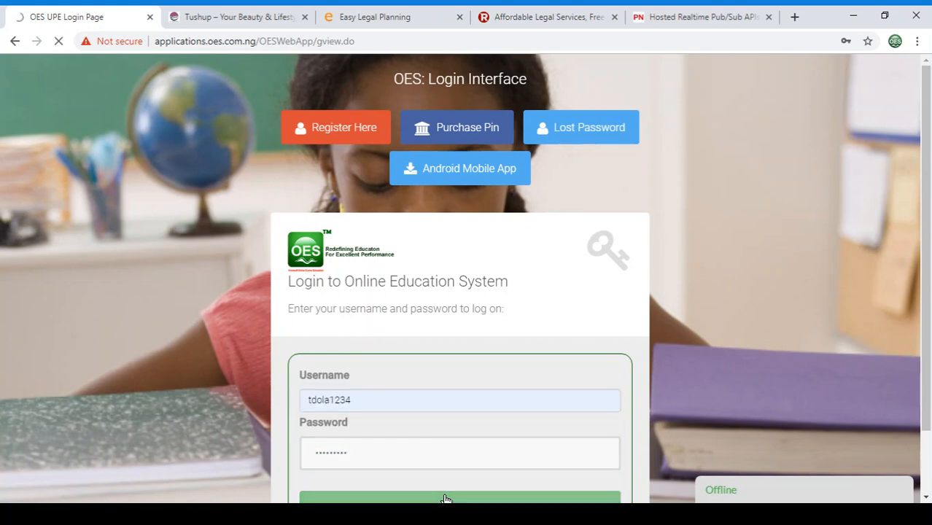
click(459, 499)
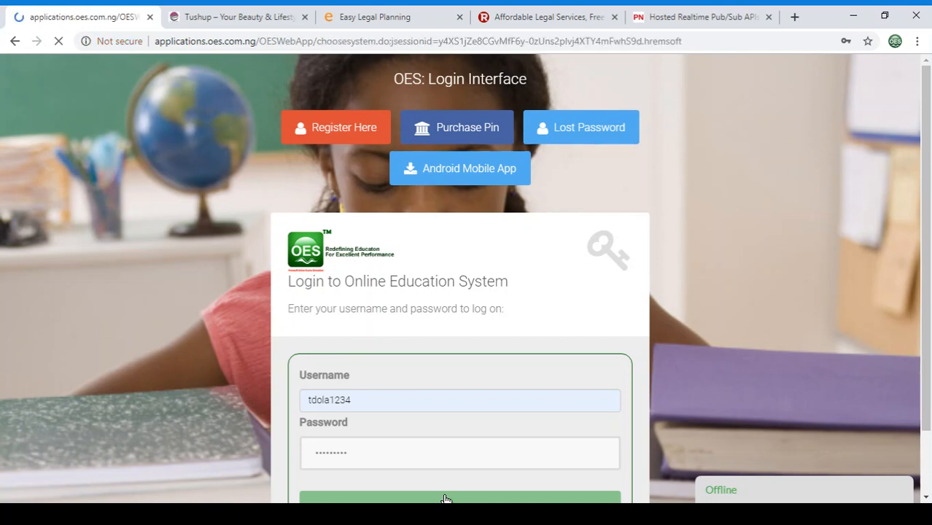
click(459, 500)
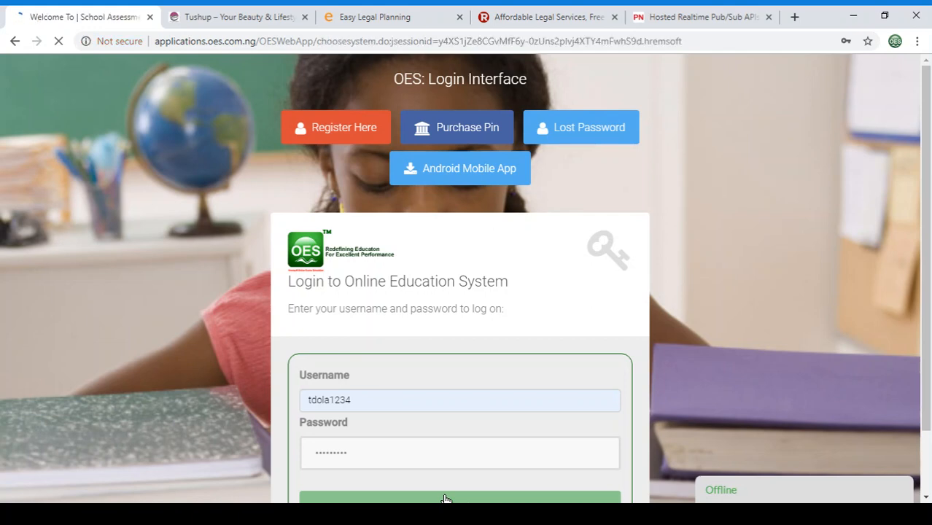
Step: Update the profile's User Role to Student via Update Profile and save the change
click(460, 499)
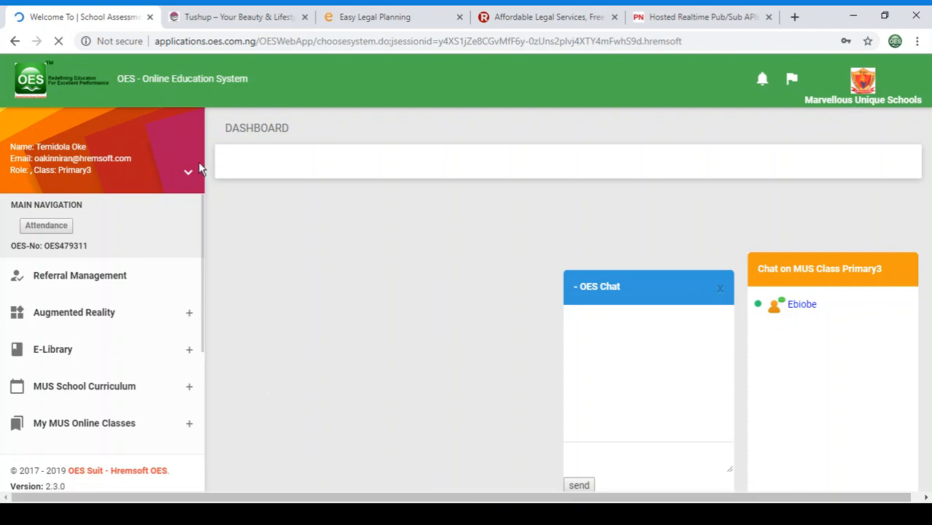
click(188, 171)
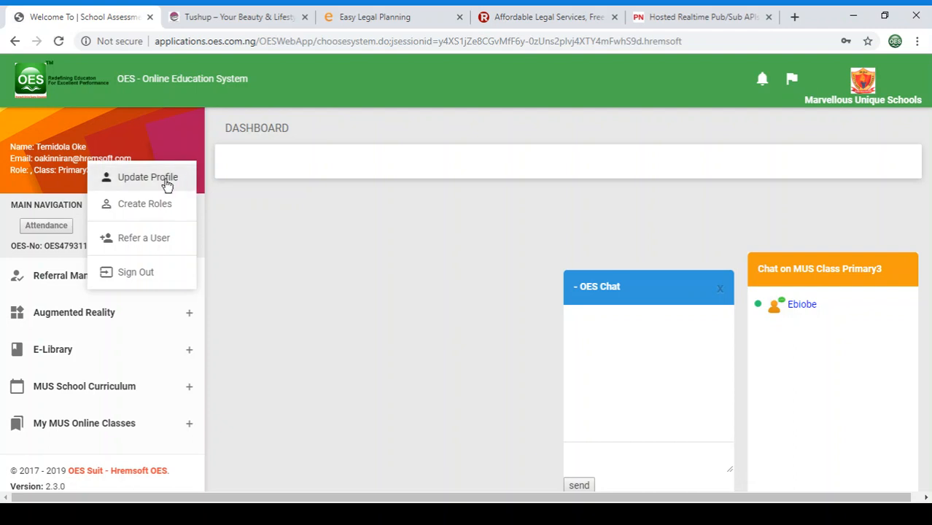
click(146, 176)
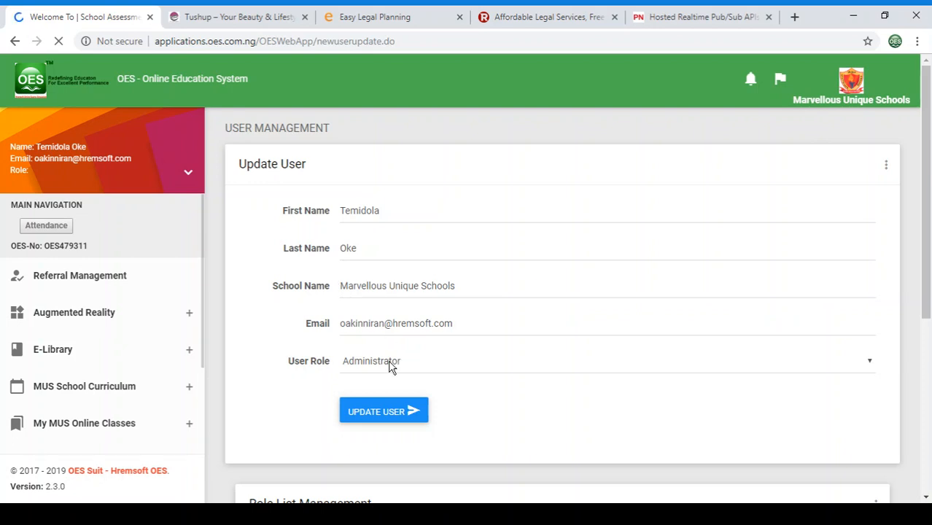
click(606, 360)
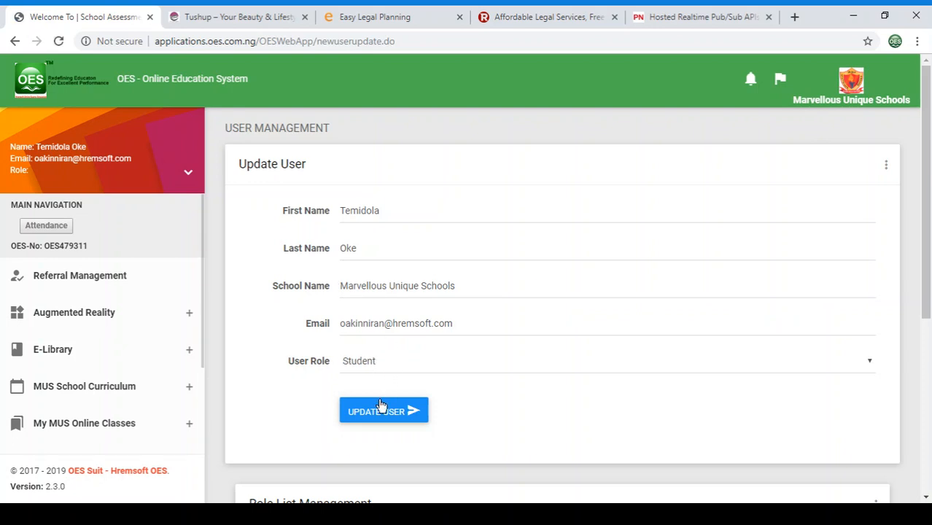
click(383, 410)
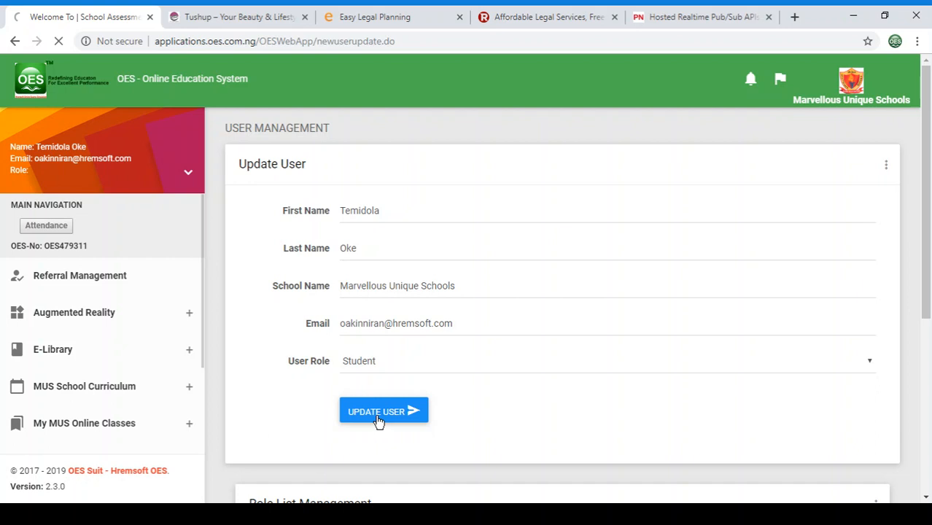
click(384, 411)
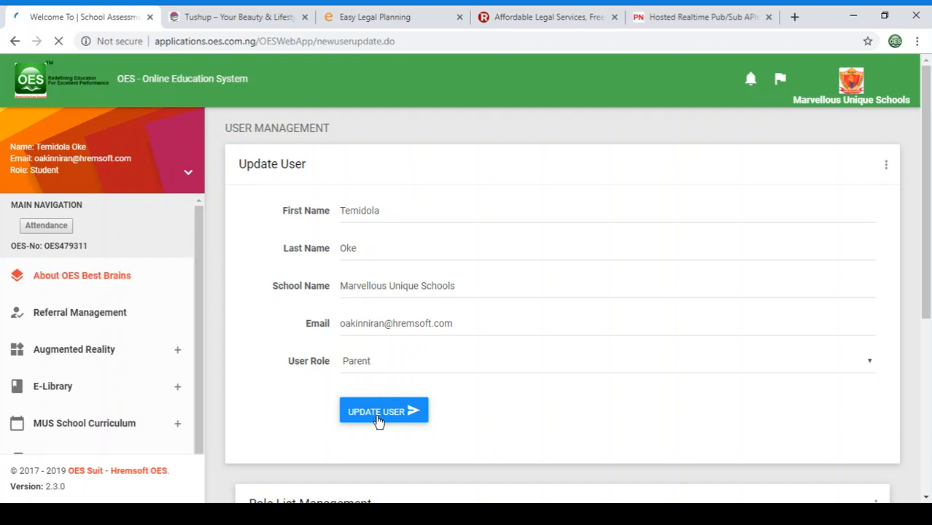
click(605, 360)
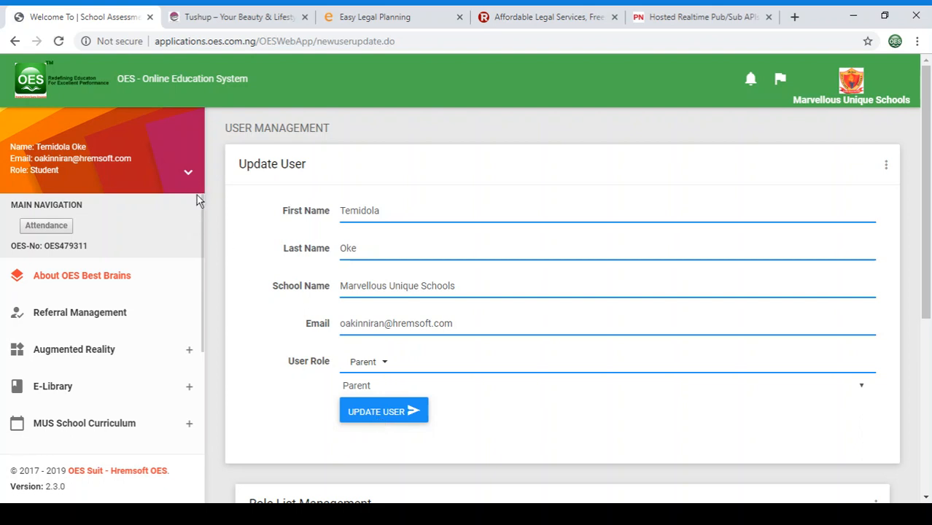
mouse_move(205, 225)
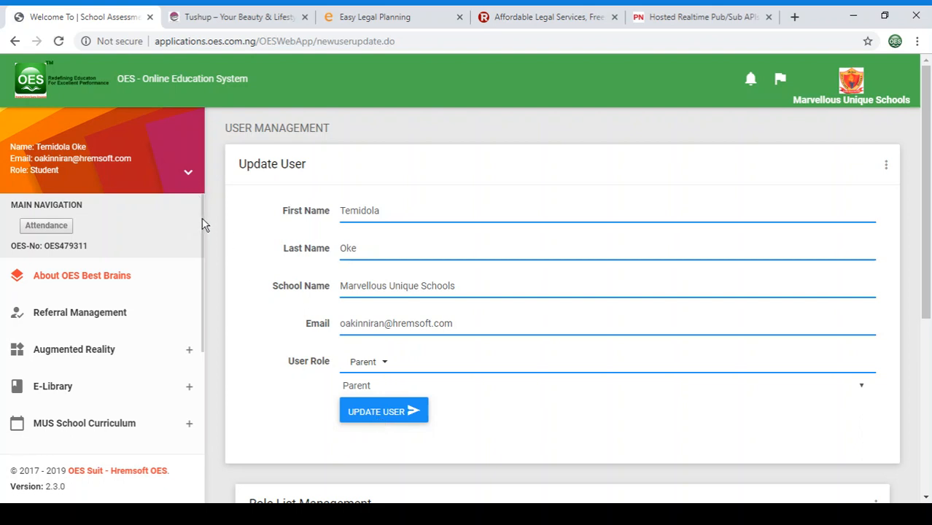
scroll(down, 3)
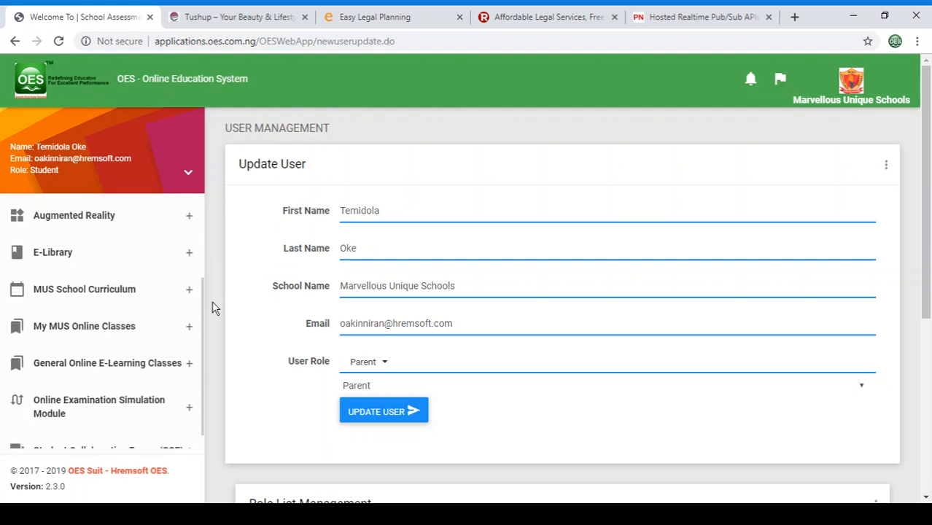
Step: Reach the Term 3 2018/2019 school calendar through the MUS School Curriculum sidebar section
scroll(down, 3)
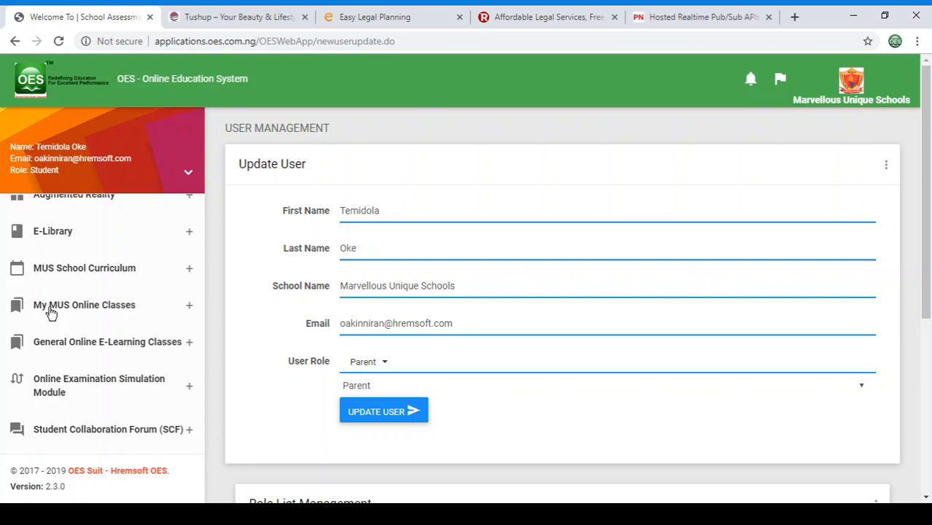
click(84, 304)
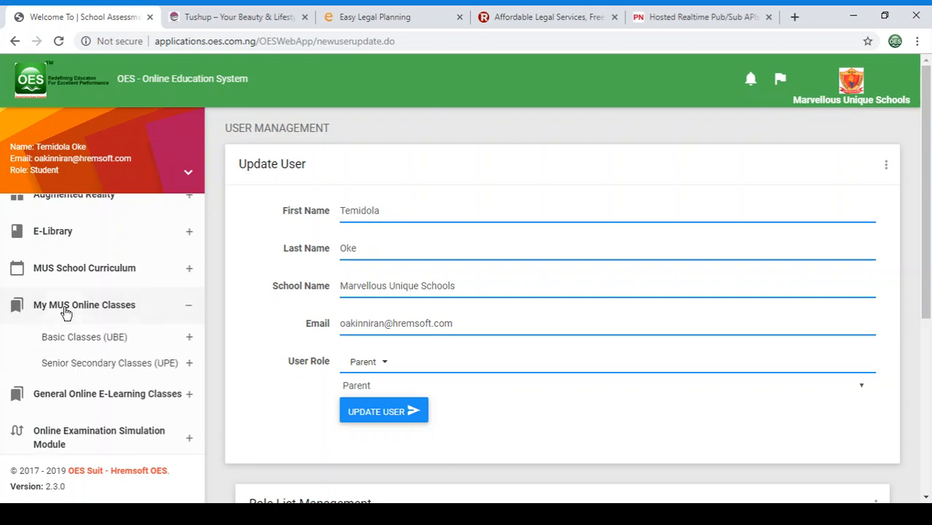
mouse_move(100, 366)
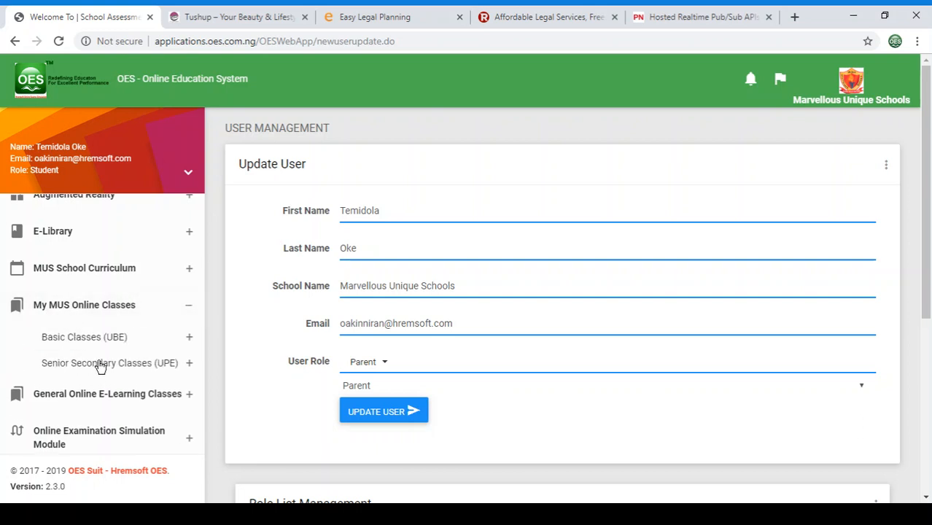
mouse_move(93, 288)
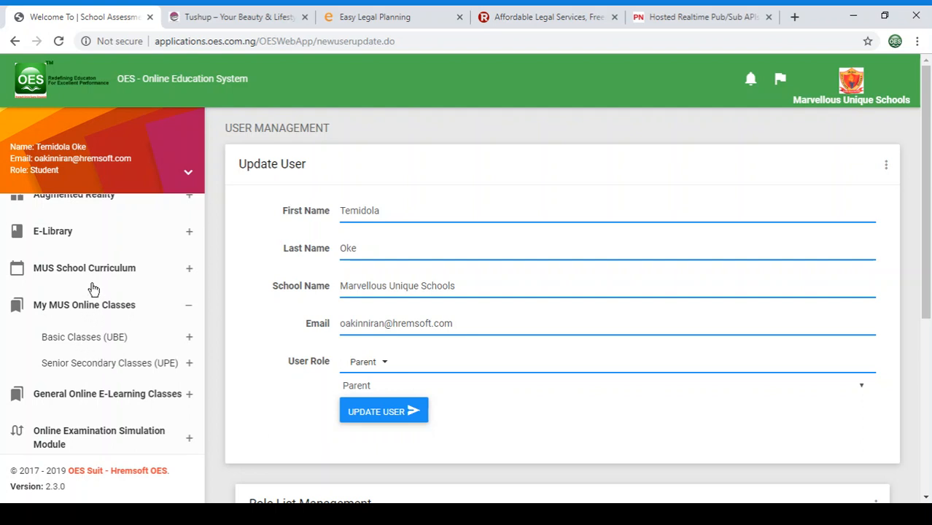
mouse_move(100, 275)
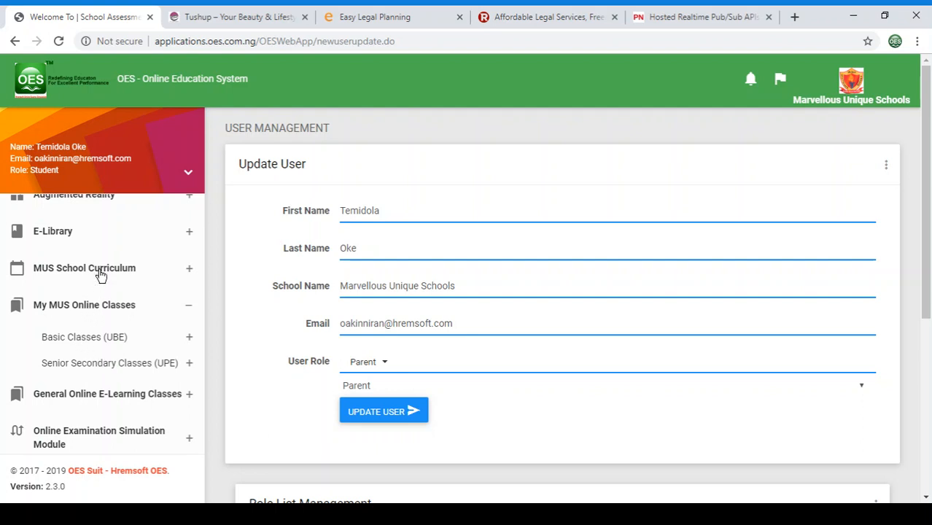
click(84, 267)
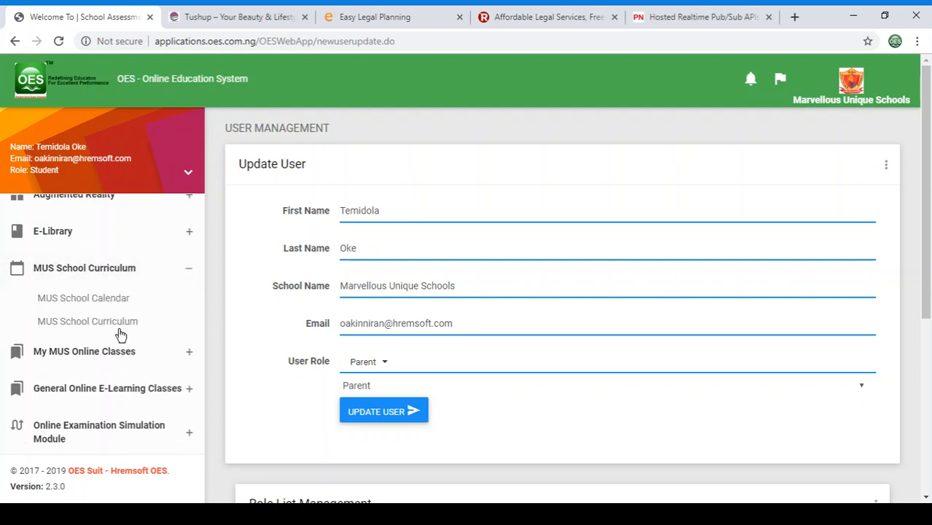
click(88, 321)
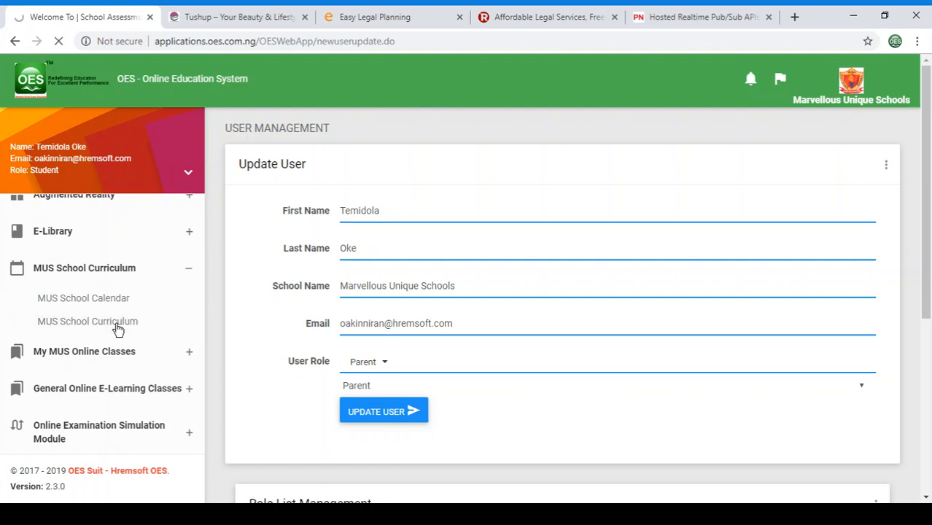
click(88, 320)
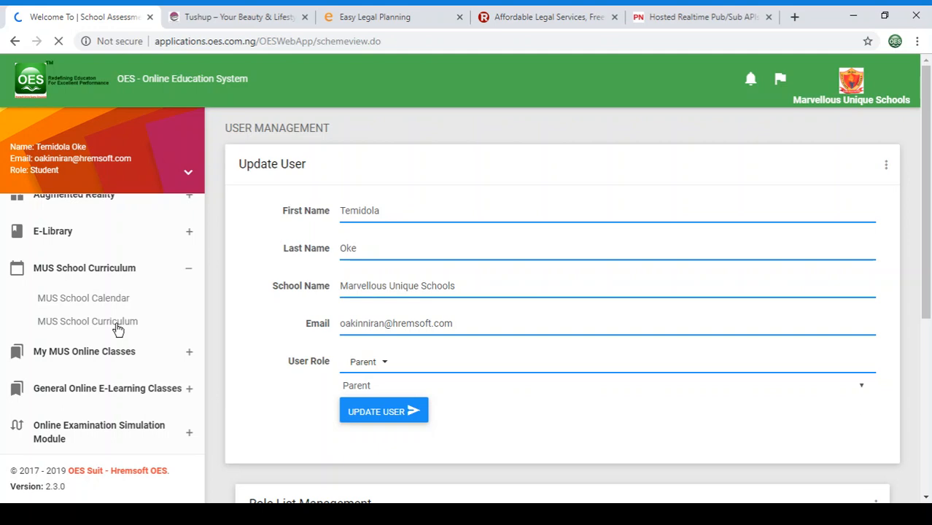
click(88, 321)
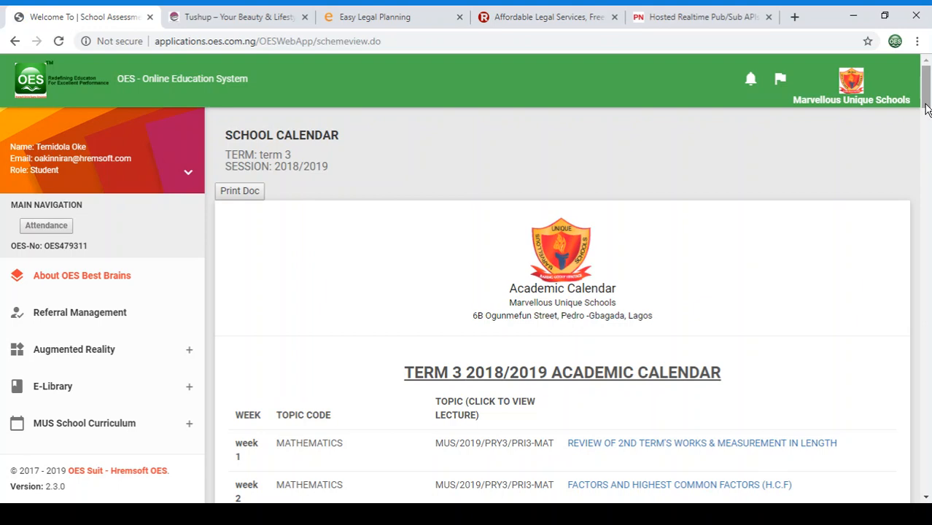
Step: Select the week 2 topic 'Factors and Highest Common Factors (H.C.F)' in the Term 3 calendar
scroll(down, 3)
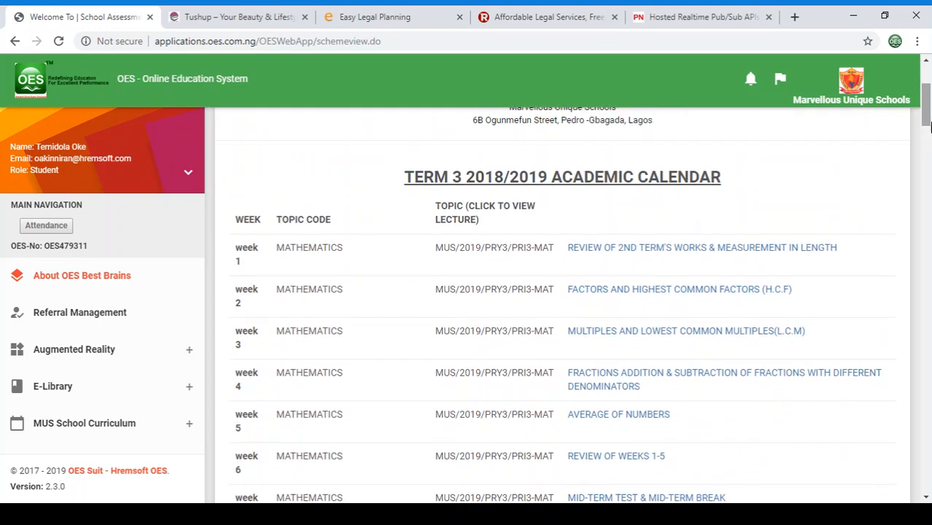
mouse_move(747, 296)
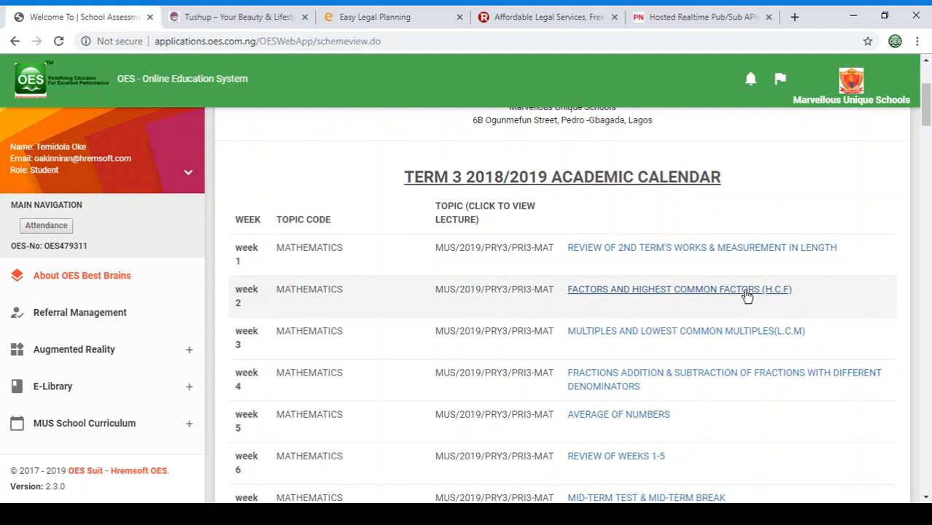
click(678, 289)
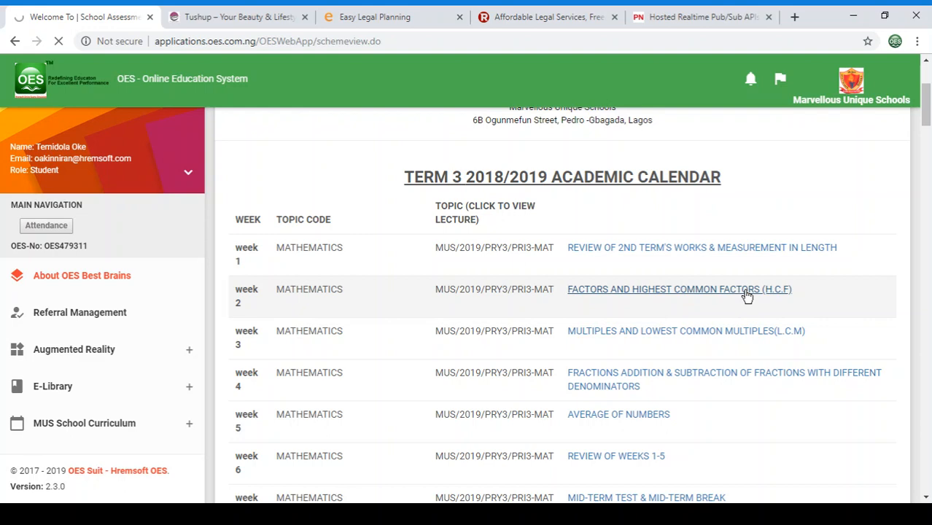
click(679, 289)
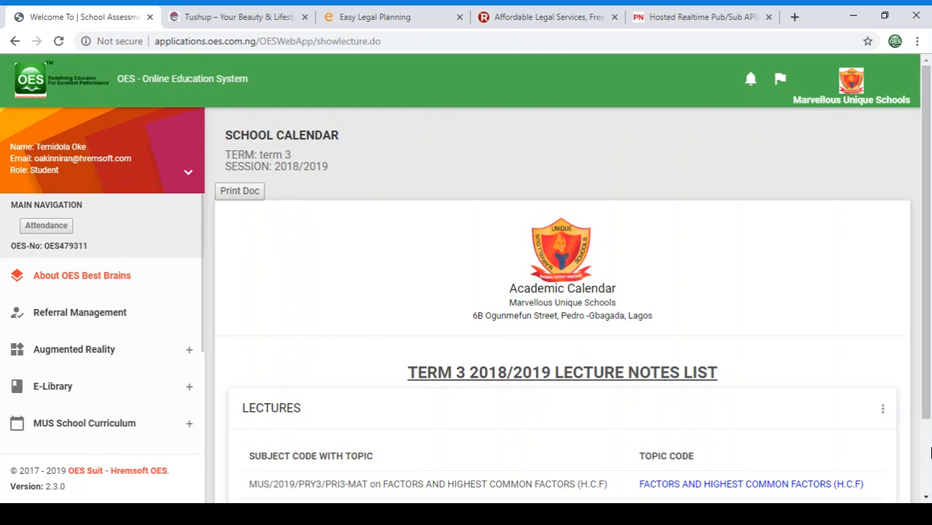
Step: Select the H.C.F topic code link in the Term 3 Lecture Notes List
scroll(down, 3)
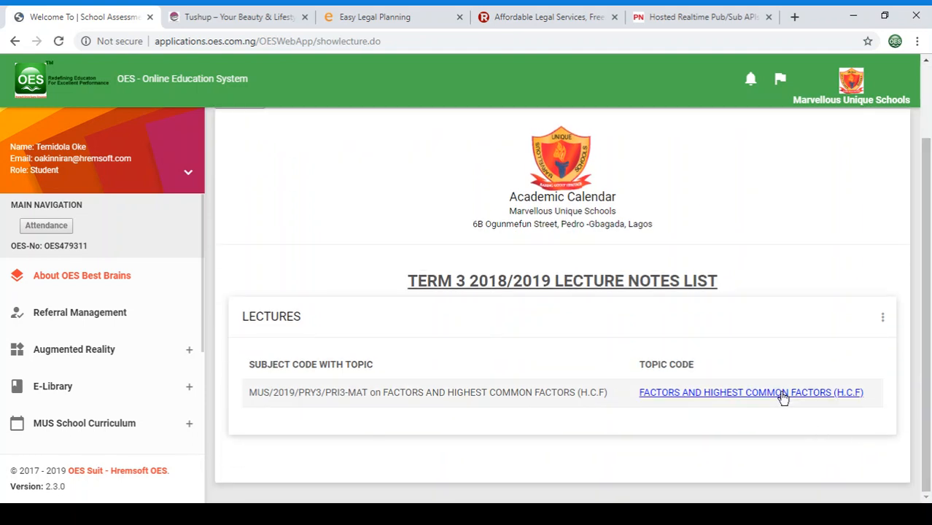
click(750, 393)
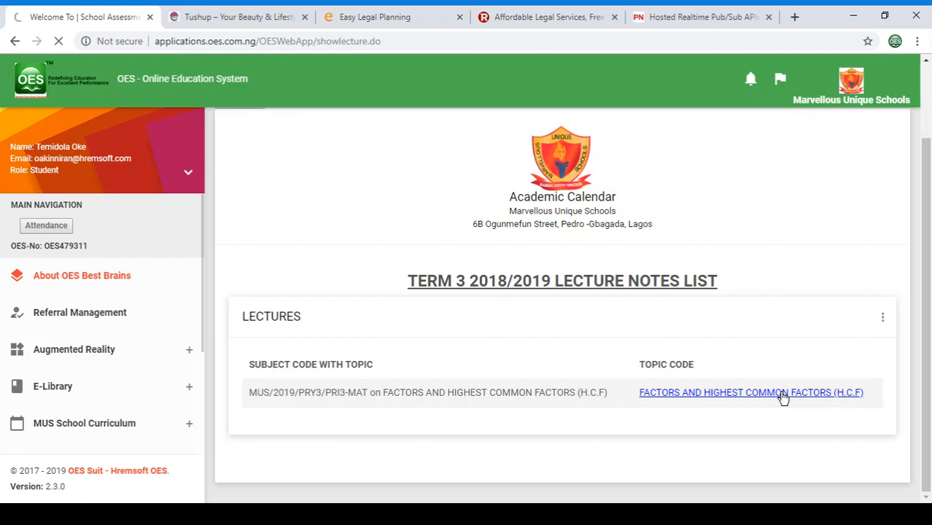
click(750, 393)
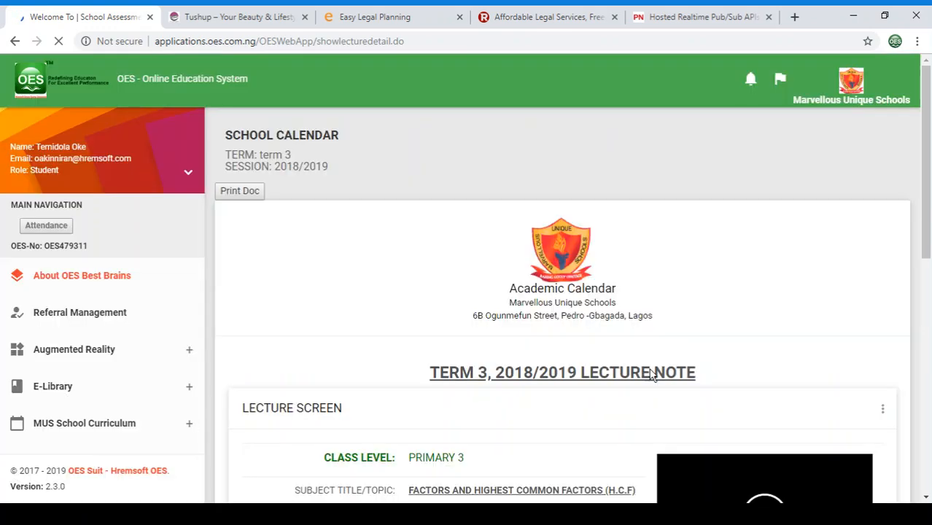
Step: Scroll through the H.C.F lecture note's video, author, introduction and downloadable PDF
scroll(down, 3)
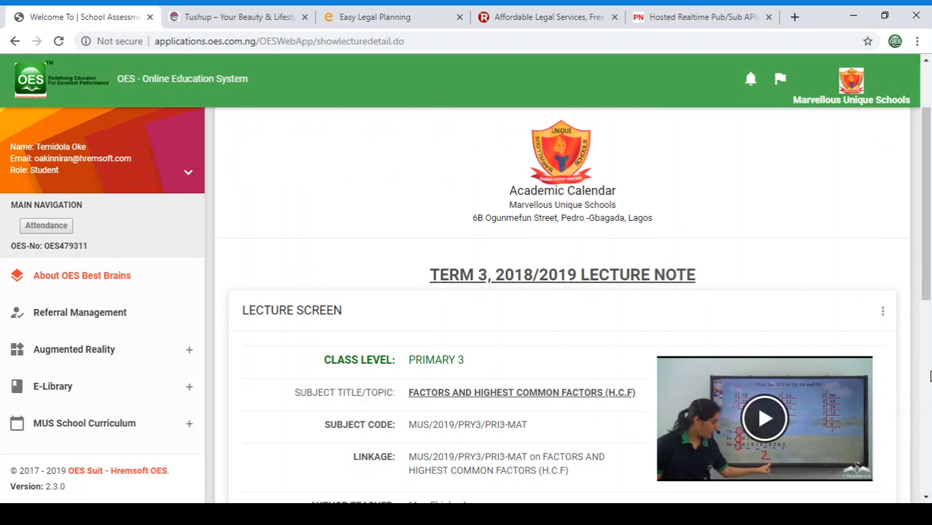
scroll(down, 3)
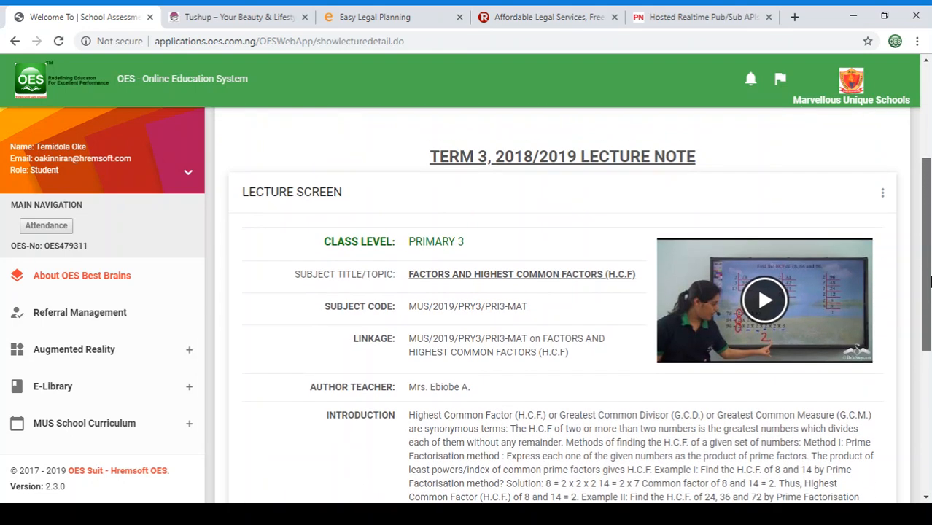
scroll(down, 3)
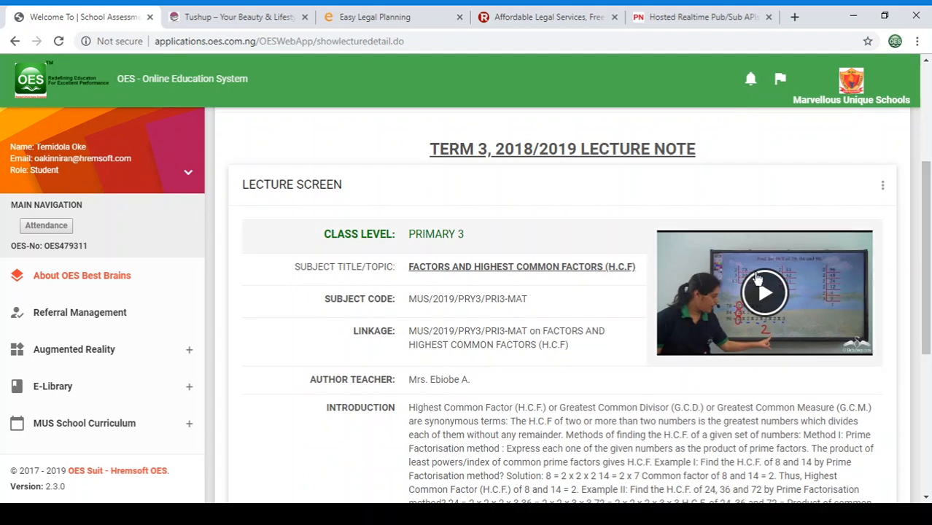
mouse_move(767, 303)
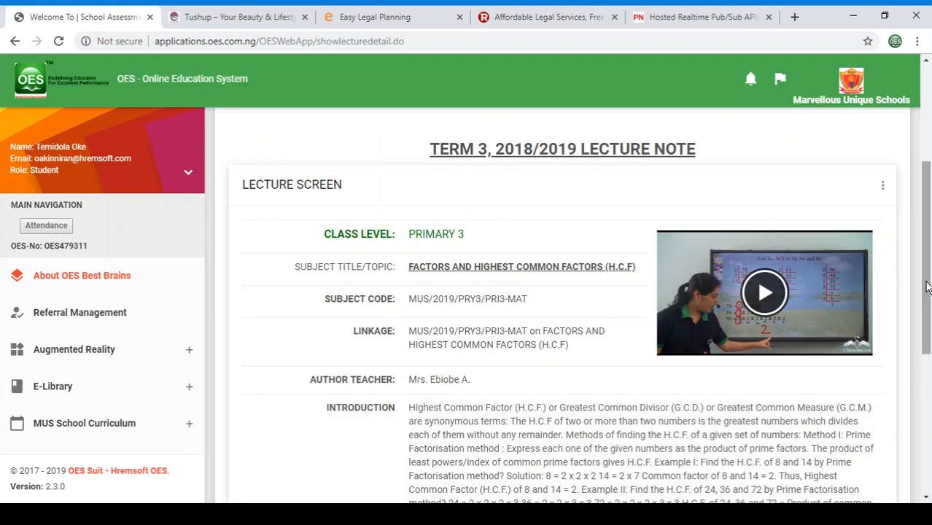
scroll(down, 3)
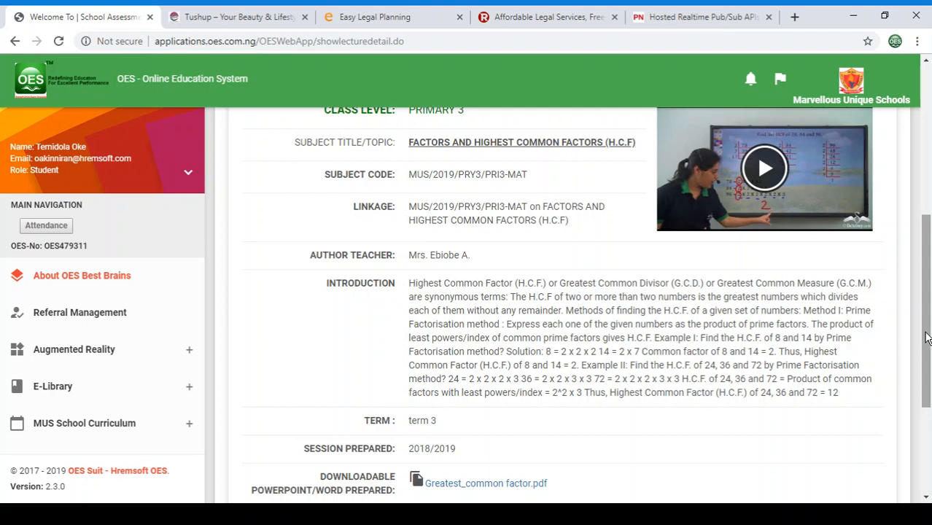
scroll(down, 3)
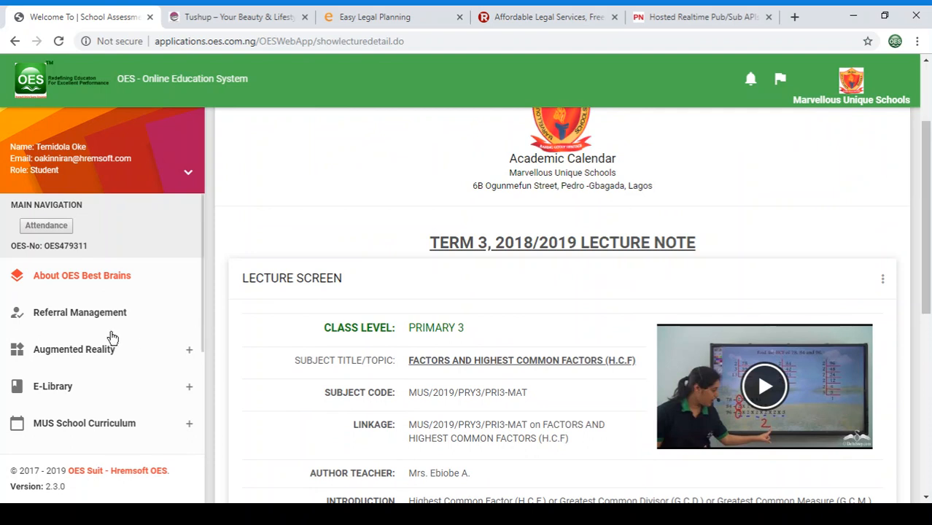
mouse_move(131, 359)
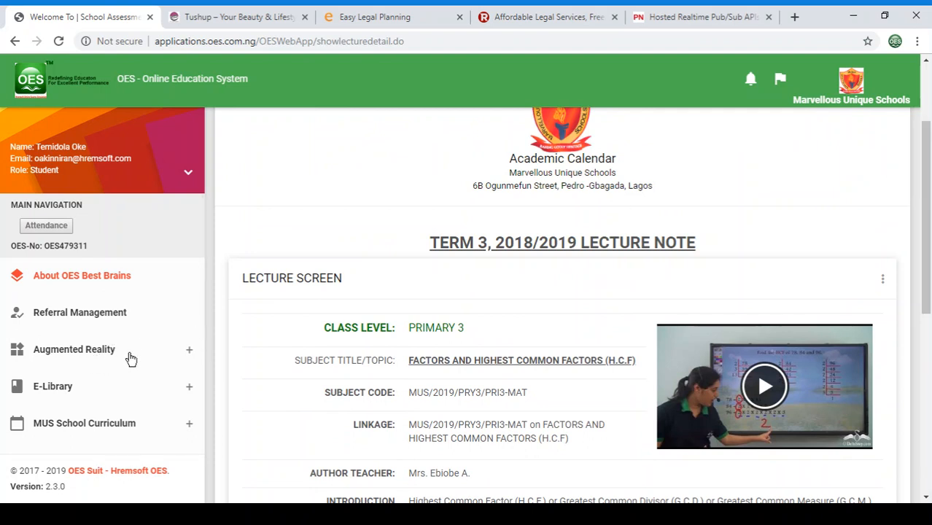
mouse_move(104, 365)
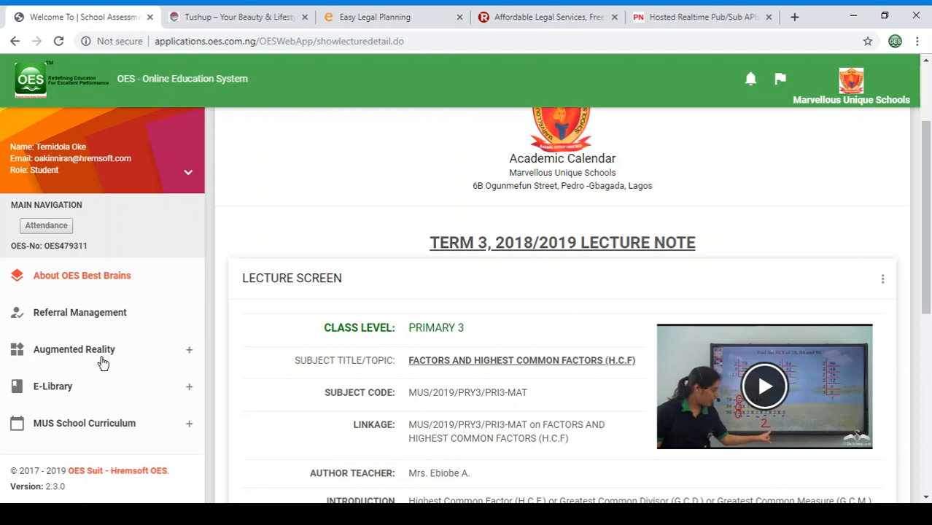
mouse_move(212, 267)
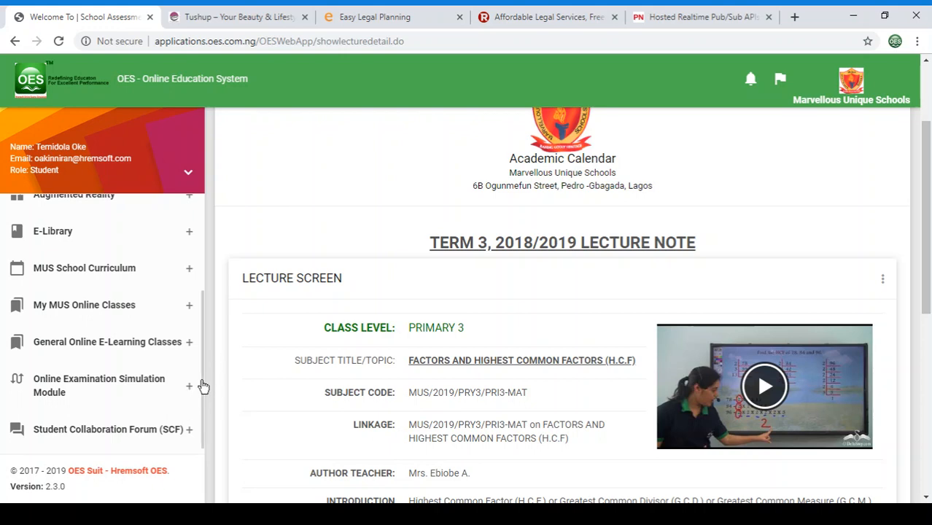
mouse_move(206, 385)
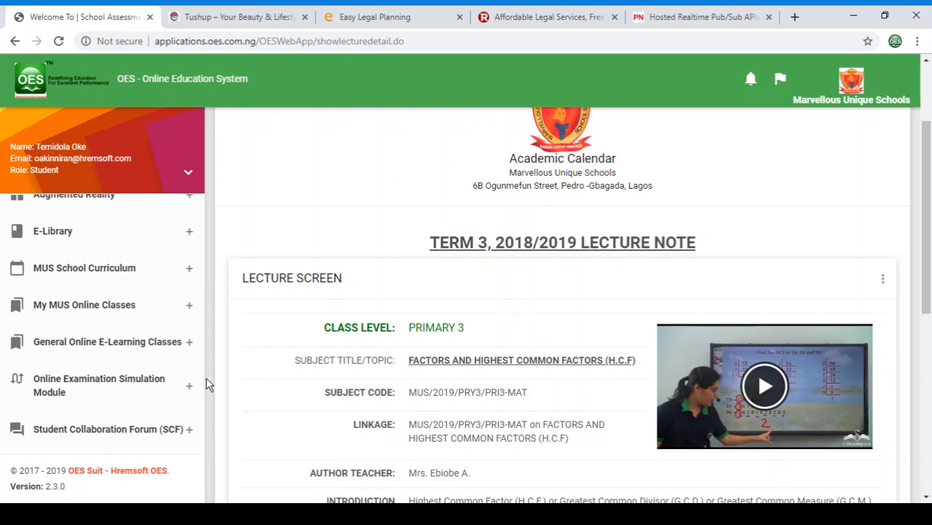
mouse_move(202, 412)
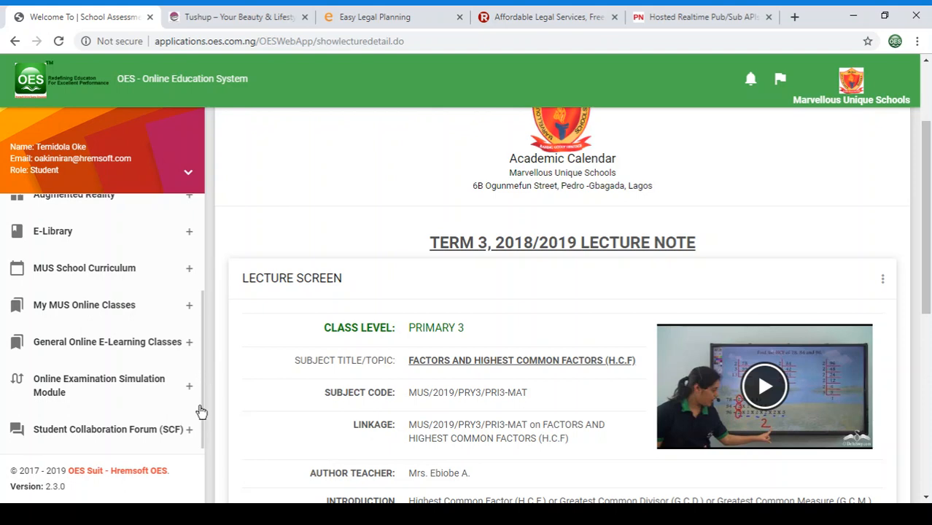
mouse_move(204, 438)
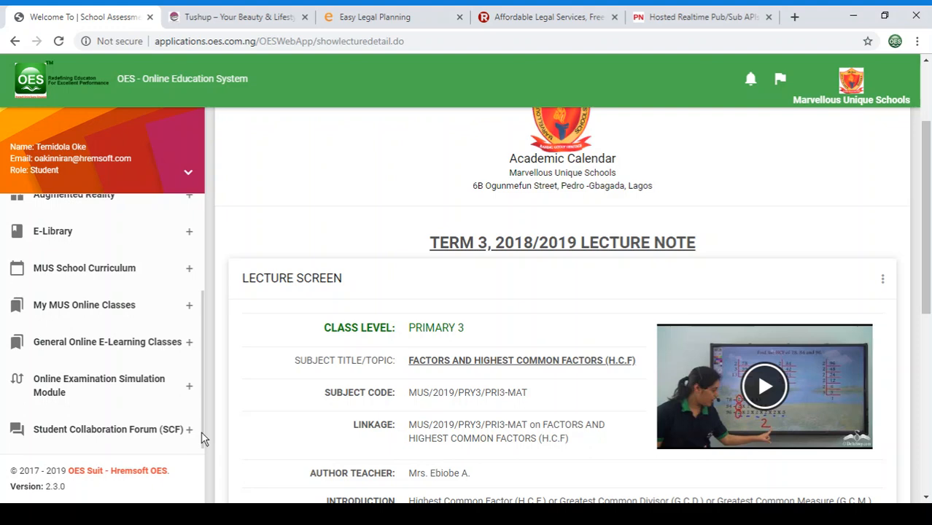
mouse_move(727, 142)
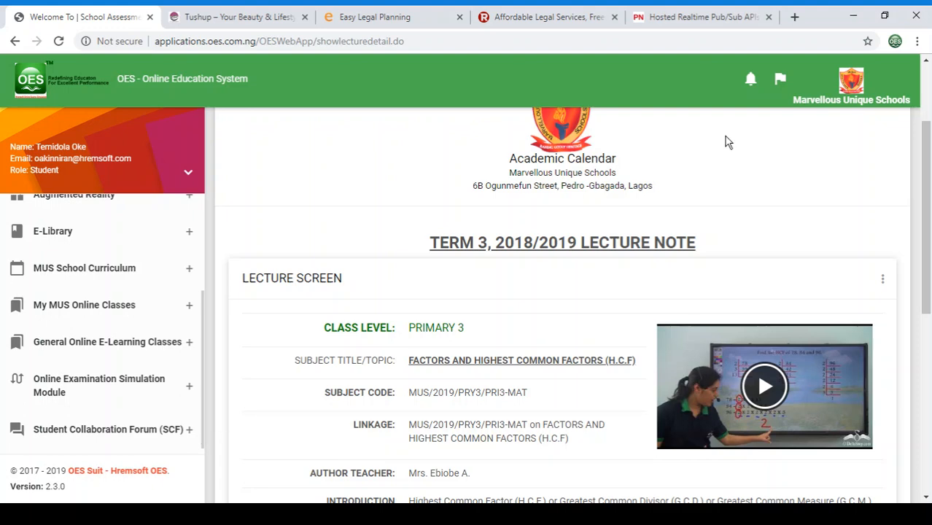